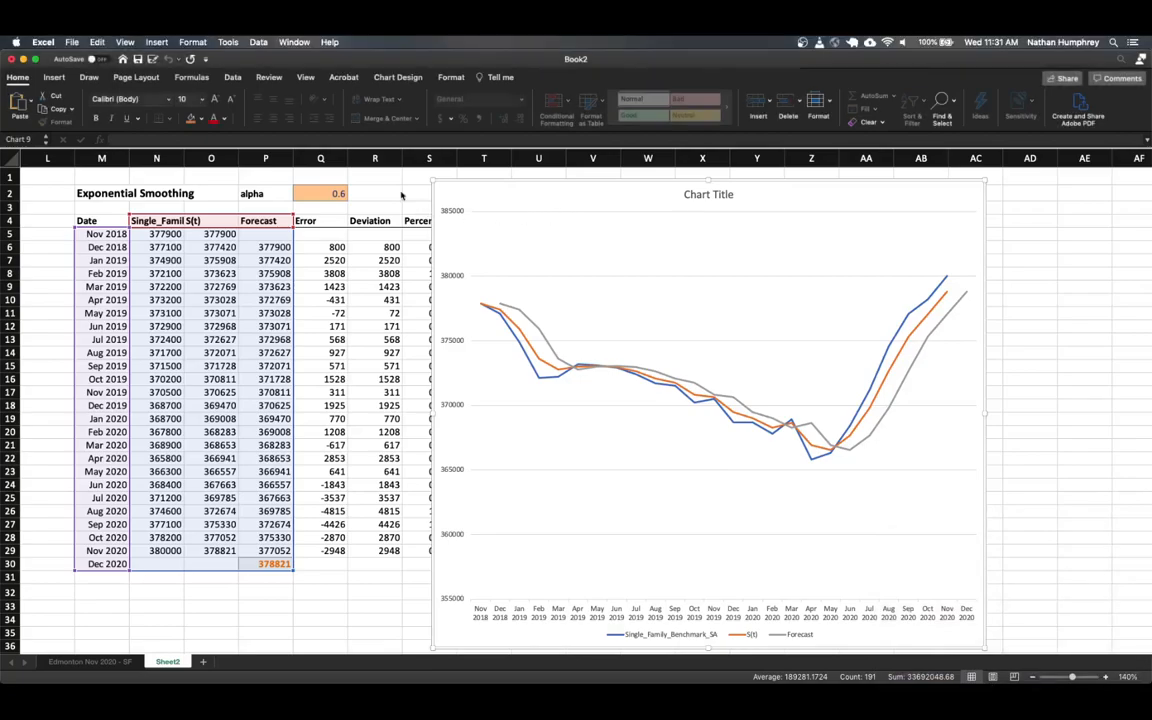
mouse_move(531, 203)
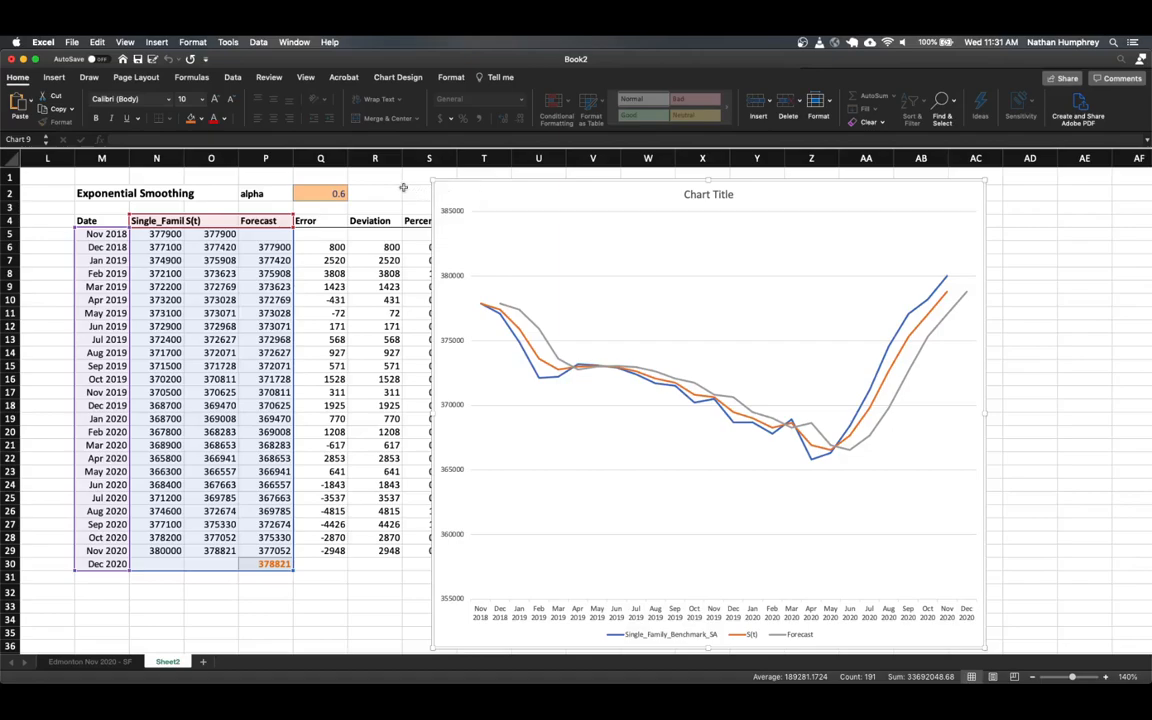
mouse_move(542, 188)
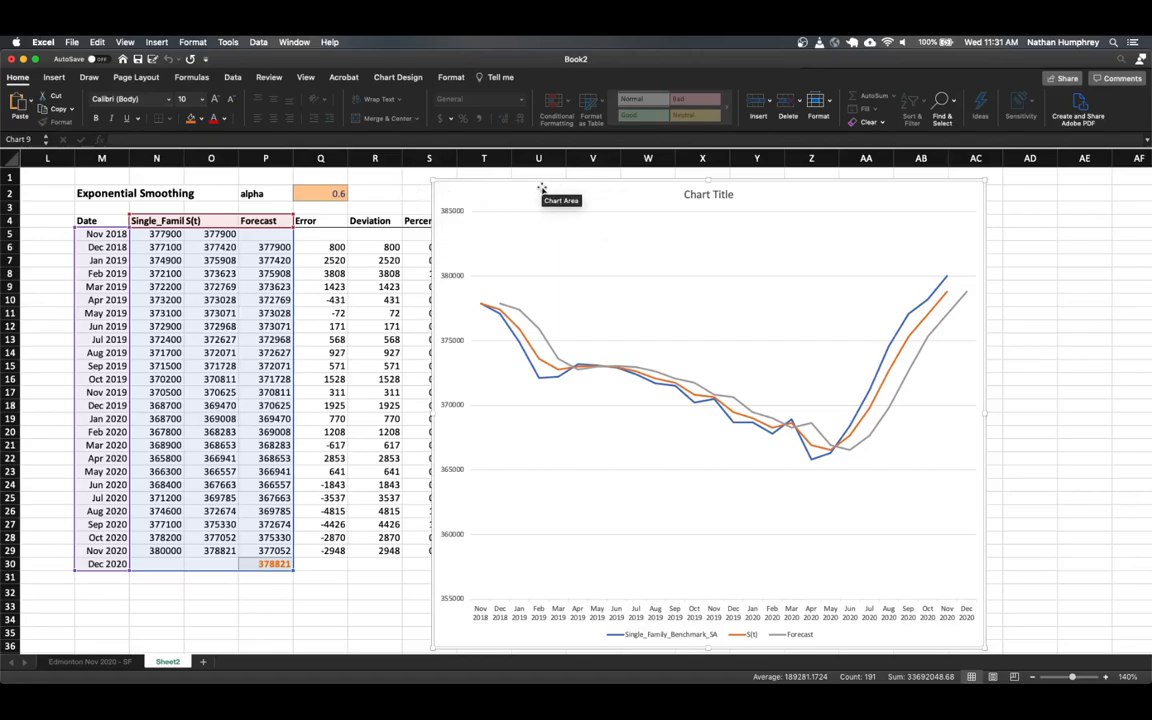
Retitle the line chart from 'Chart Title' to 'Exponential Smoothing'
click(707, 194)
text(Exponential Smoothing)
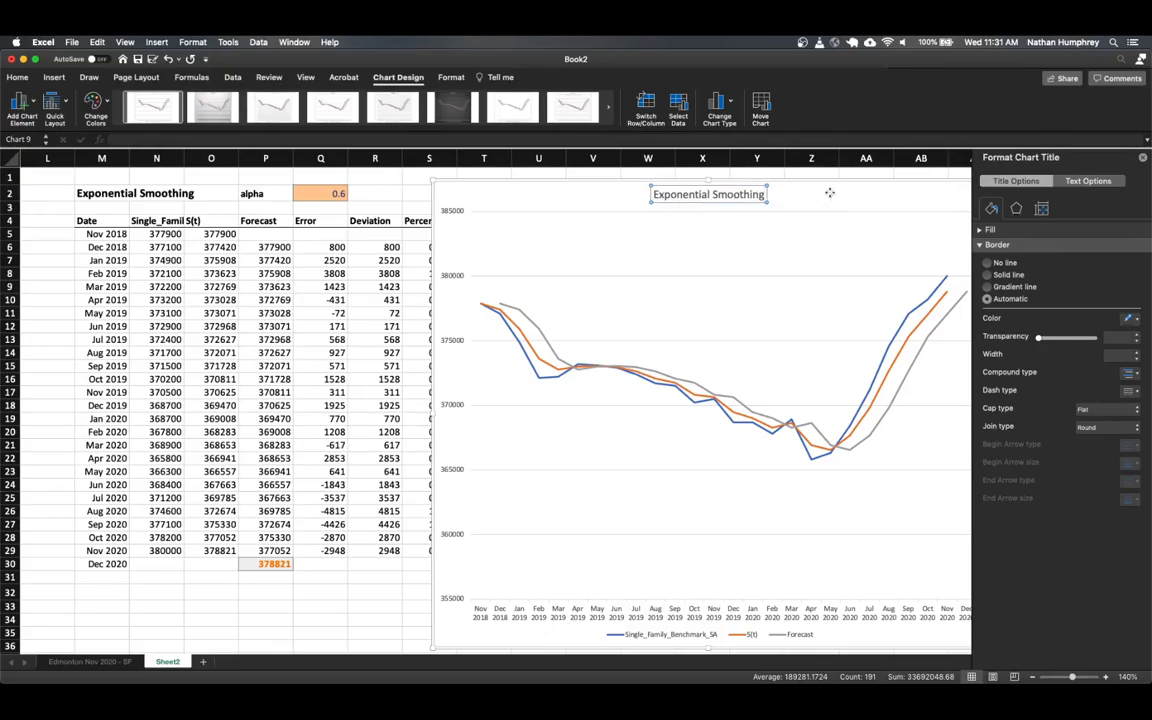
click(809, 206)
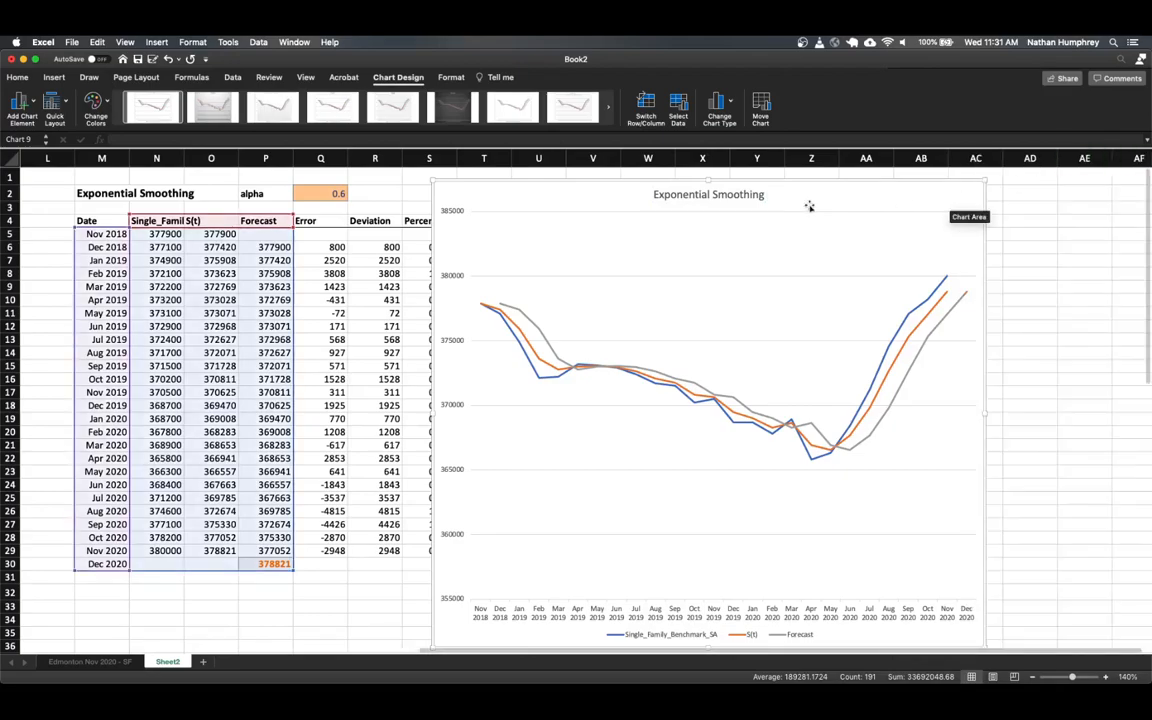
mouse_move(465, 205)
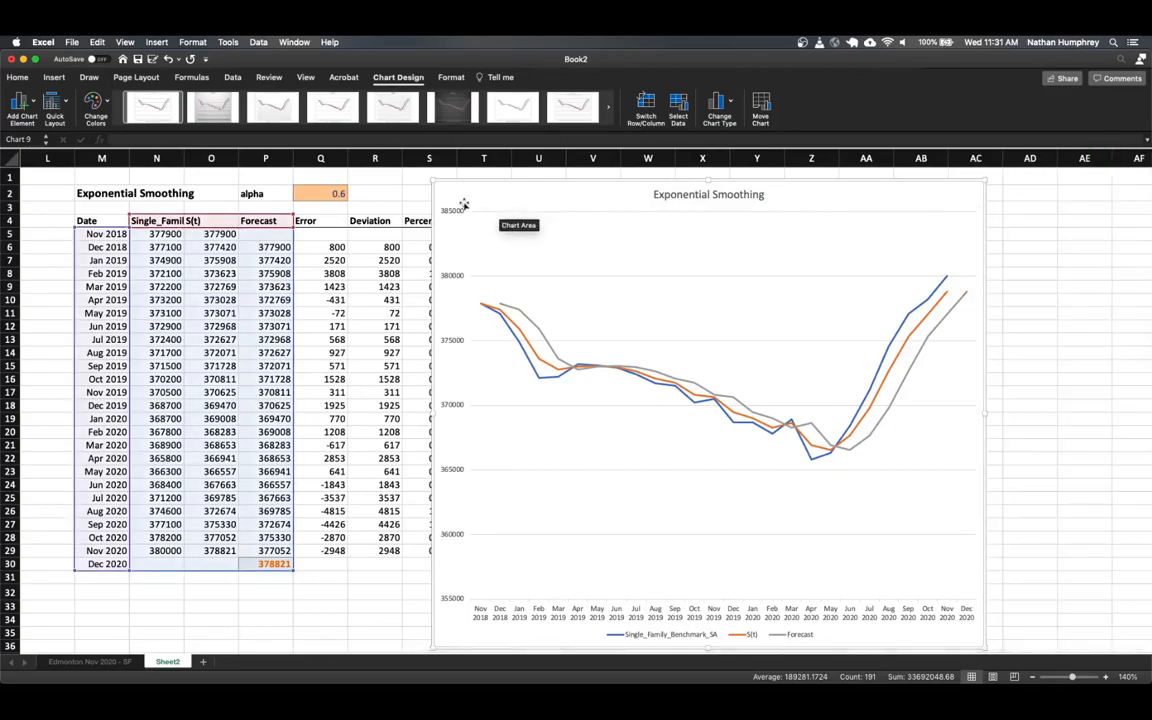
Move the Exponential Smoothing chart from Sheet2 onto a new Charts sheet, then return to Sheet2
click(212, 664)
text(Charts)
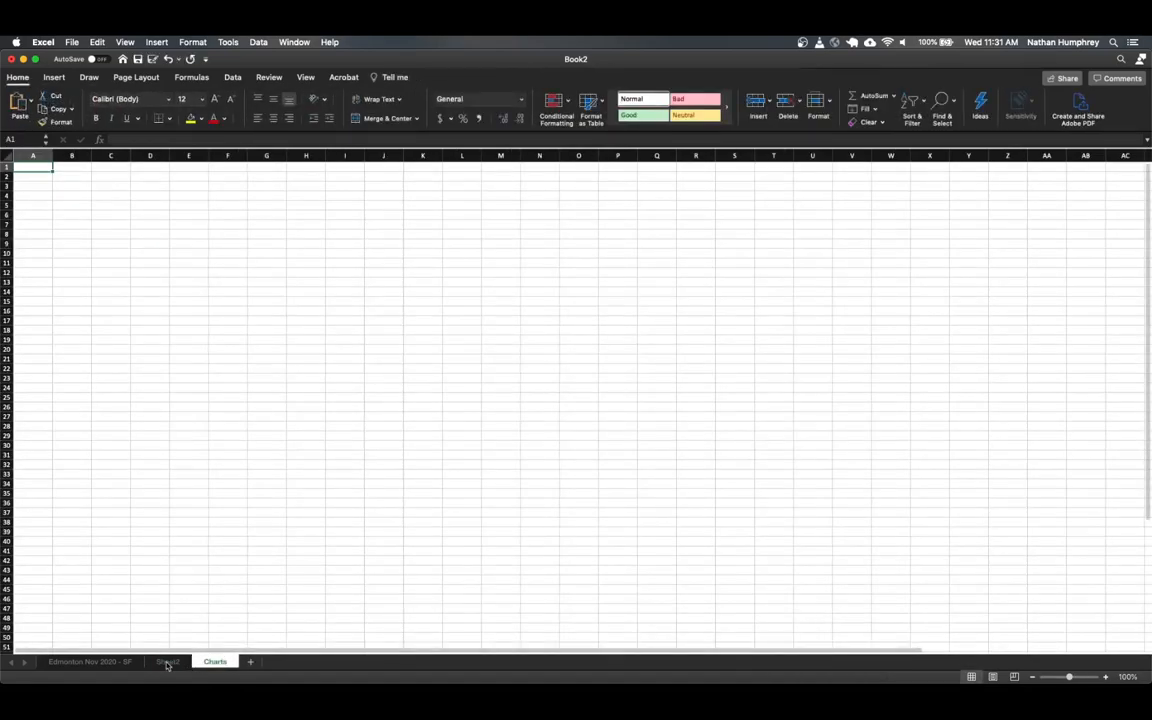
click(170, 663)
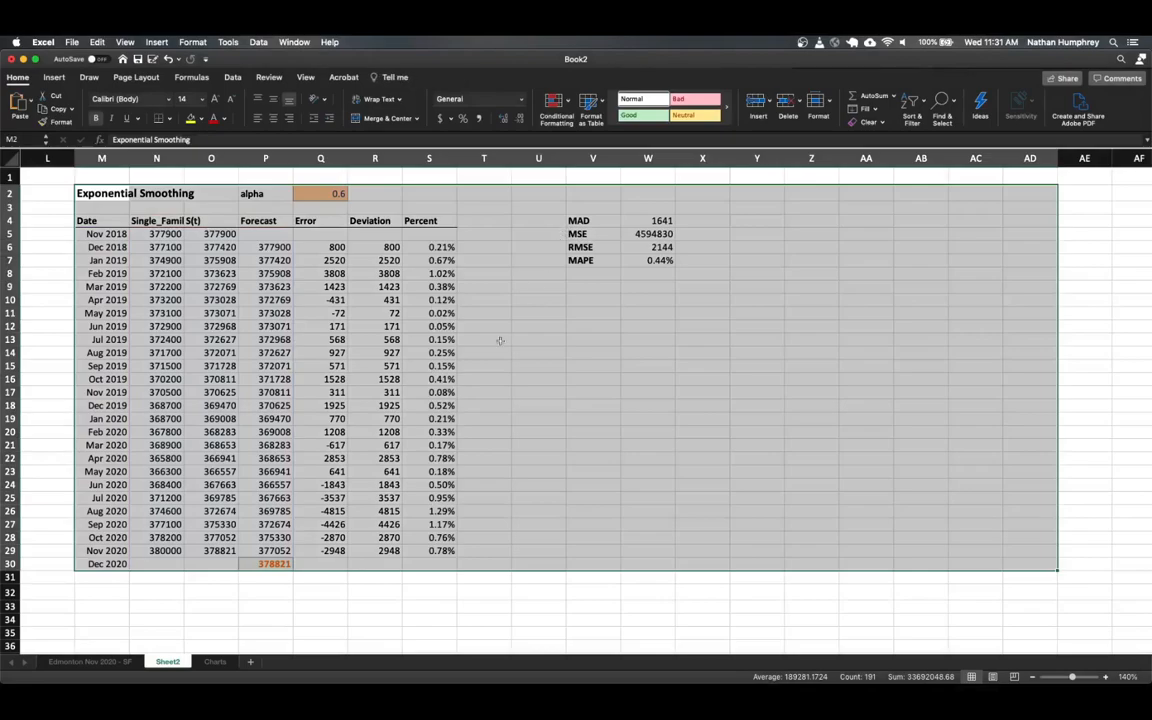
click(214, 661)
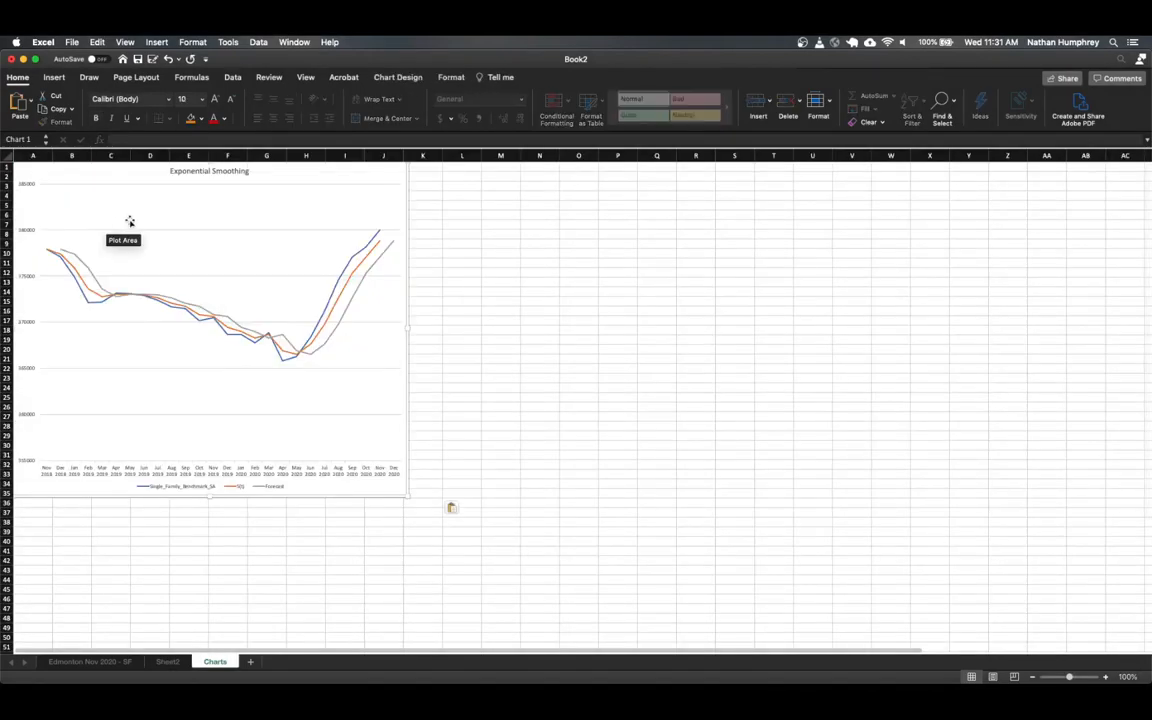
mouse_move(293, 539)
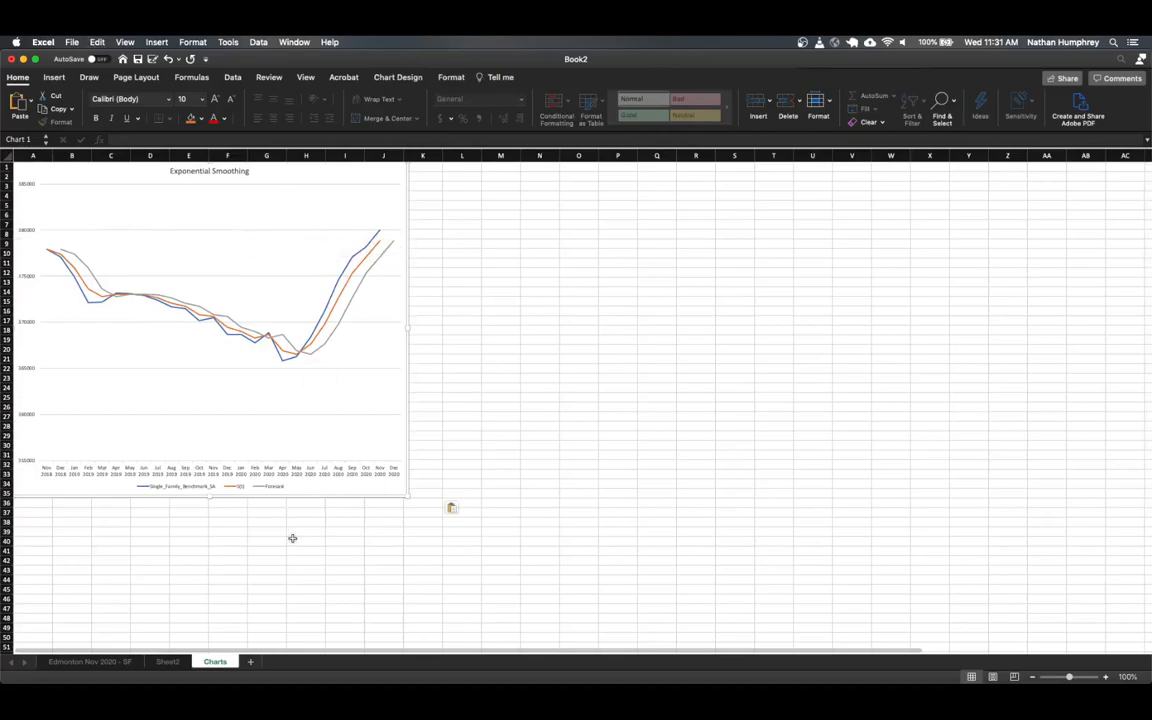
click(167, 661)
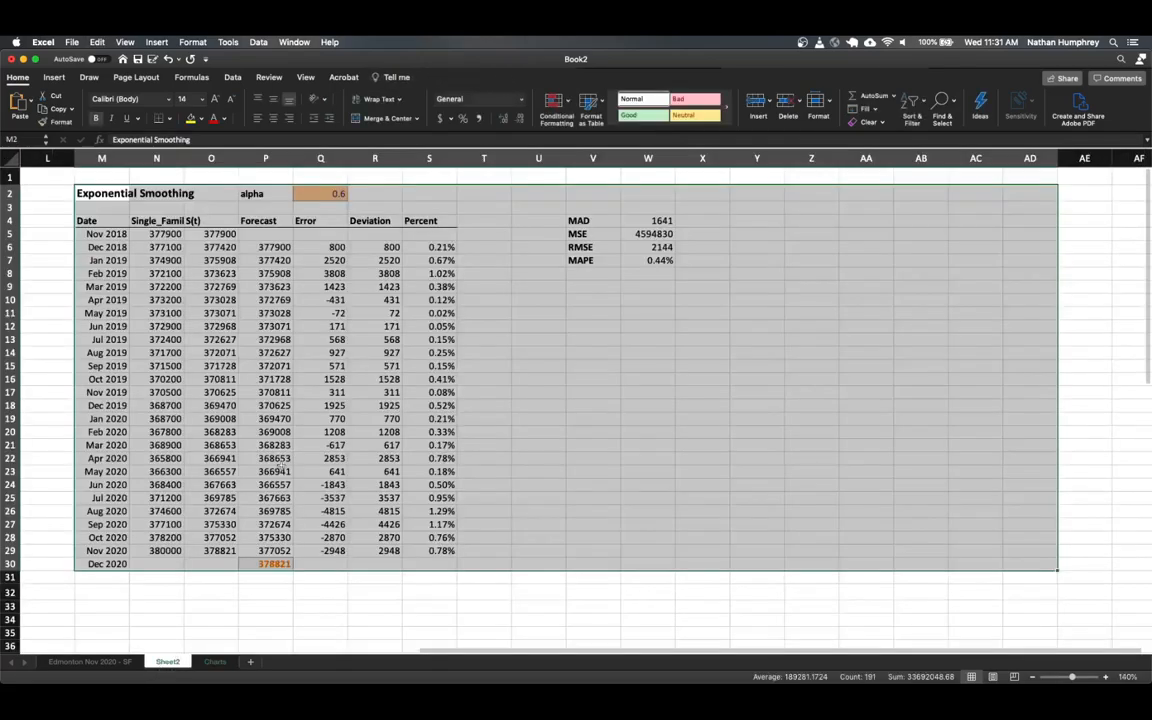
Copy the smoothing table M2:W30 with its error measures to cell Y2
click(593, 339)
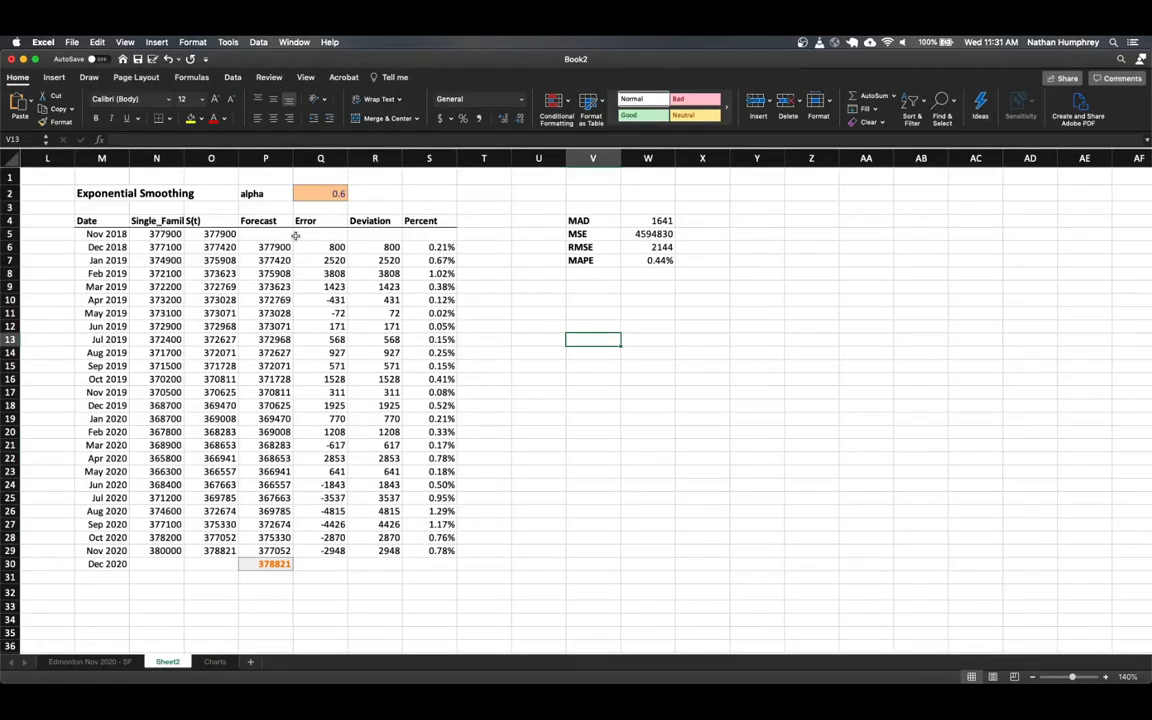
mouse_move(276, 236)
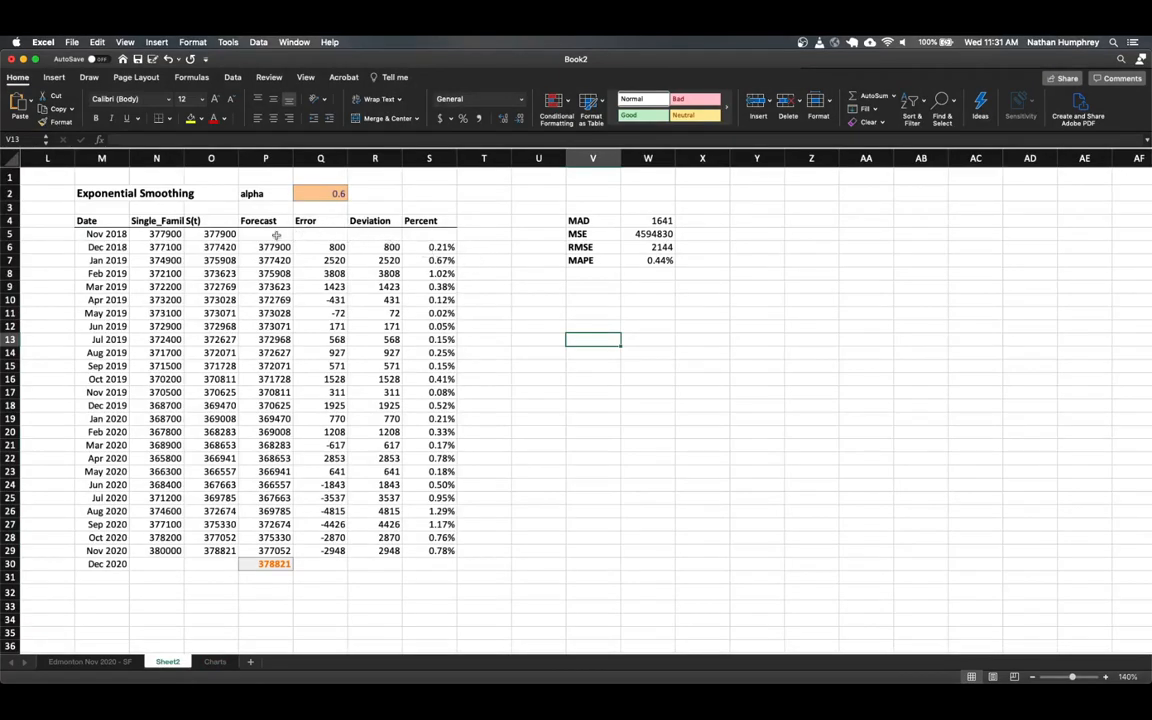
click(135, 193)
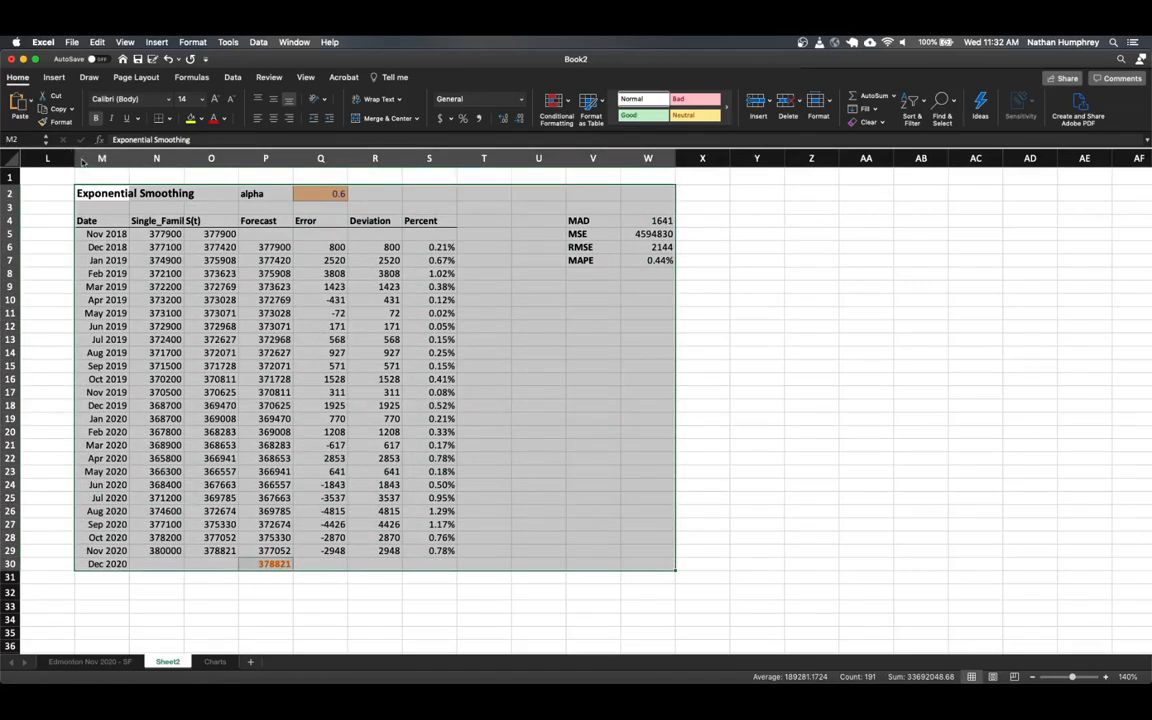
key(cmd+c)
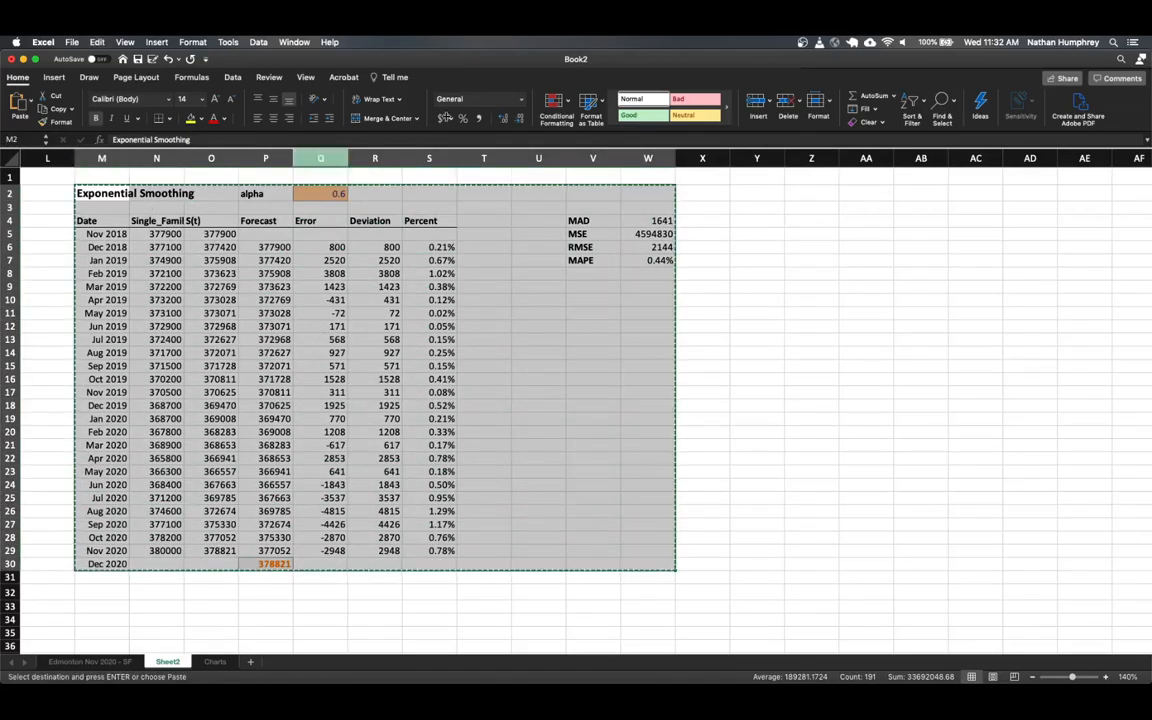
click(756, 193)
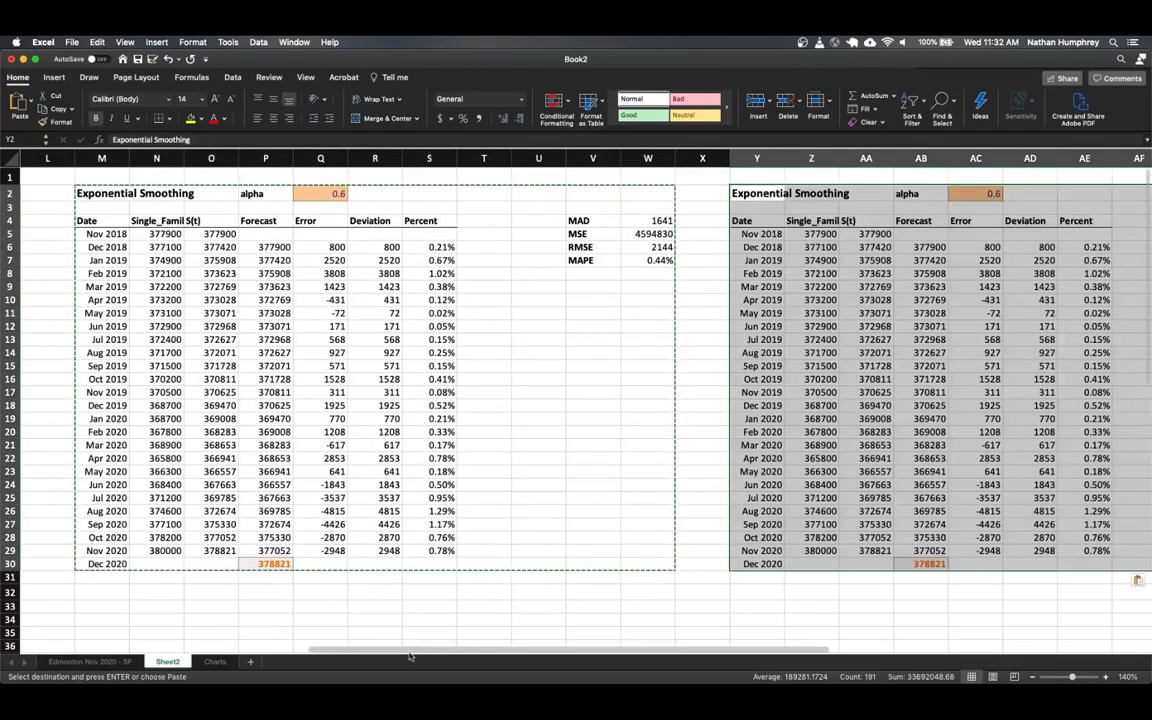
scroll(right, 3)
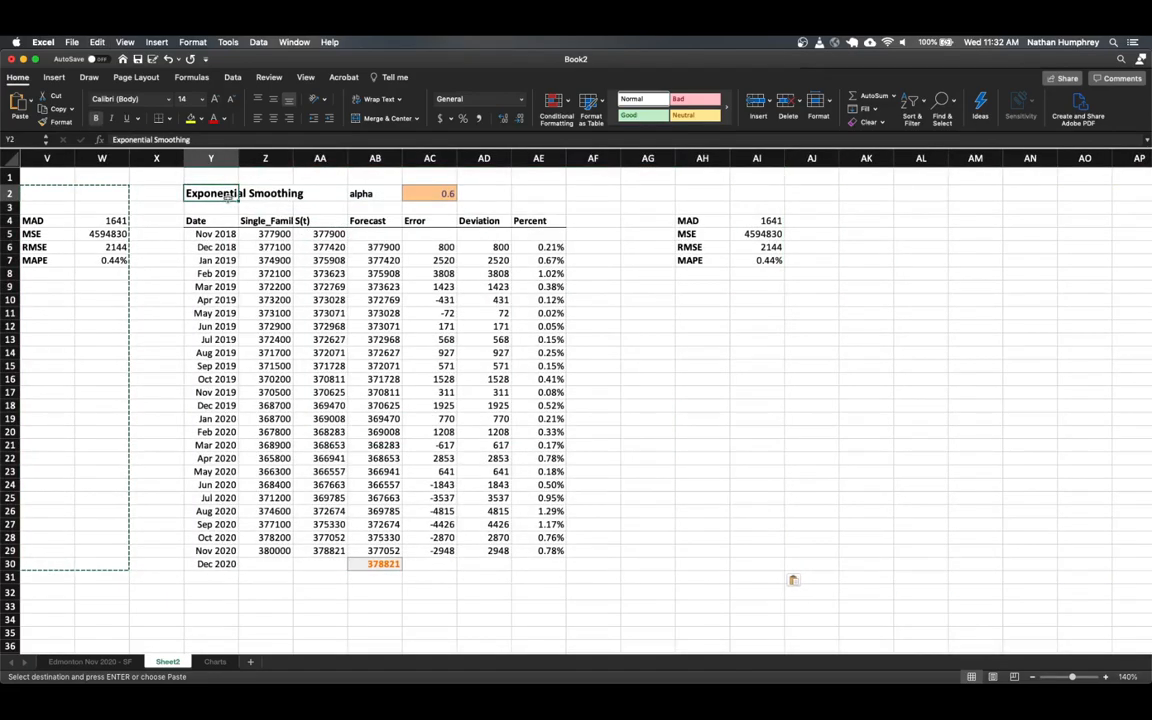
Change the copied table's heading in Y2 to 'Holt's Method'
text(Holt's)
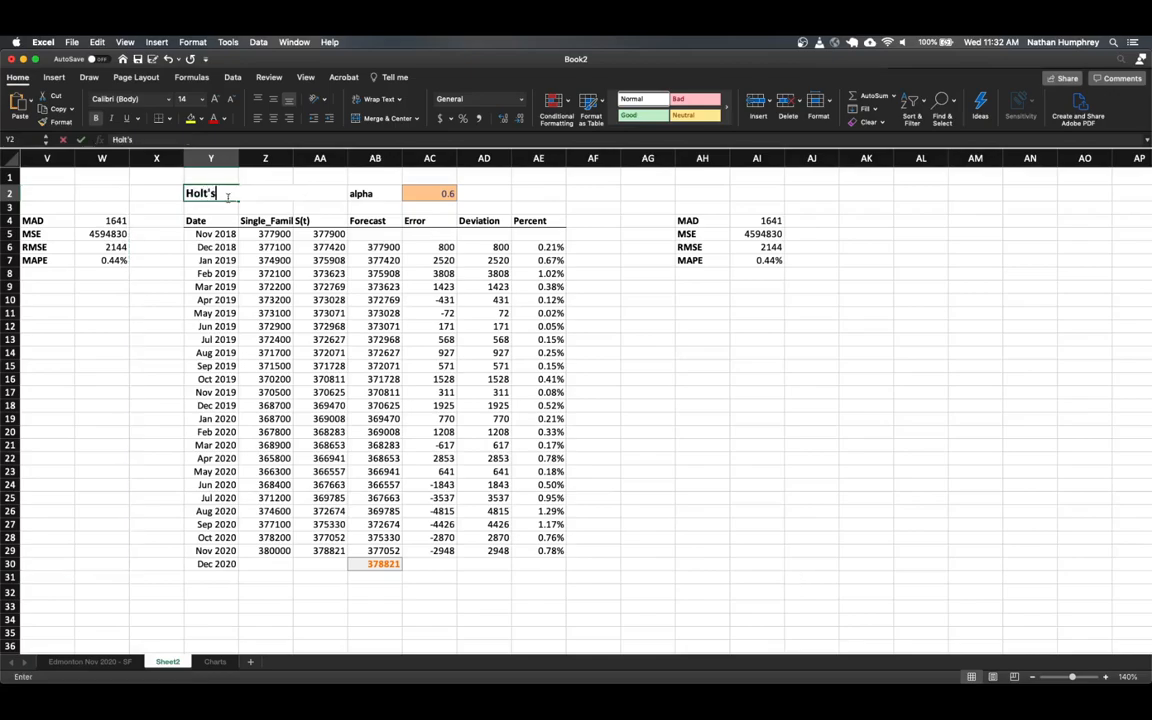
text(Method)
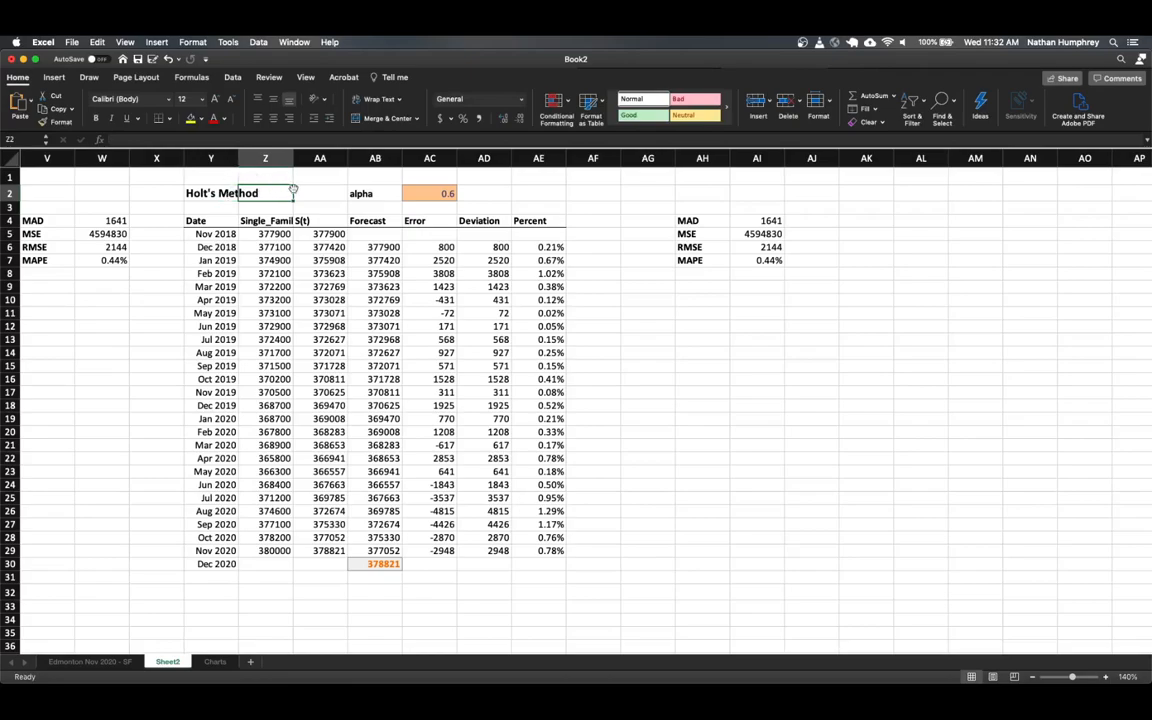
mouse_move(309, 190)
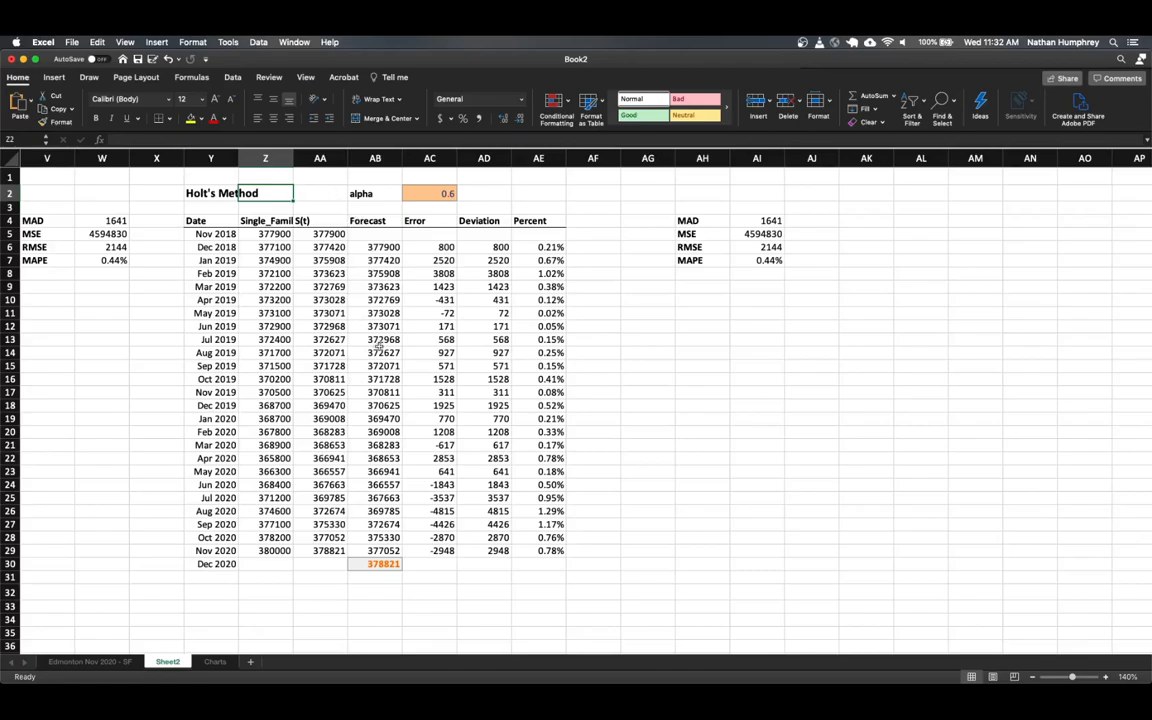
mouse_move(333, 260)
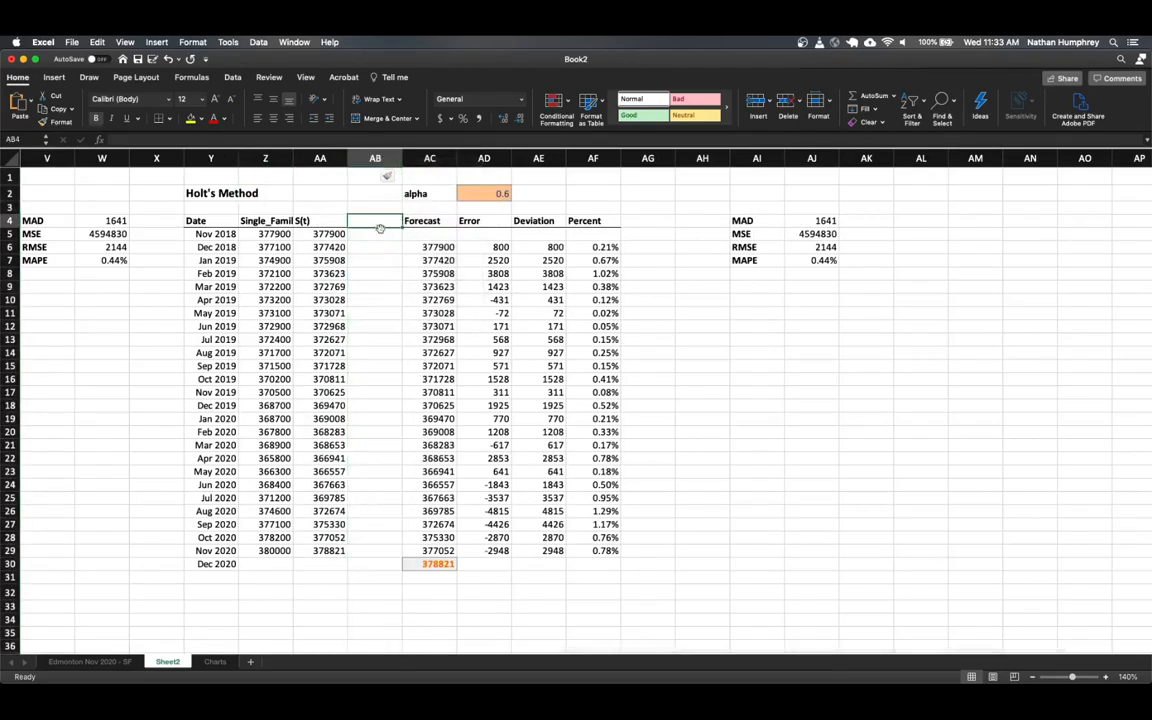
Add a T(t) column heading and a beta value of 0.5 beside alpha
text(T)
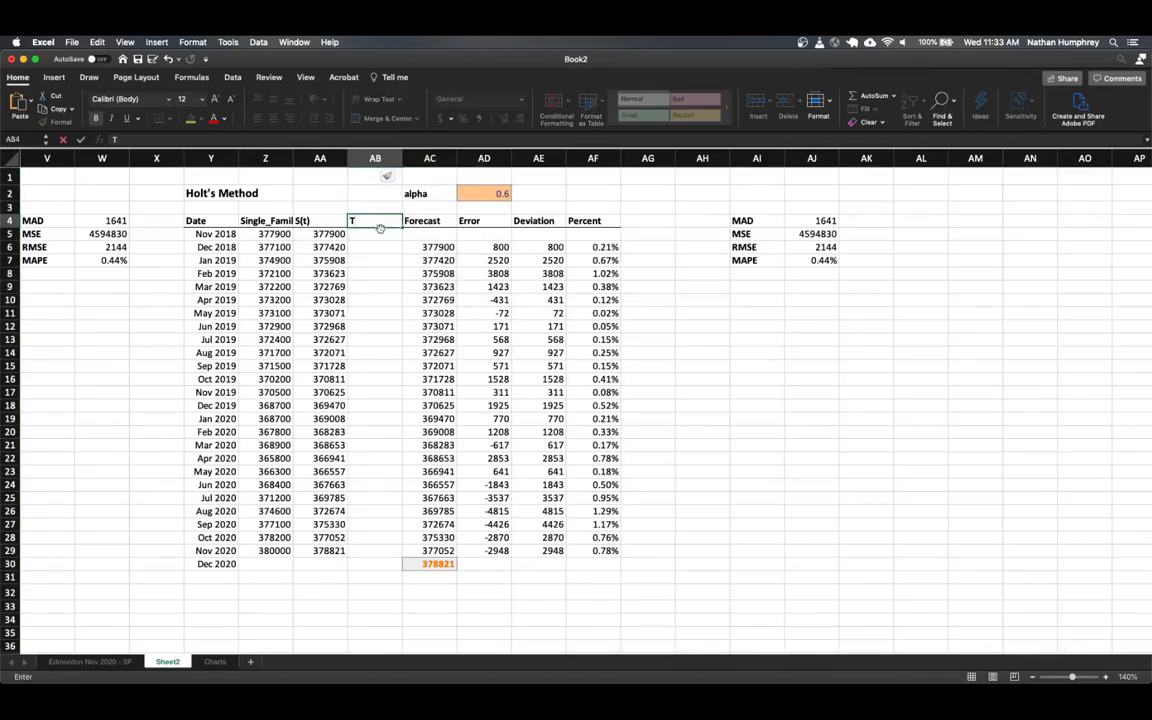
text((t))
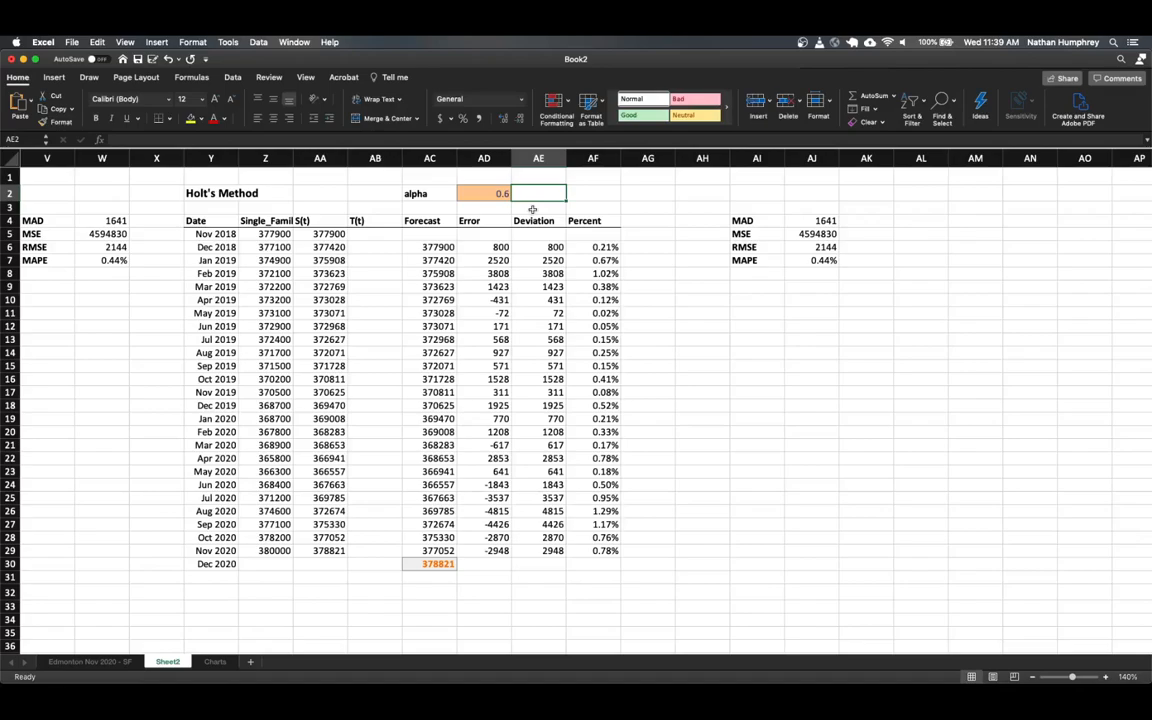
text(beta)
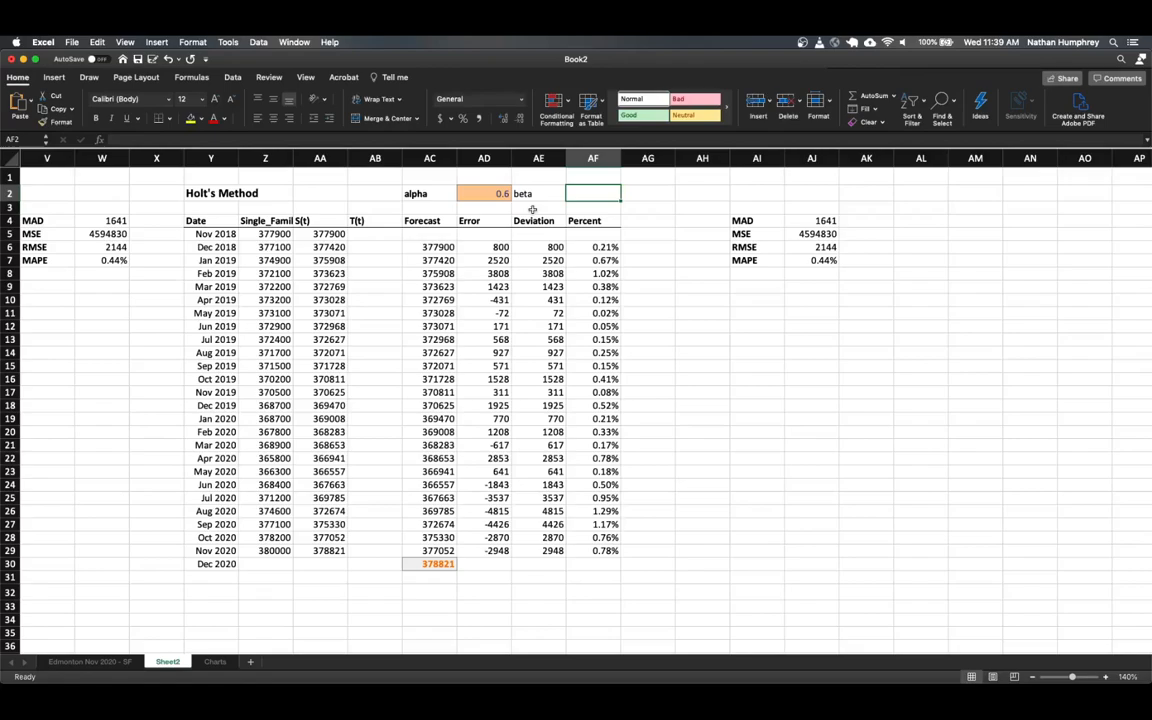
text(.5)
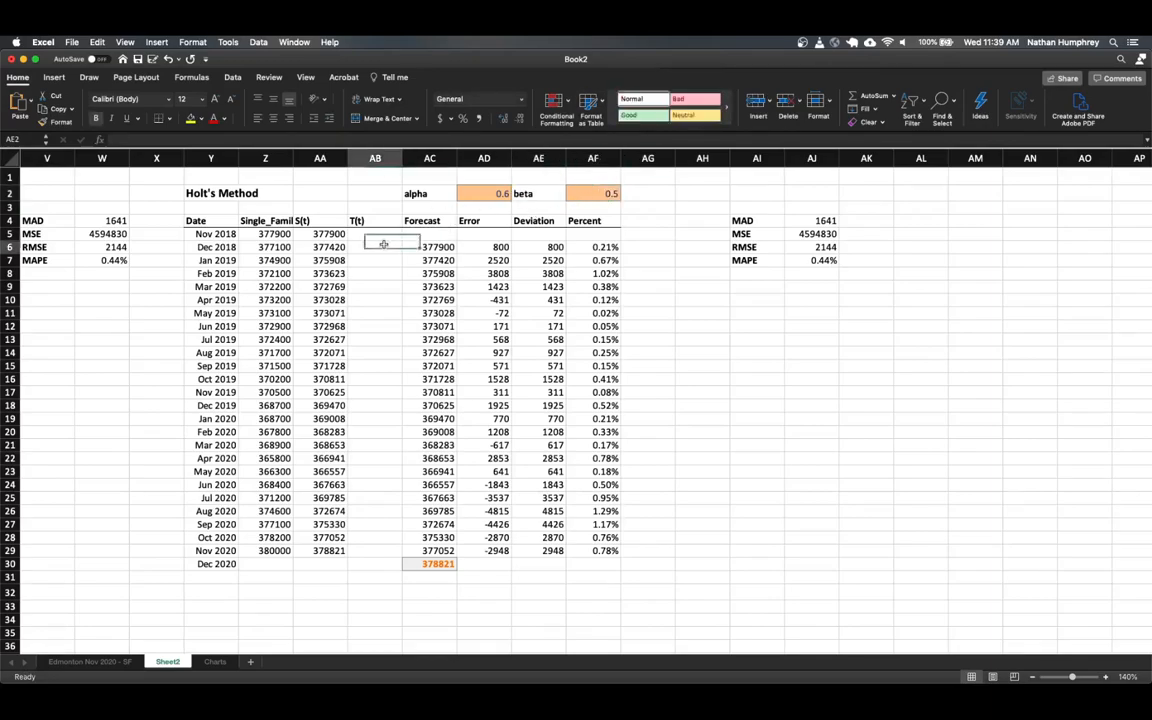
Enter 0 as the Nov 2018 trend T(t)
click(374, 247)
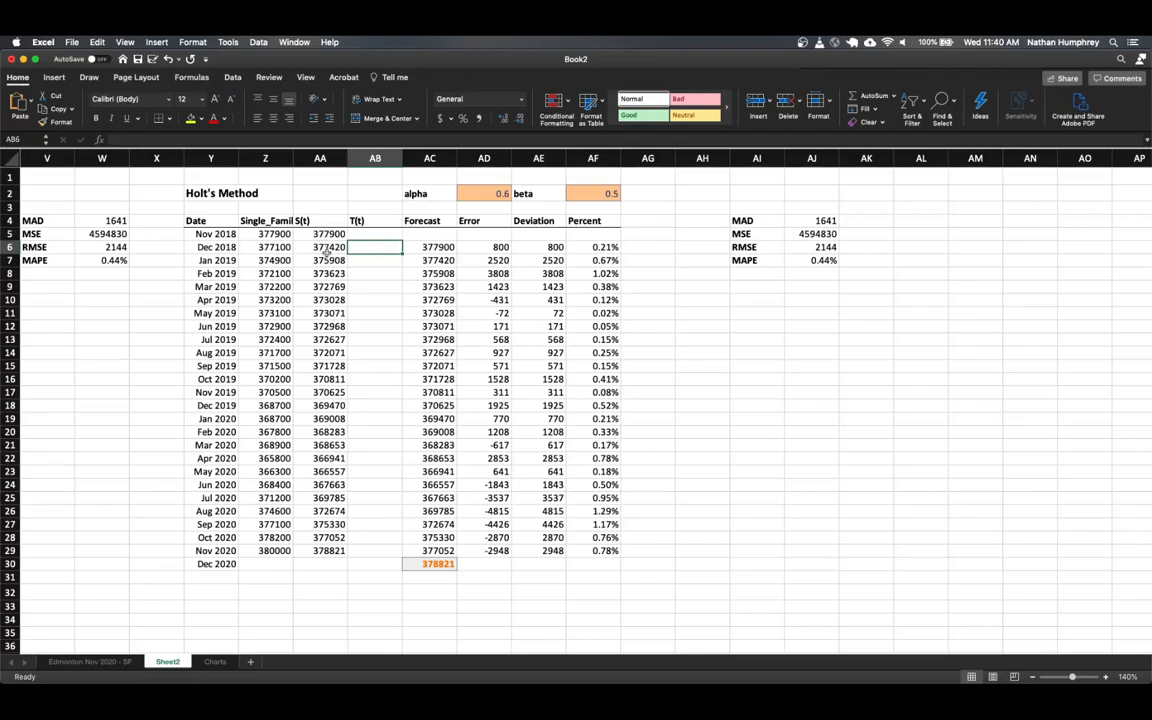
mouse_move(428, 238)
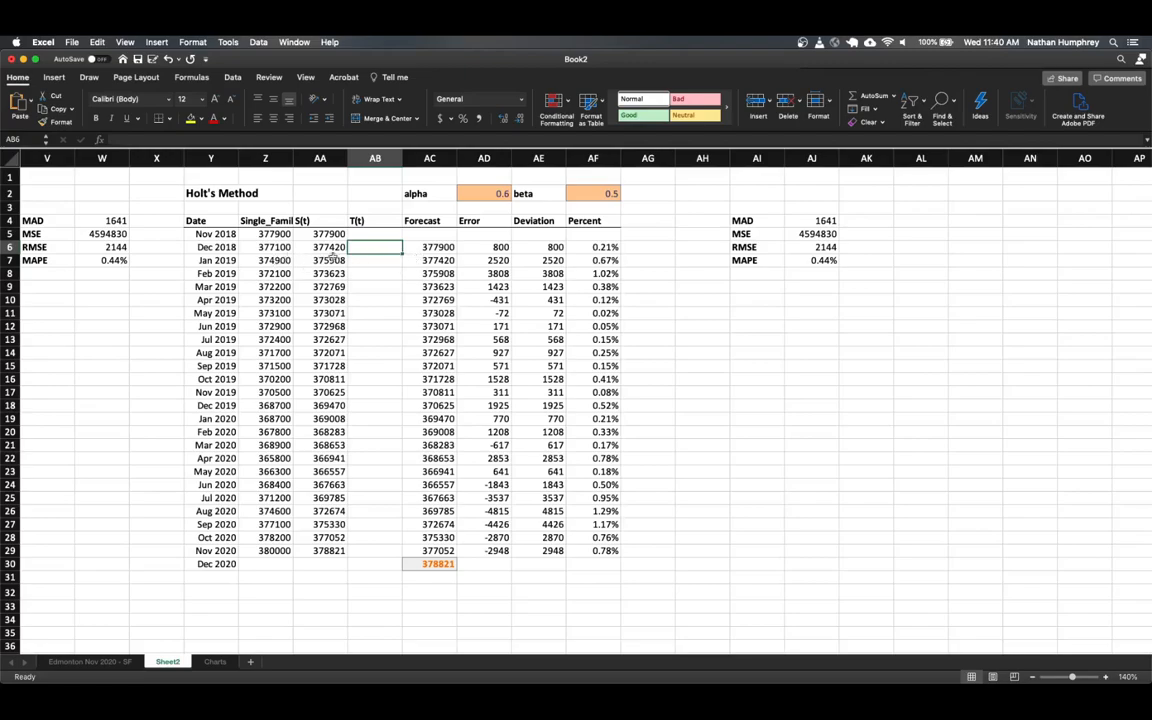
mouse_move(358, 261)
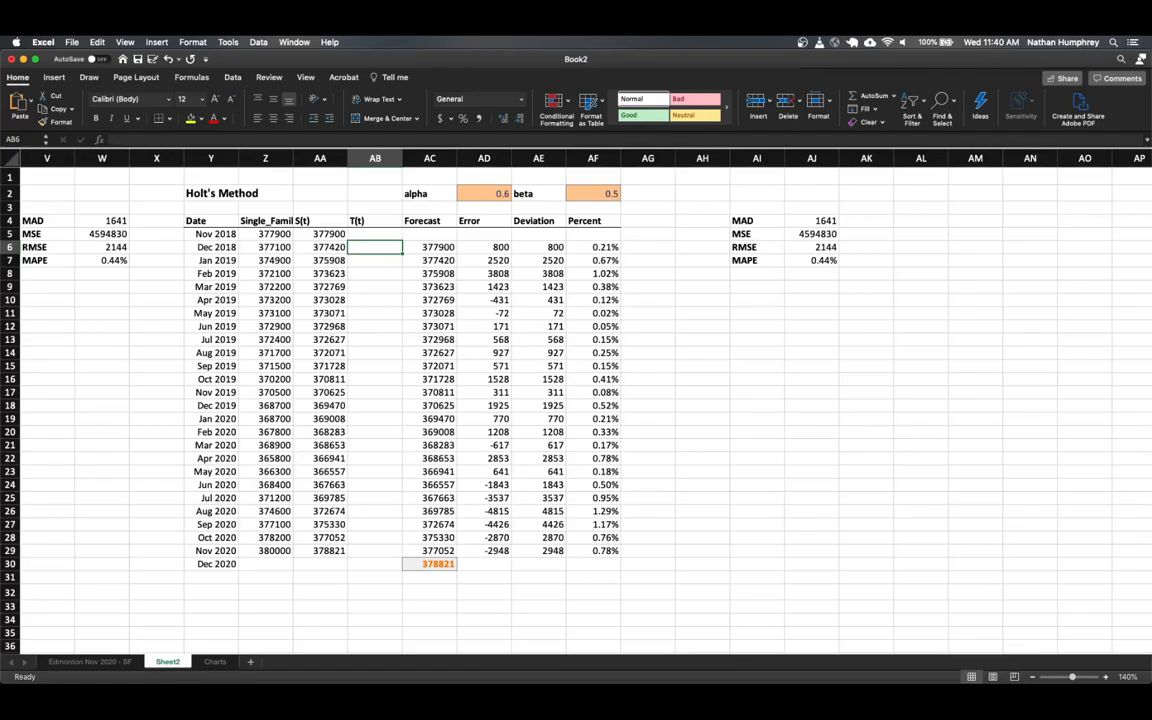
click(375, 233)
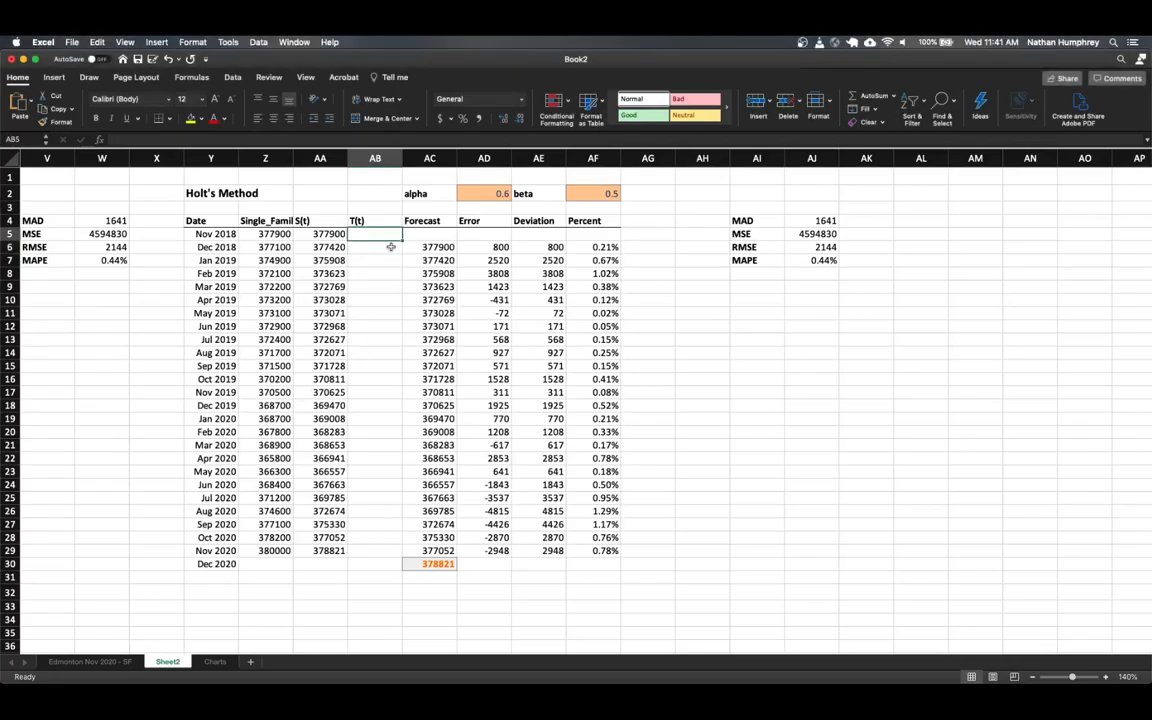
text(0)
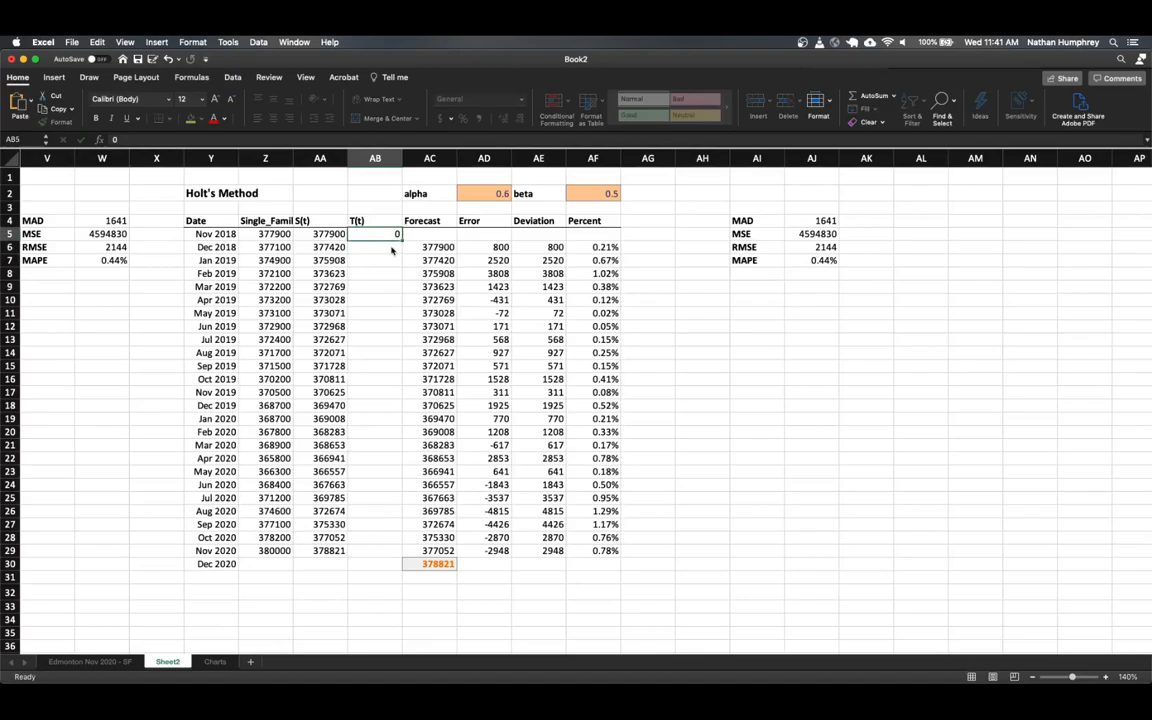
Enter the Dec 2018 trend formula, which triggers a formula-problem warning
click(375, 247)
text(=$A$F2)
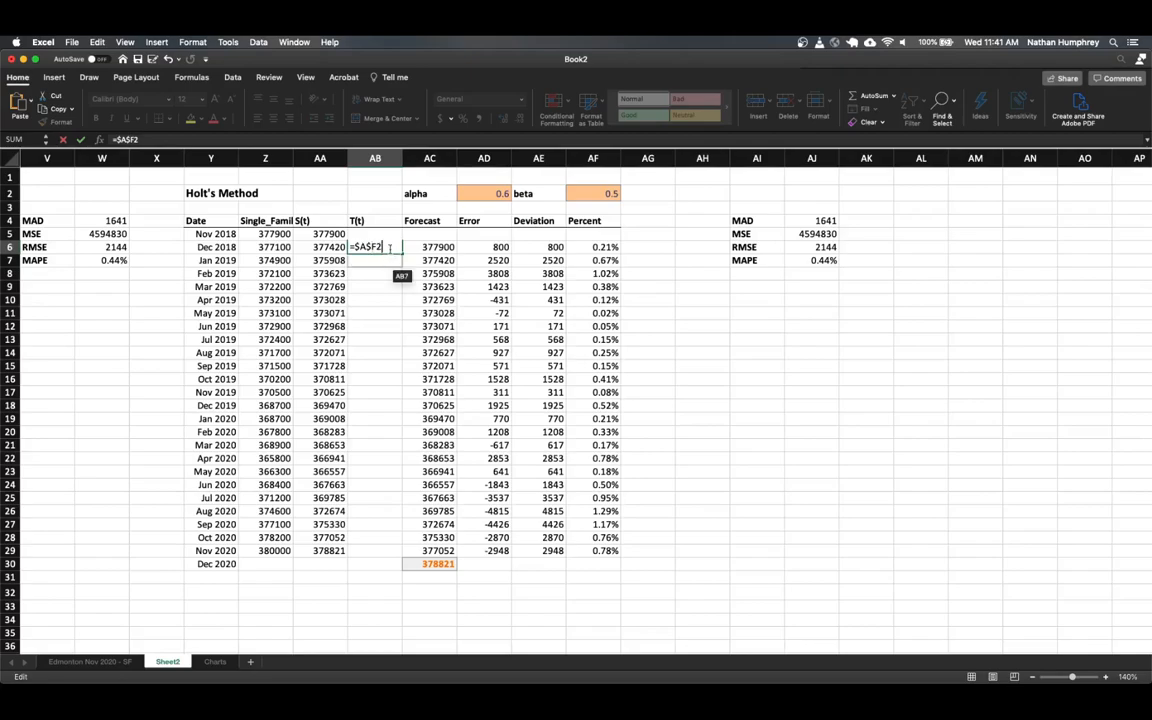
text(*(AA6-AA5)
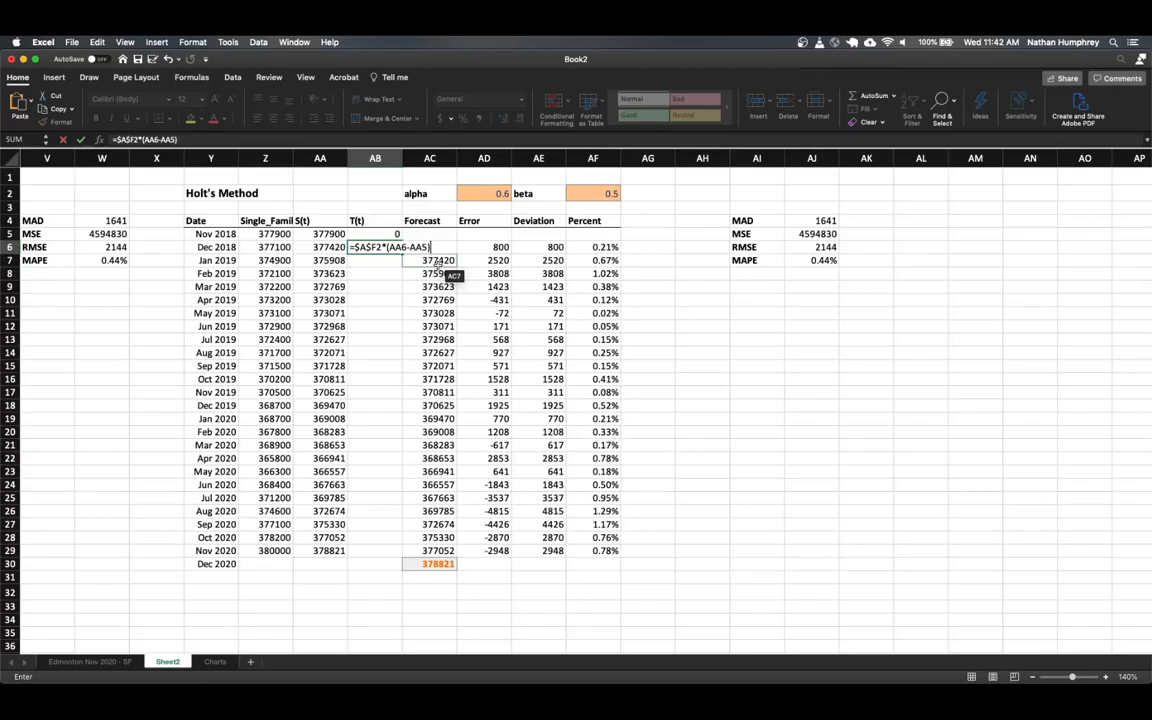
text(+(1-$AF$2)
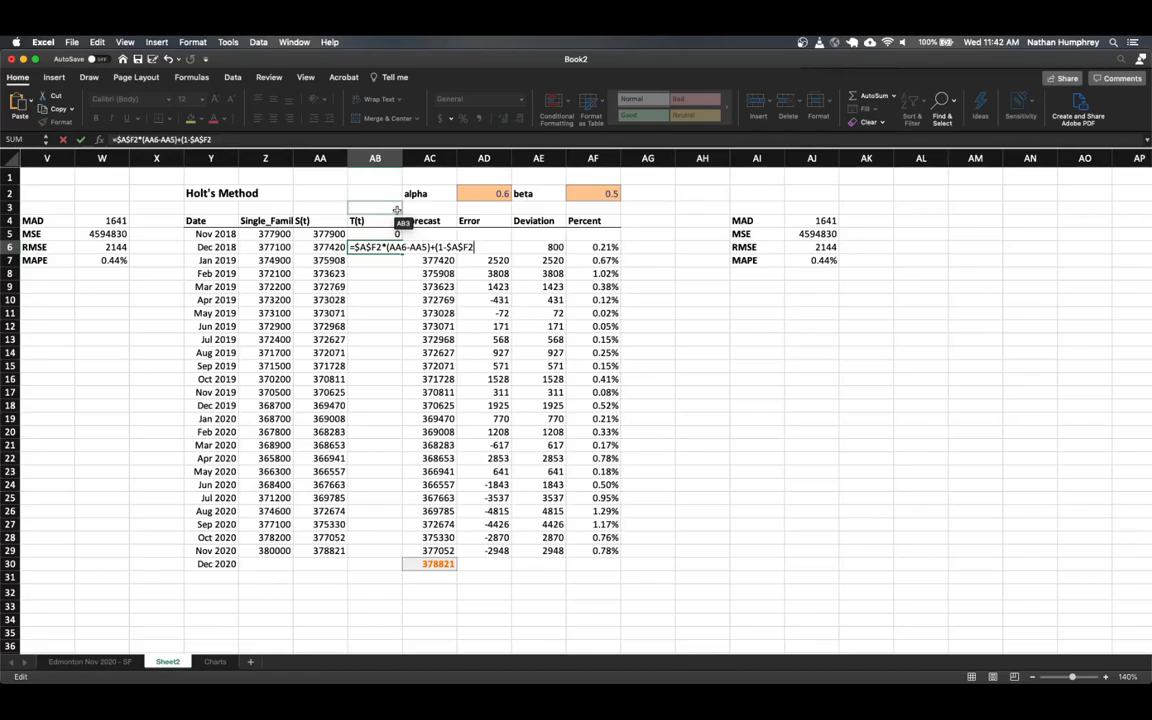
text(*)
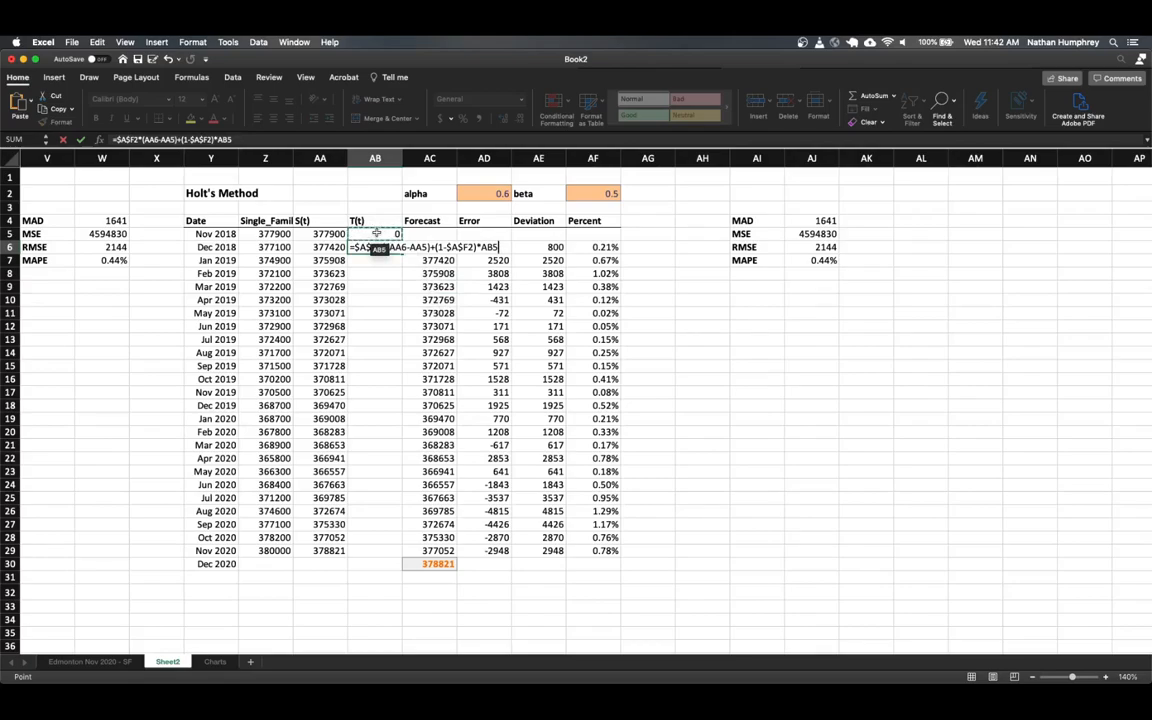
key(Return)
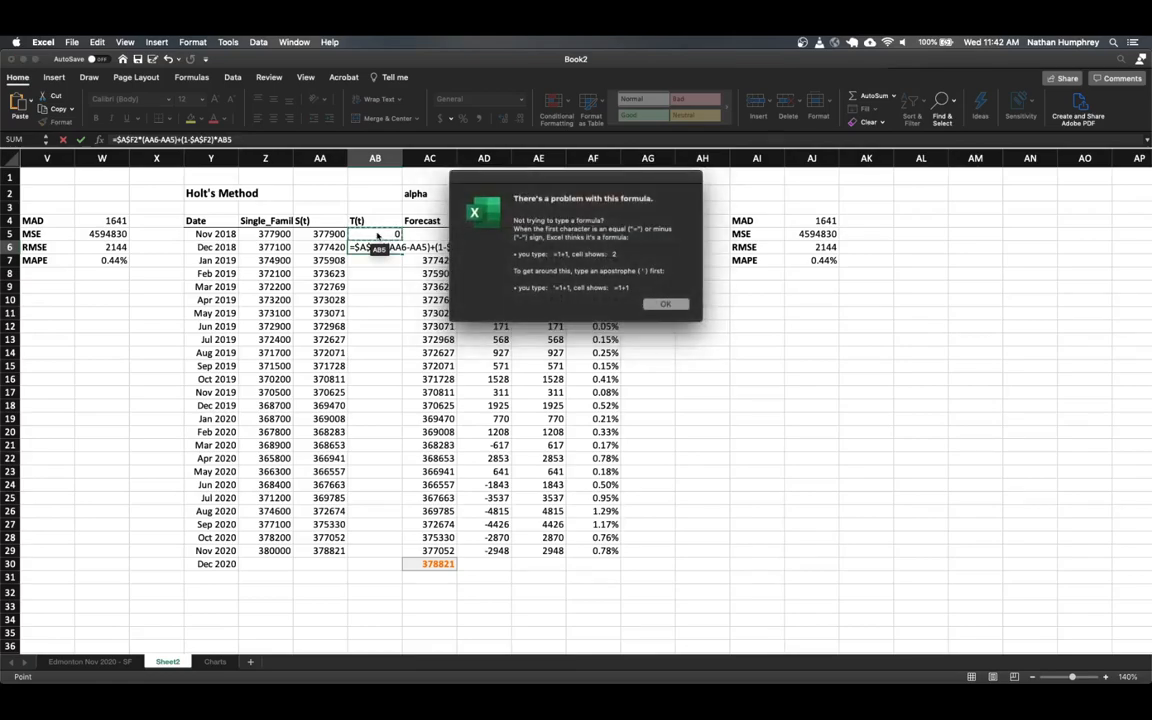
Dismiss the formula-problem warning for the Dec 2018 trend formula
click(665, 303)
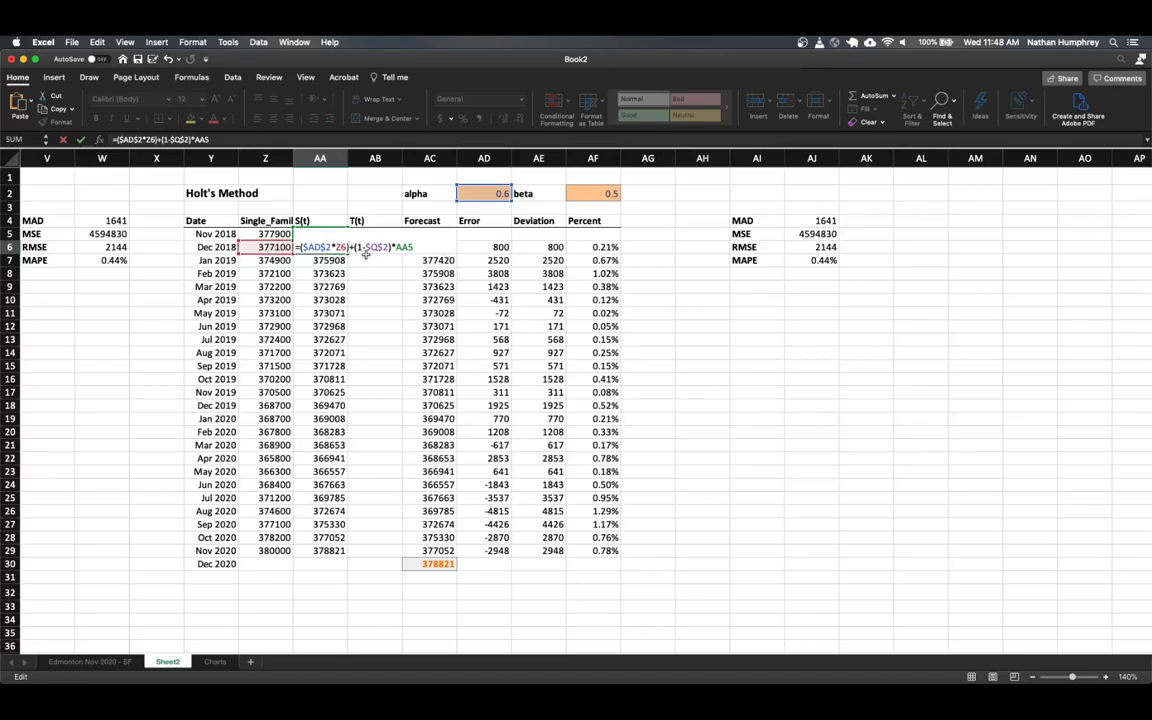
mouse_move(338, 256)
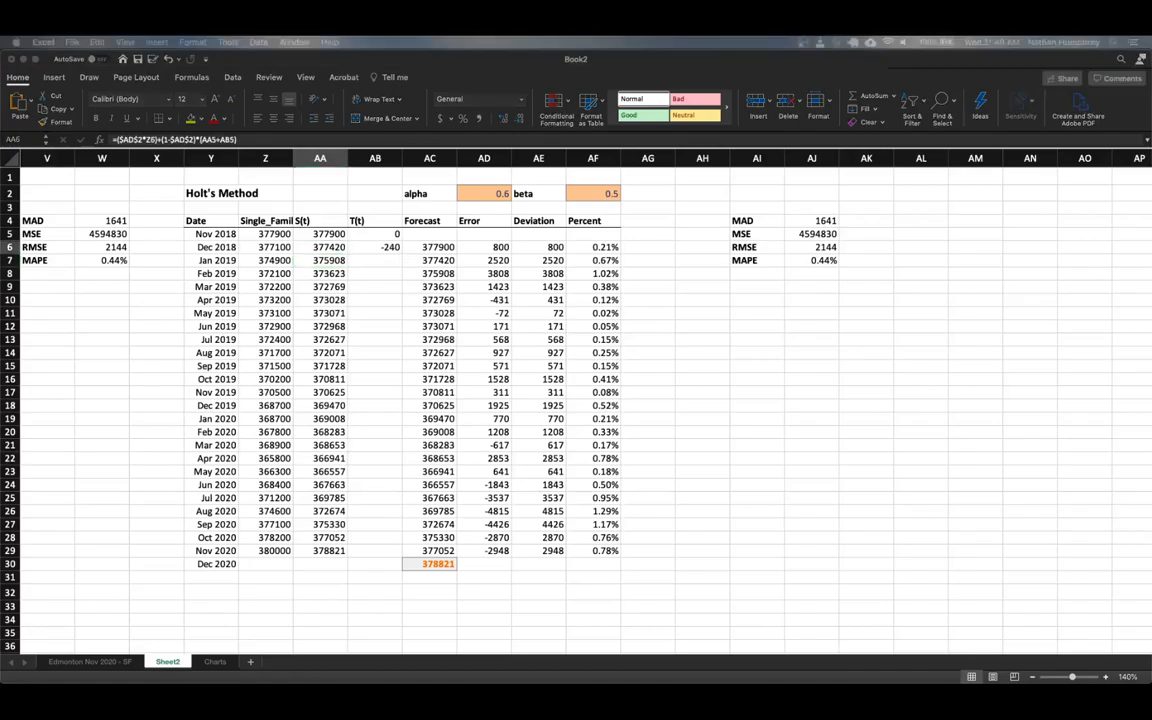
Fill the Dec 2018 S(t) and T(t) formulas down through Nov 2020
click(320, 247)
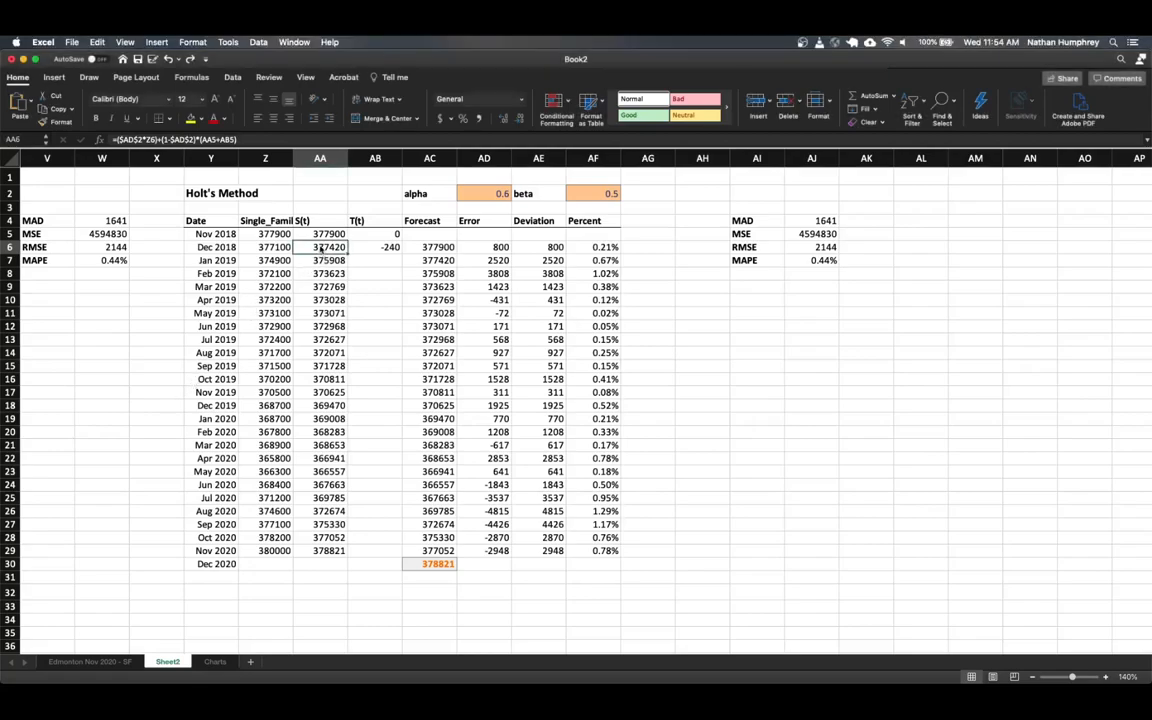
drag(328, 247, 390, 247)
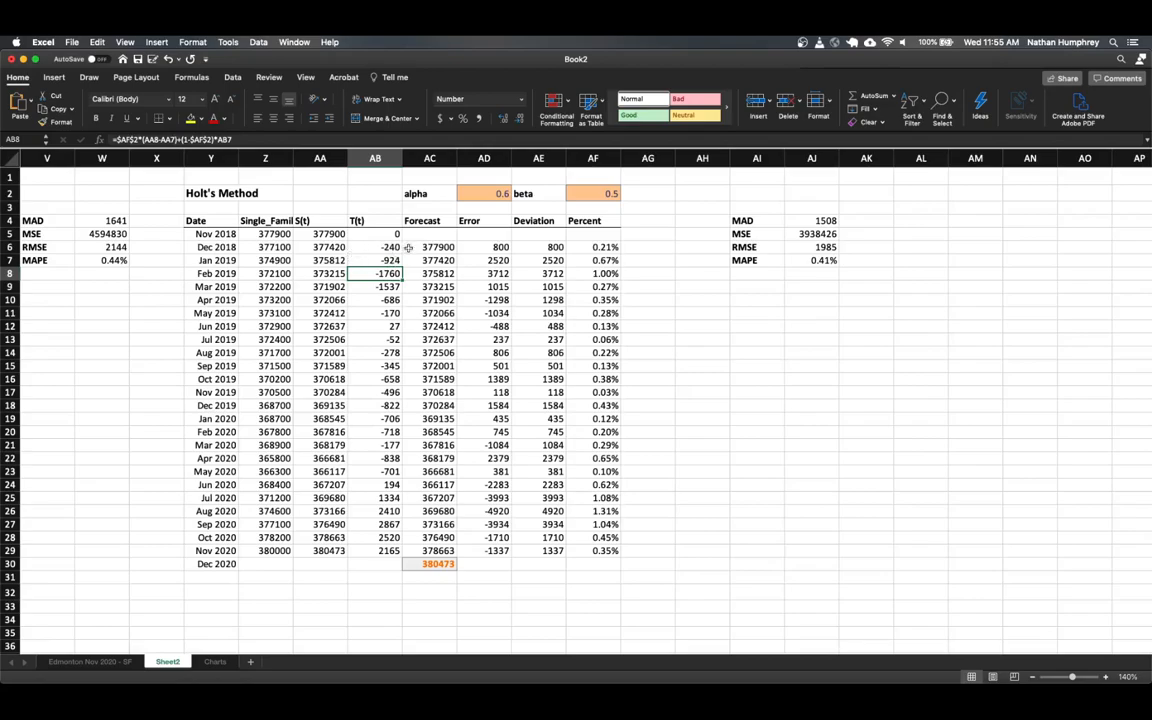
click(320, 247)
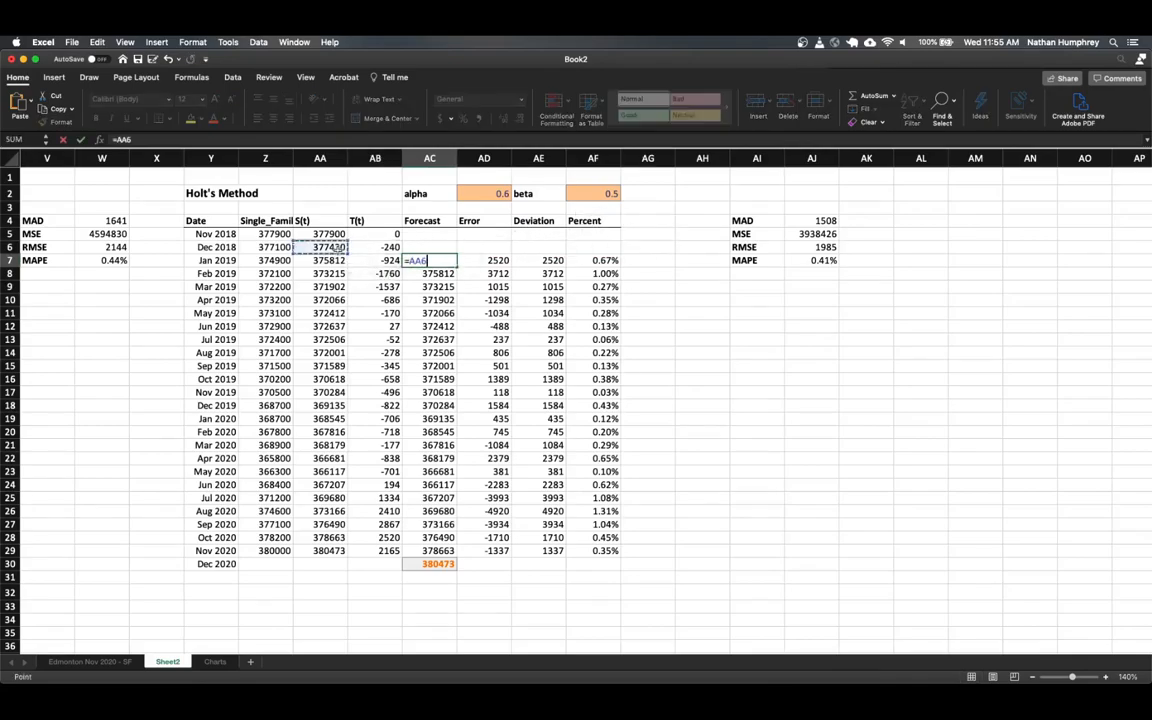
Make forecasts level plus previous trend, declining Excel's suggested formula correction
text(+)
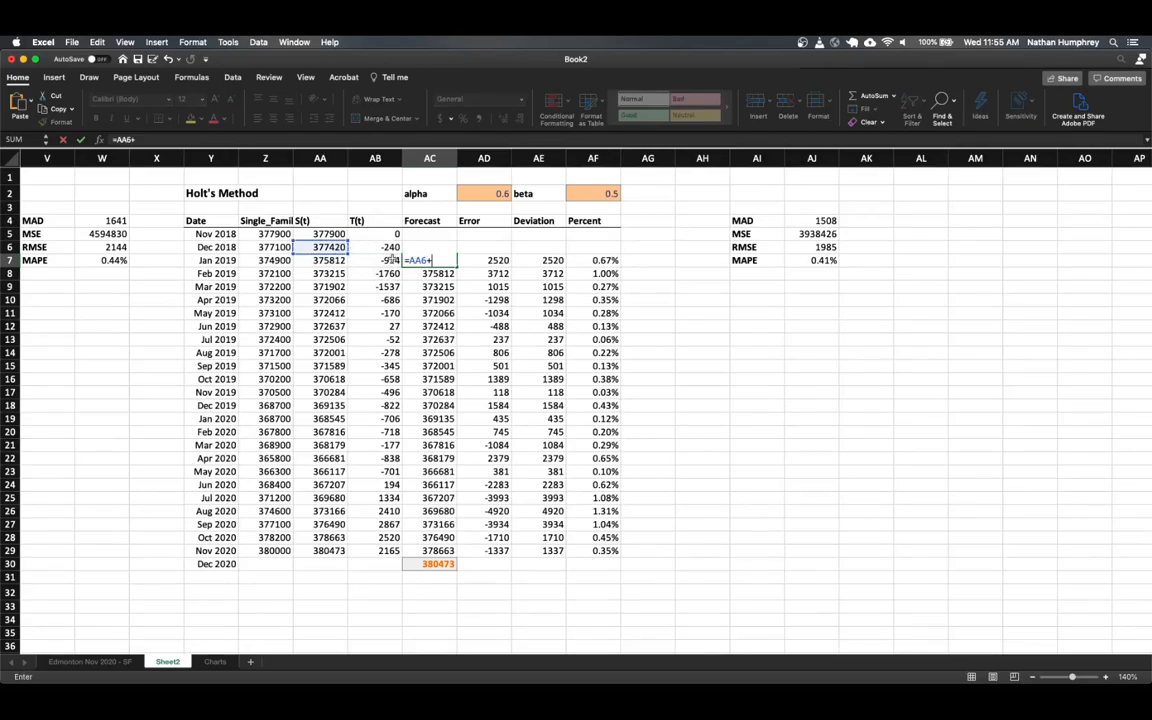
click(375, 247)
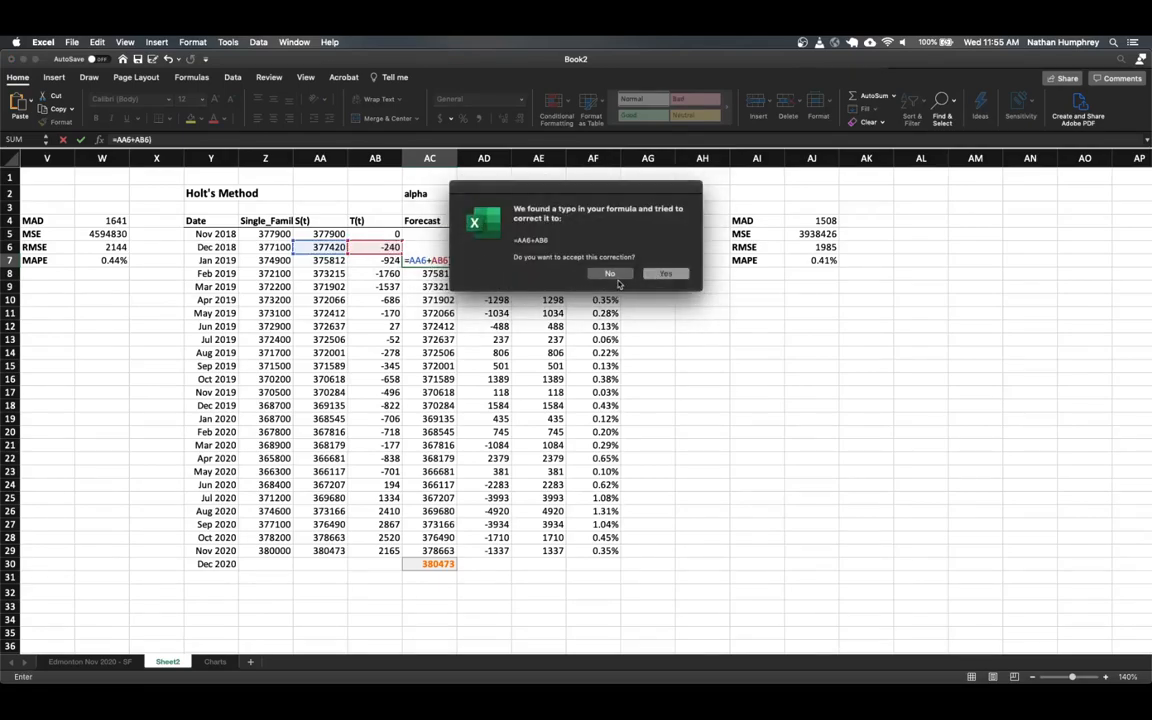
click(609, 273)
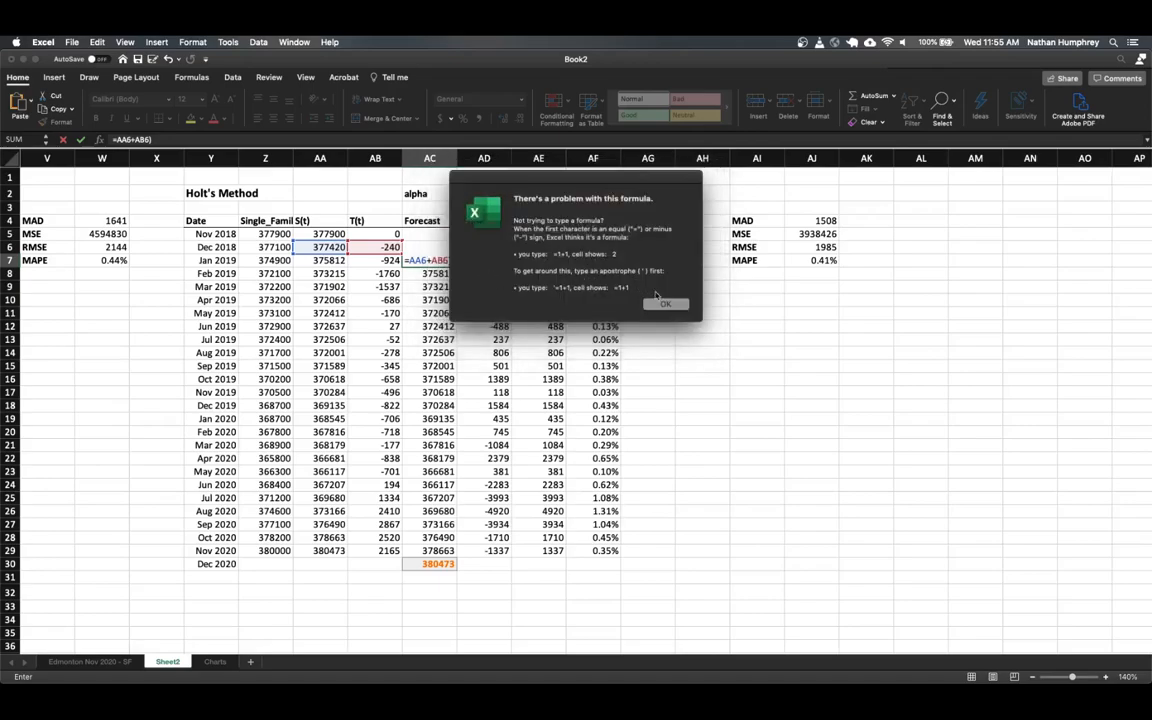
click(665, 304)
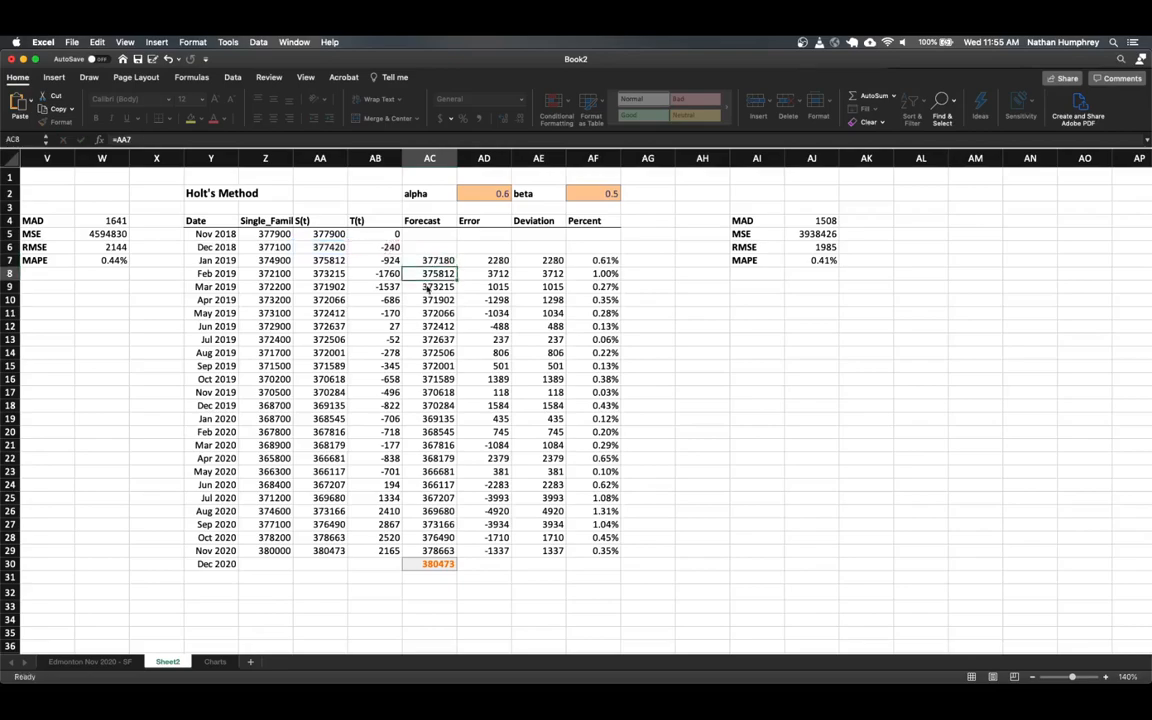
click(429, 260)
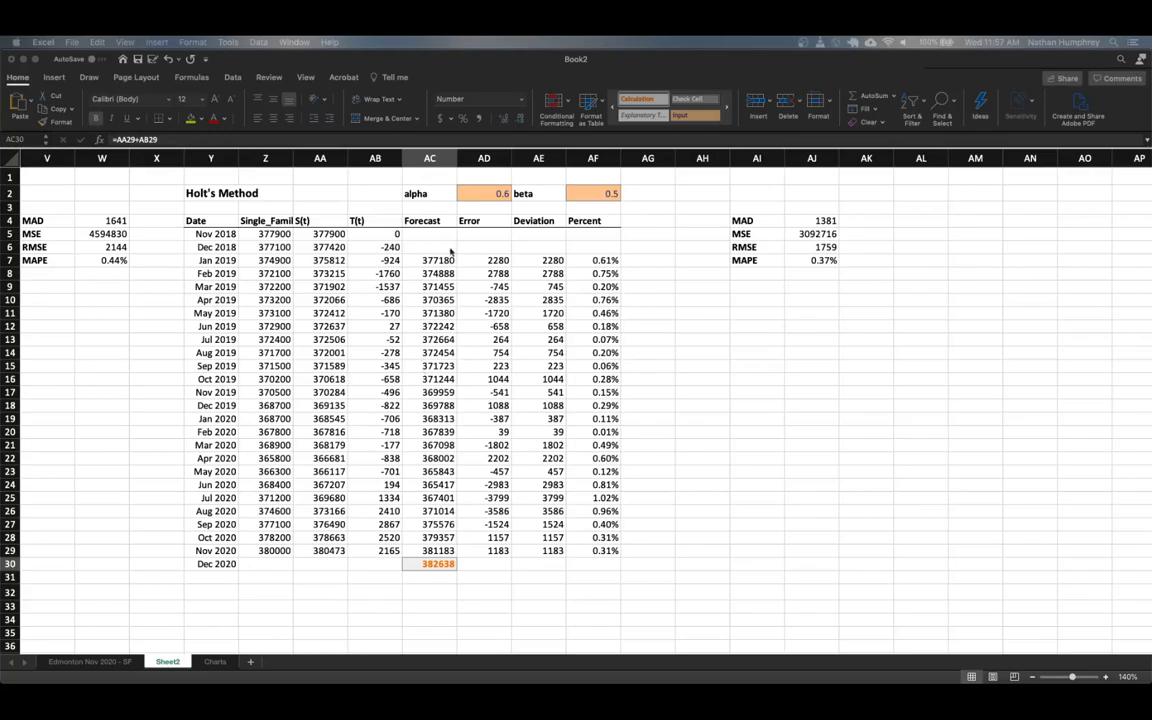
Check alpha 0.6 and beta 0.5, then review MAD 1381 and MAPE 0.37%
click(484, 193)
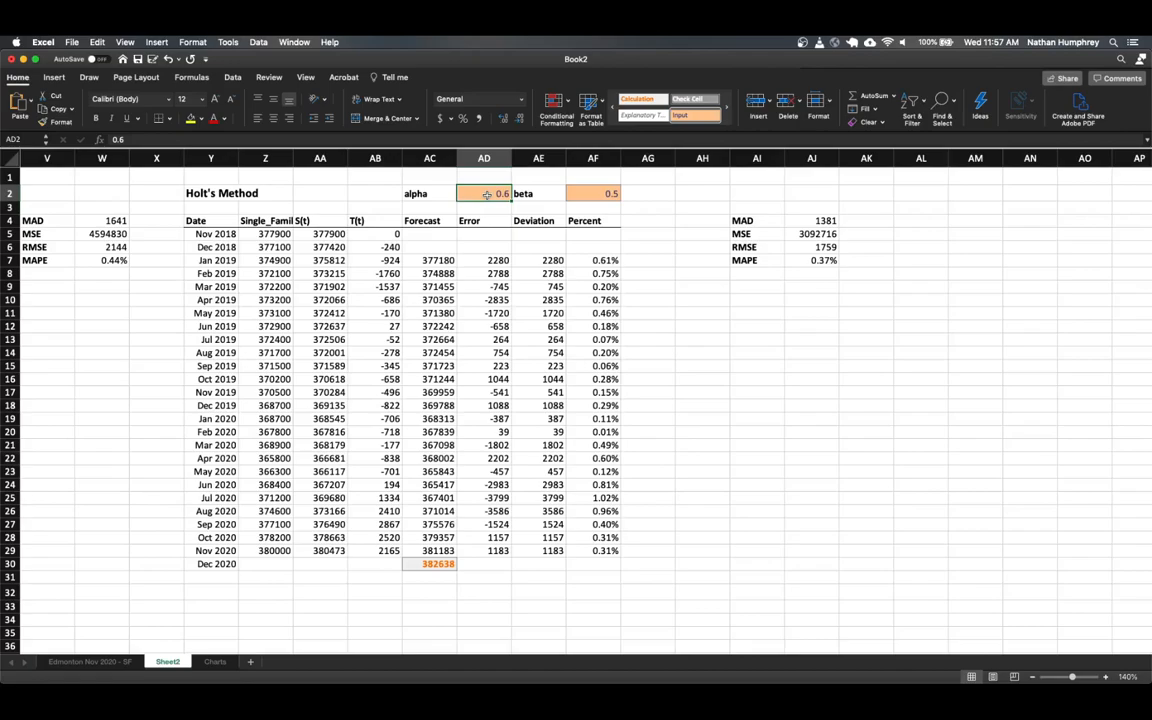
click(592, 193)
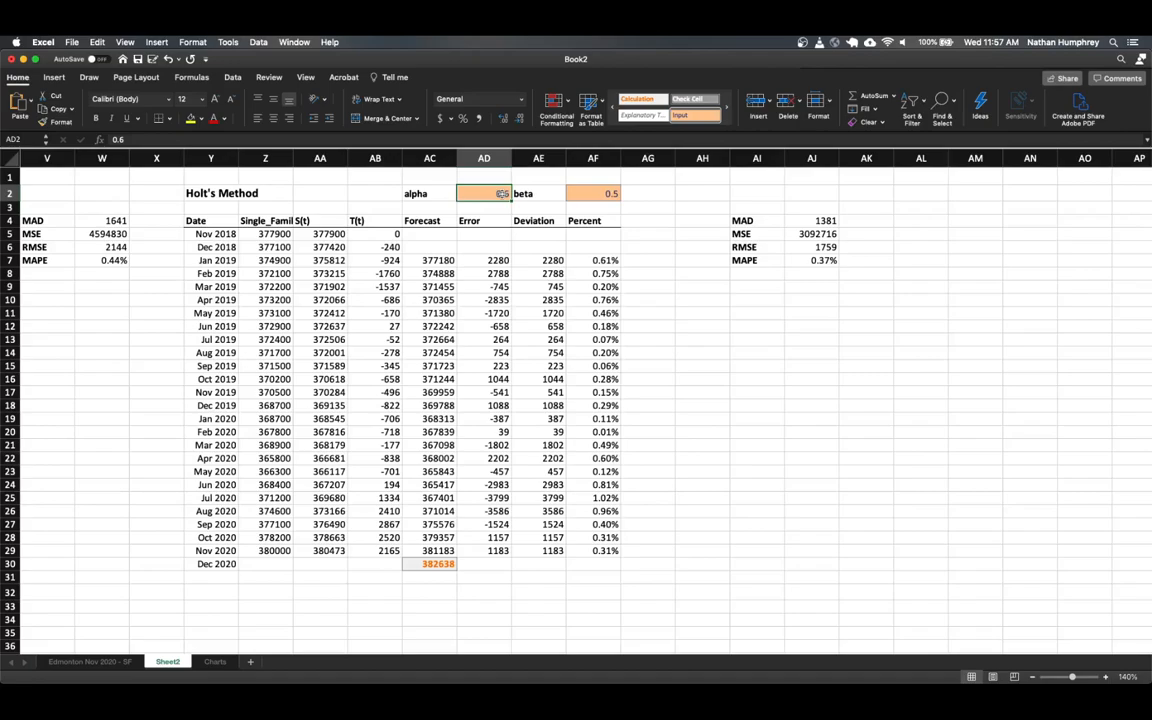
click(592, 193)
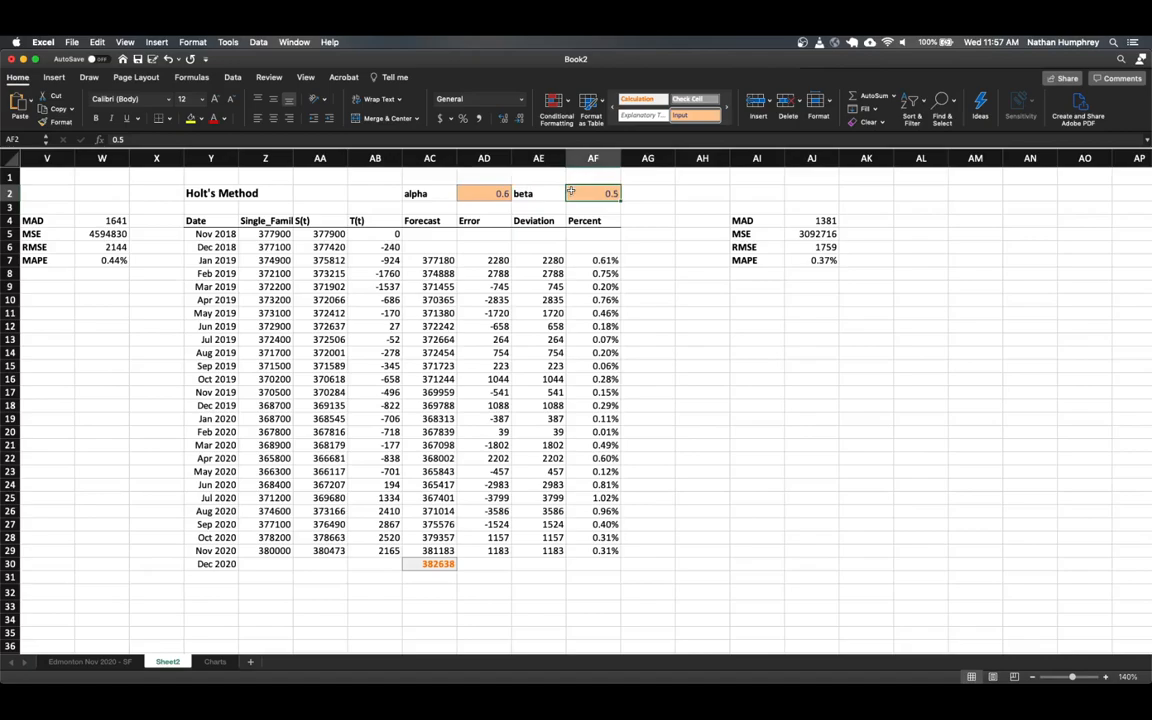
click(756, 220)
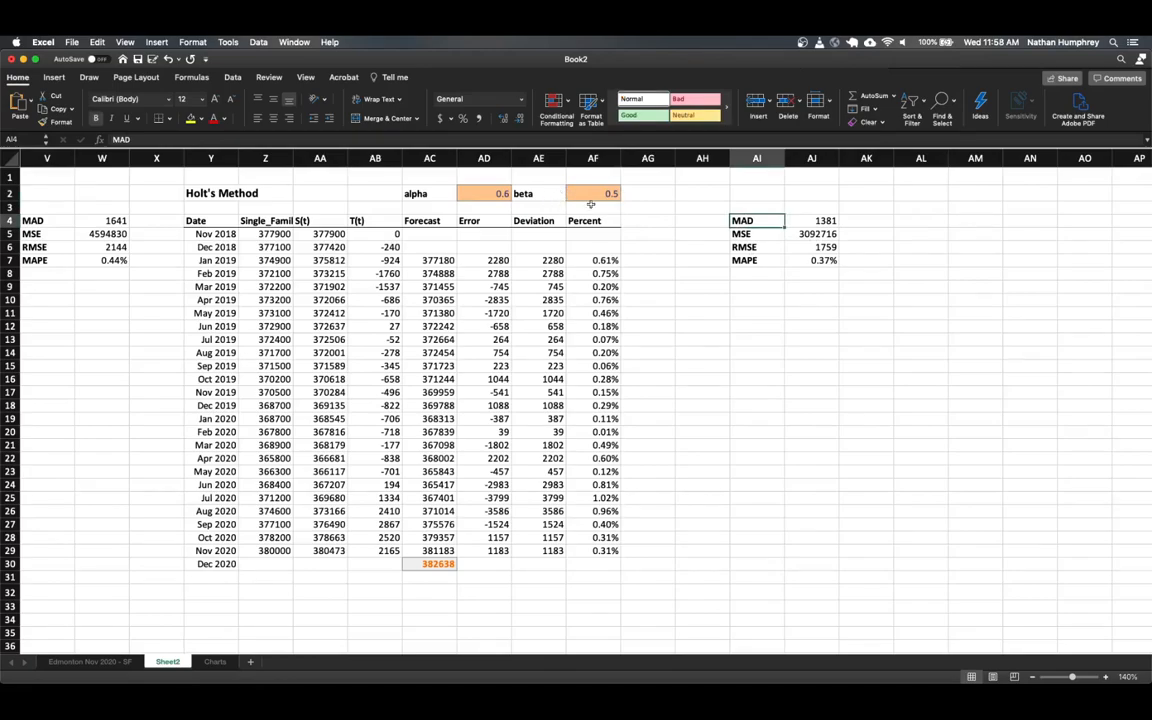
mouse_move(810, 247)
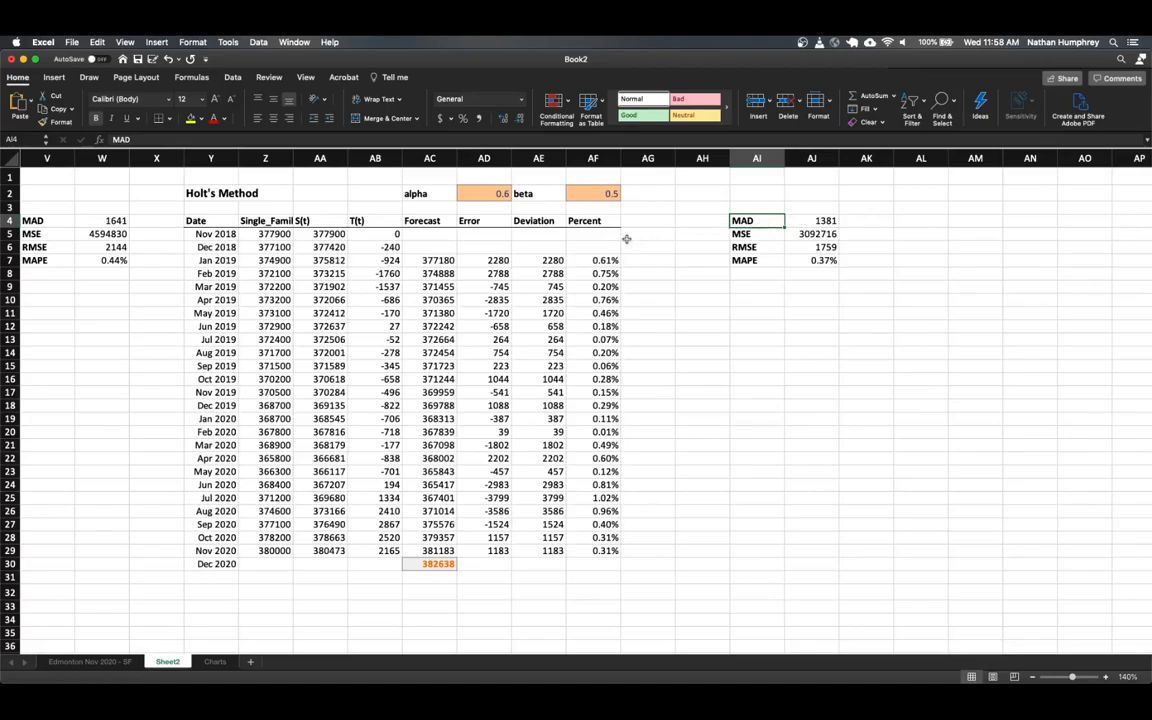
mouse_move(621, 236)
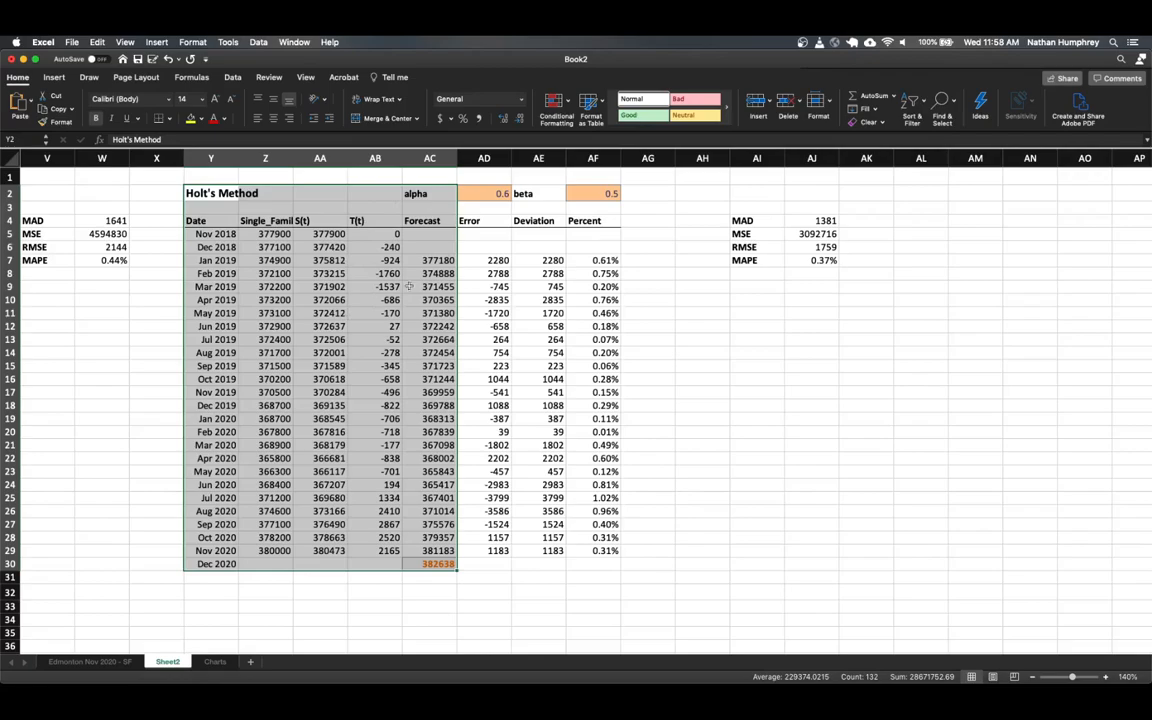
Insert a line chart of the selected Holt's Method data and scroll right to view it
click(62, 76)
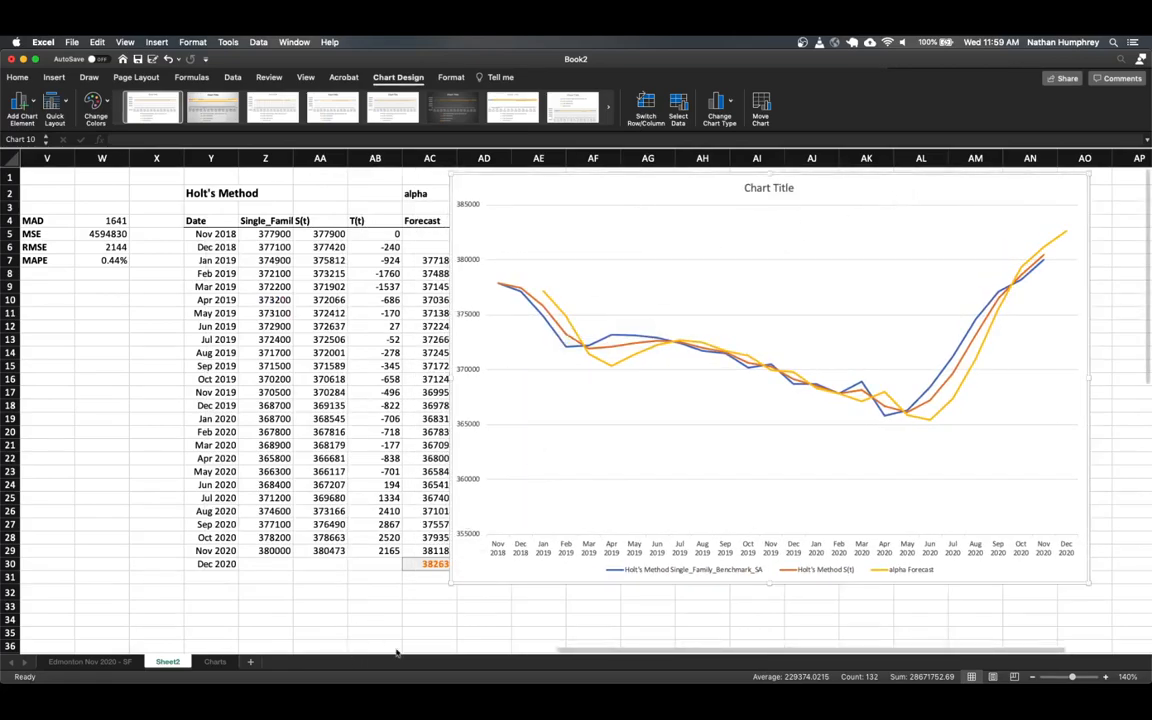
scroll(right, 3)
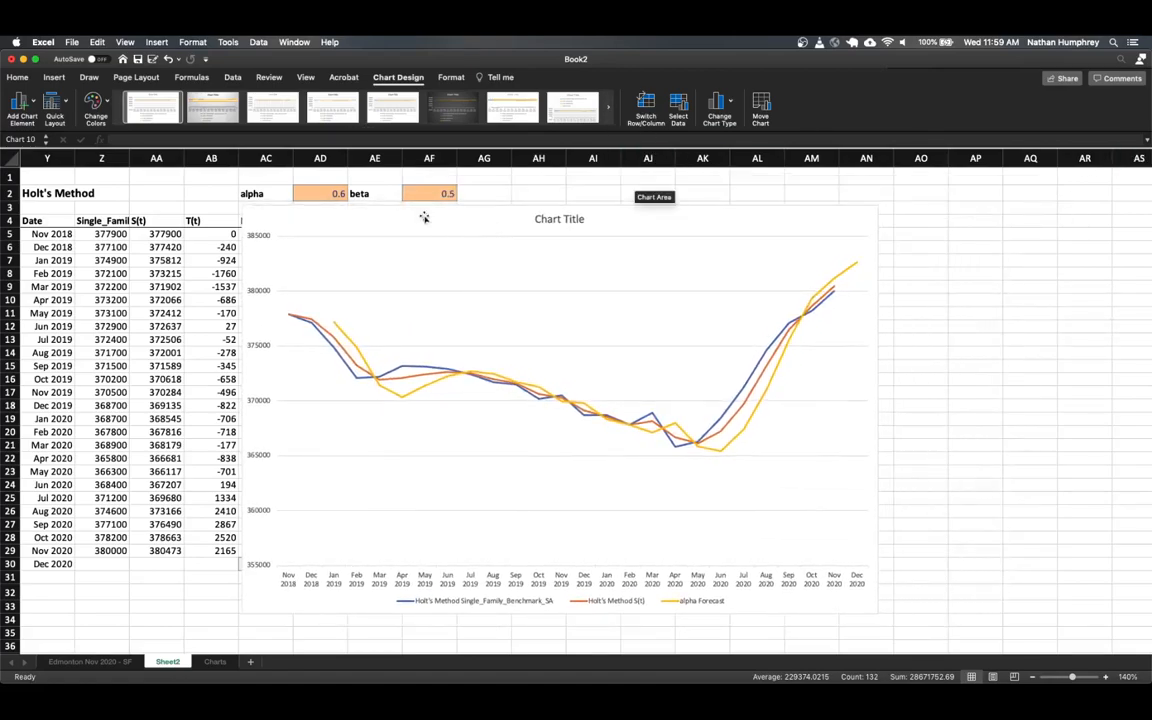
click(429, 193)
text(0.2)
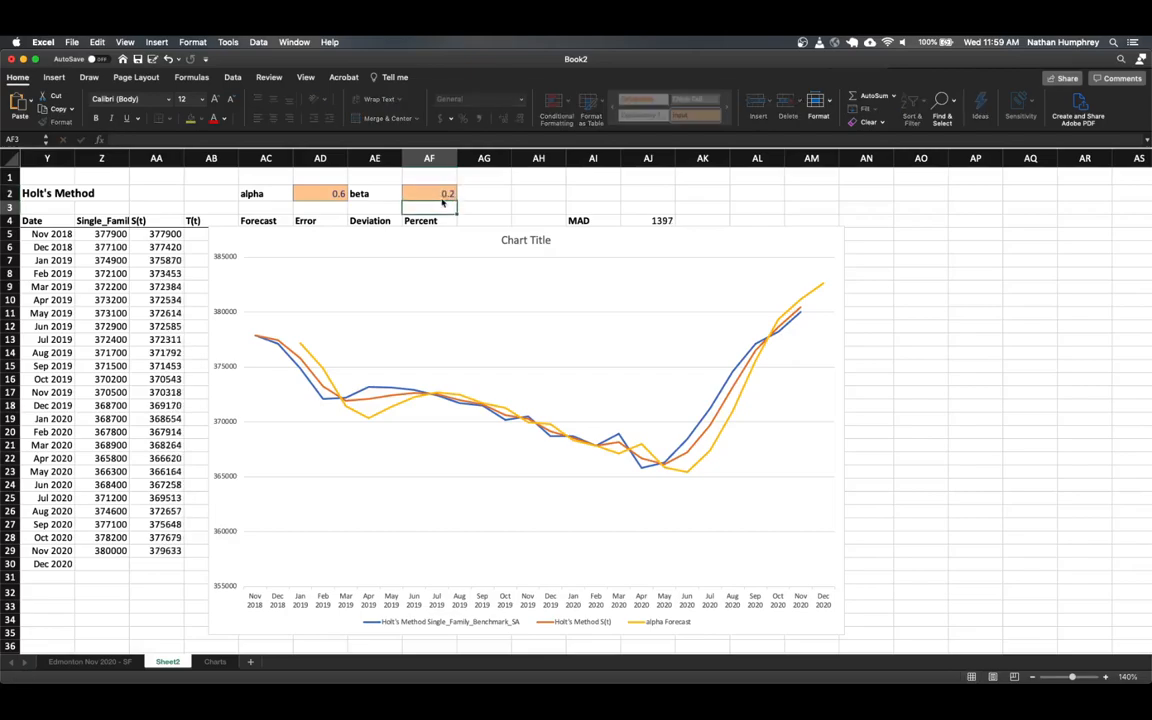
Set beta in AF2 to 0.8
text(0.8)
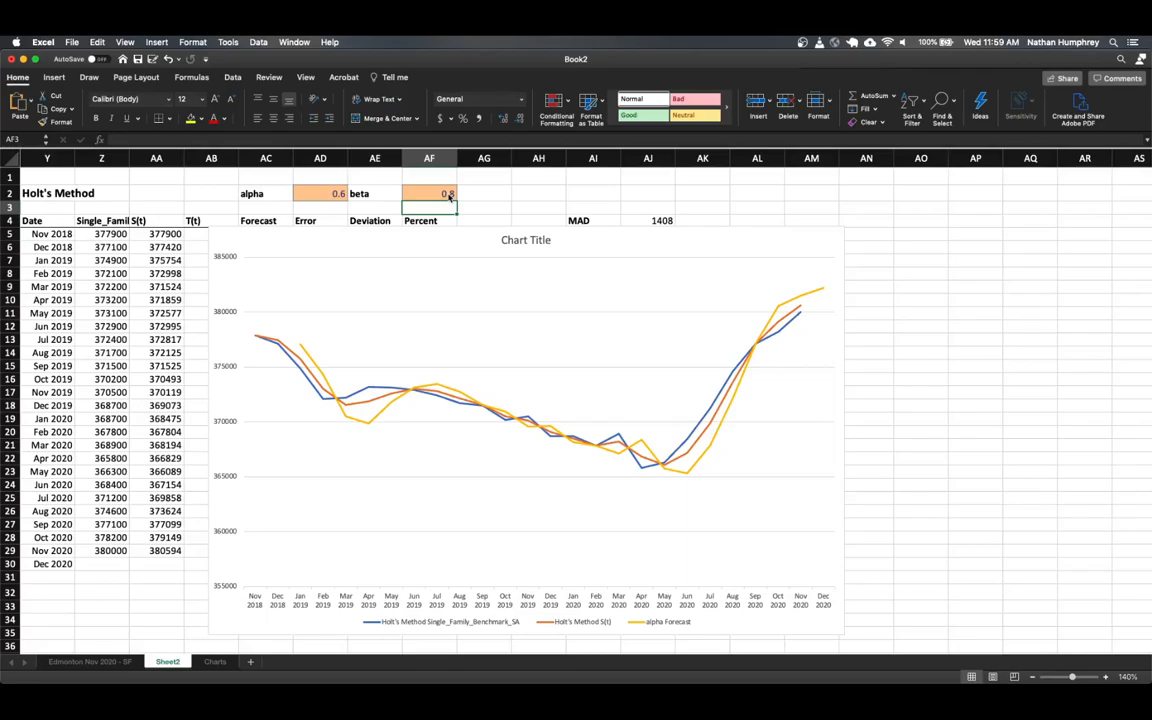
mouse_move(504, 413)
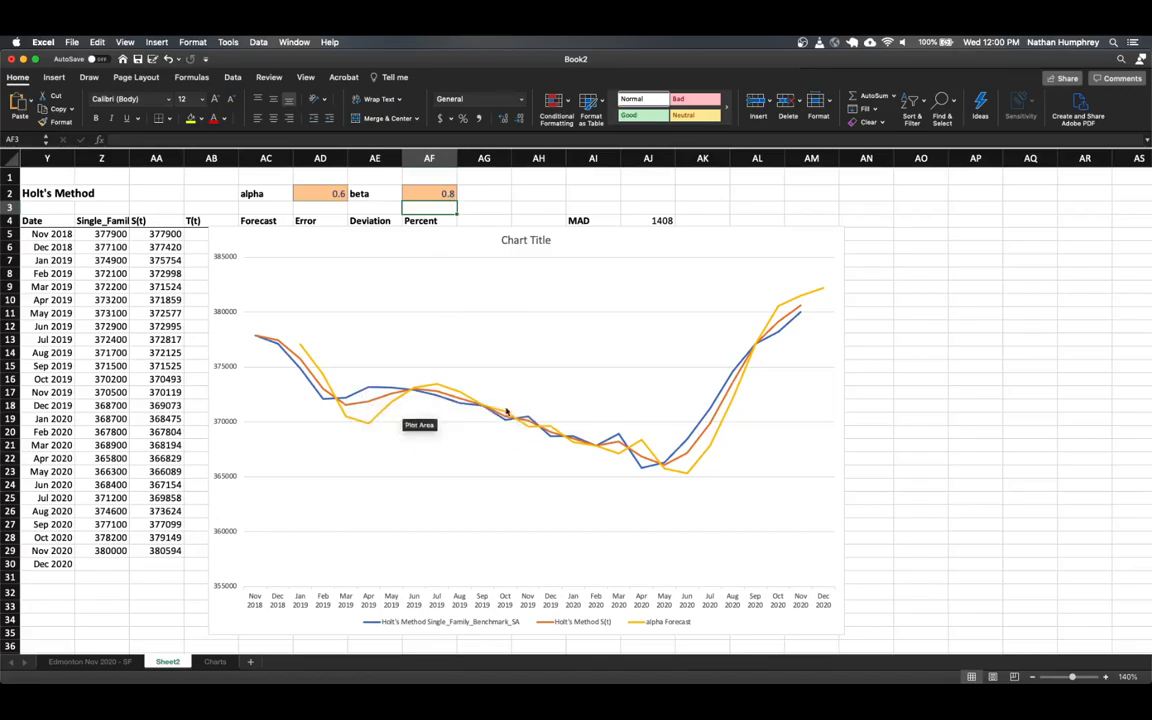
mouse_move(684, 286)
text(MSE)
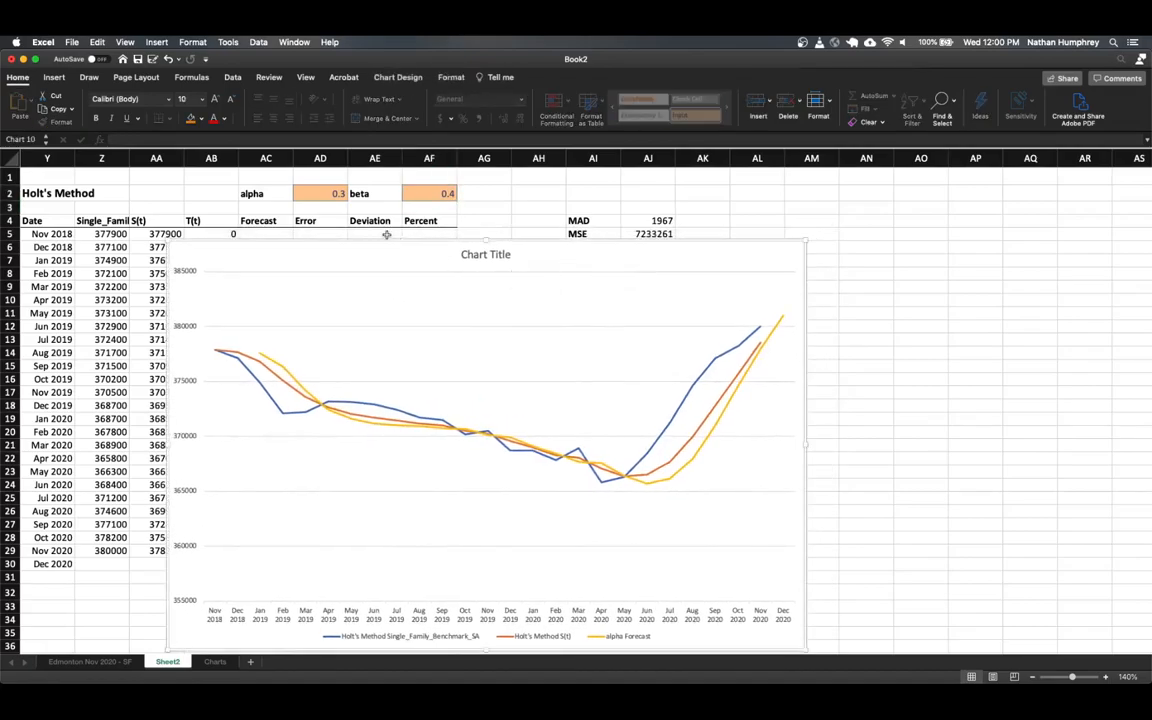
mouse_move(605, 224)
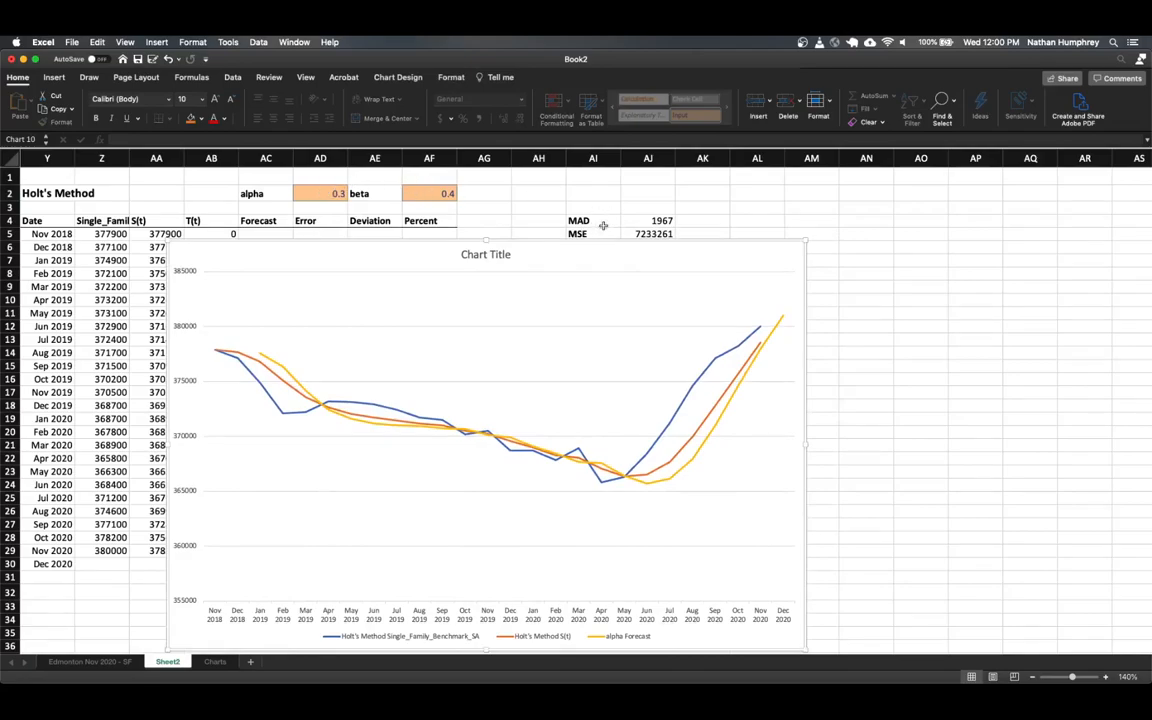
mouse_move(665, 240)
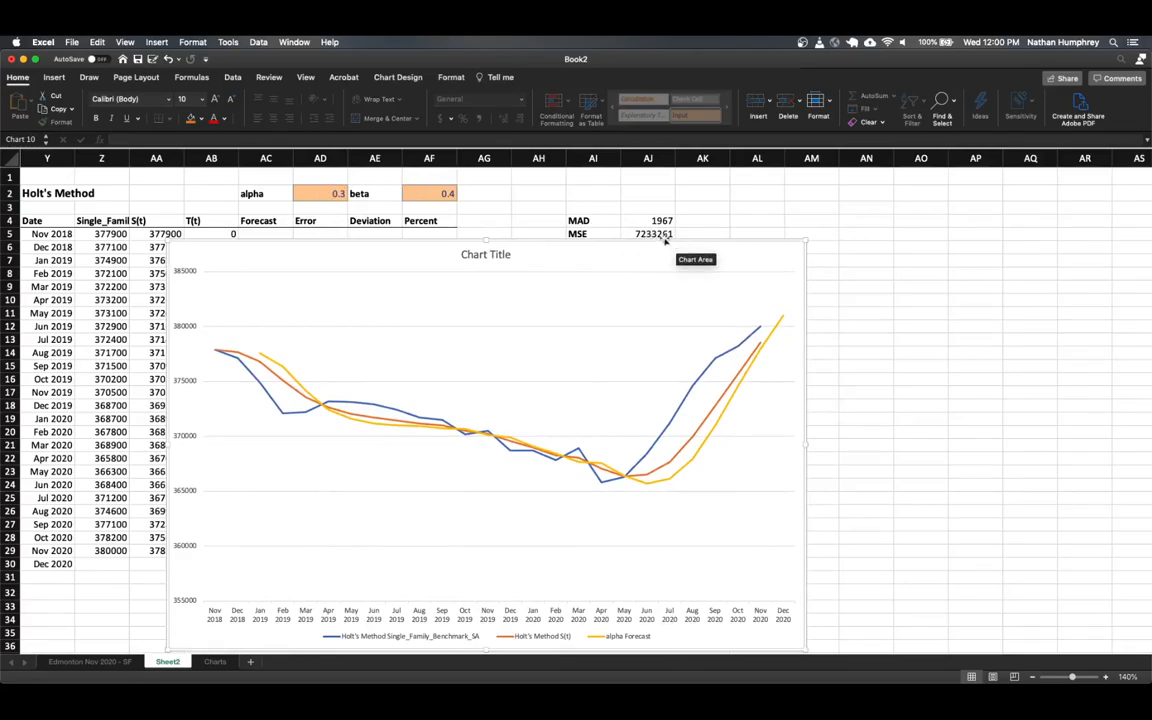
mouse_move(269, 385)
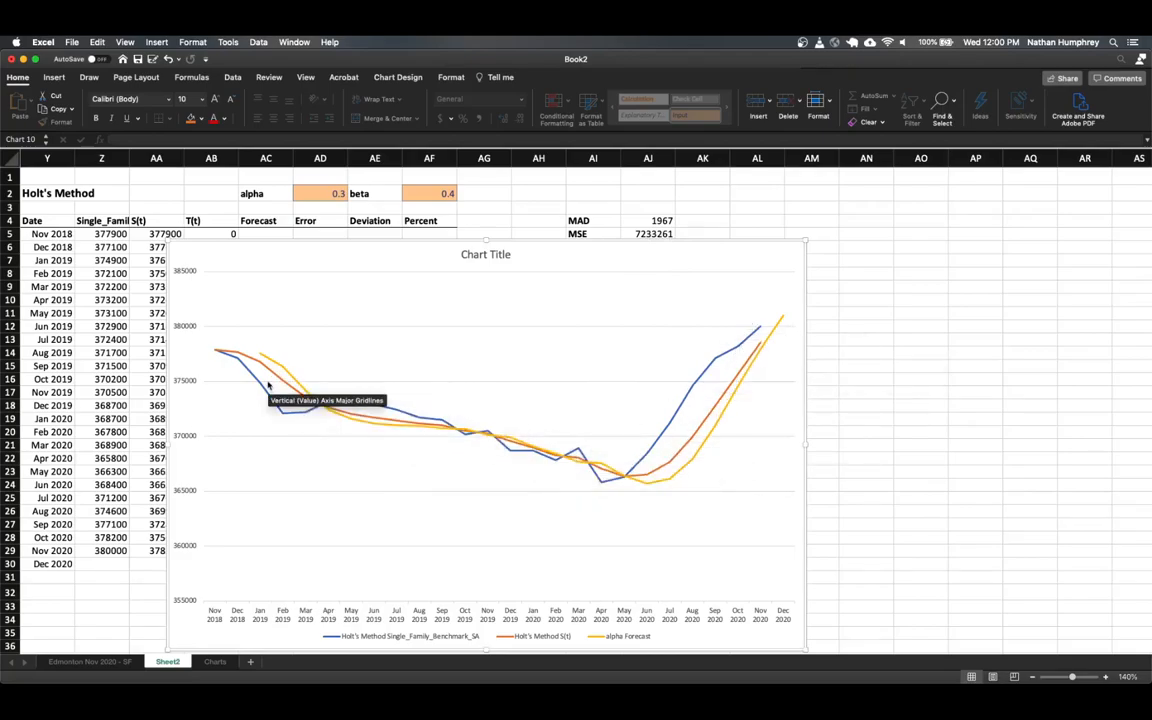
mouse_move(221, 369)
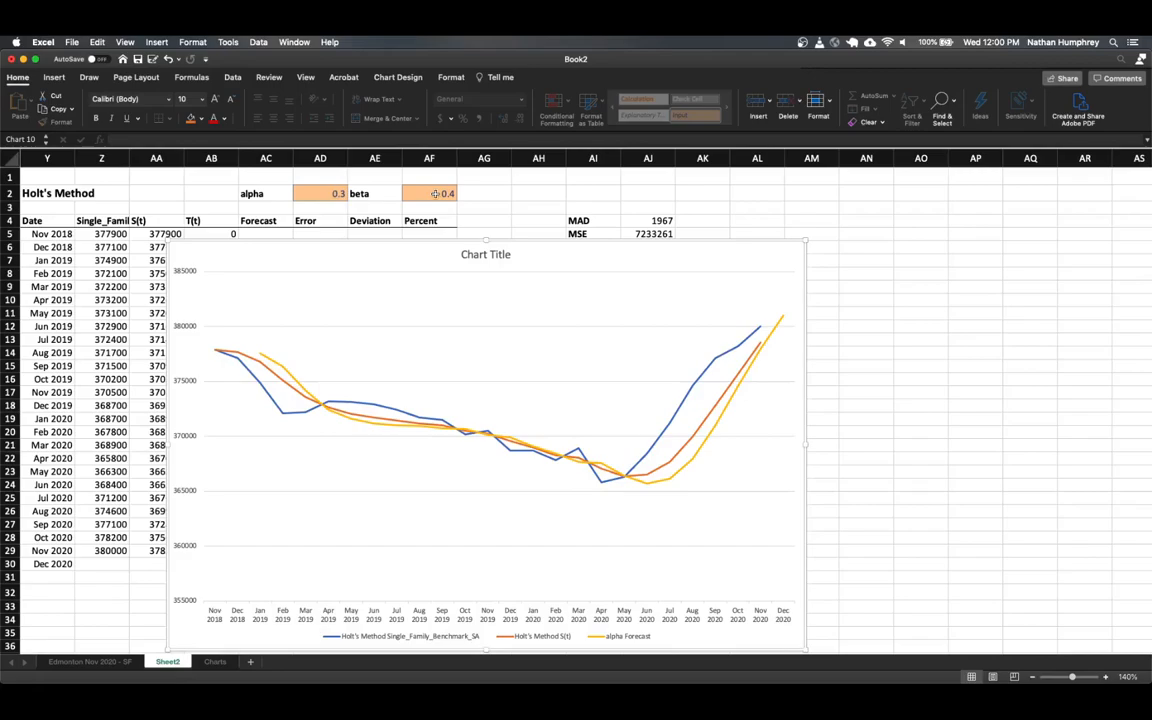
Change beta to 0.6 and alpha to 0.4
click(429, 193)
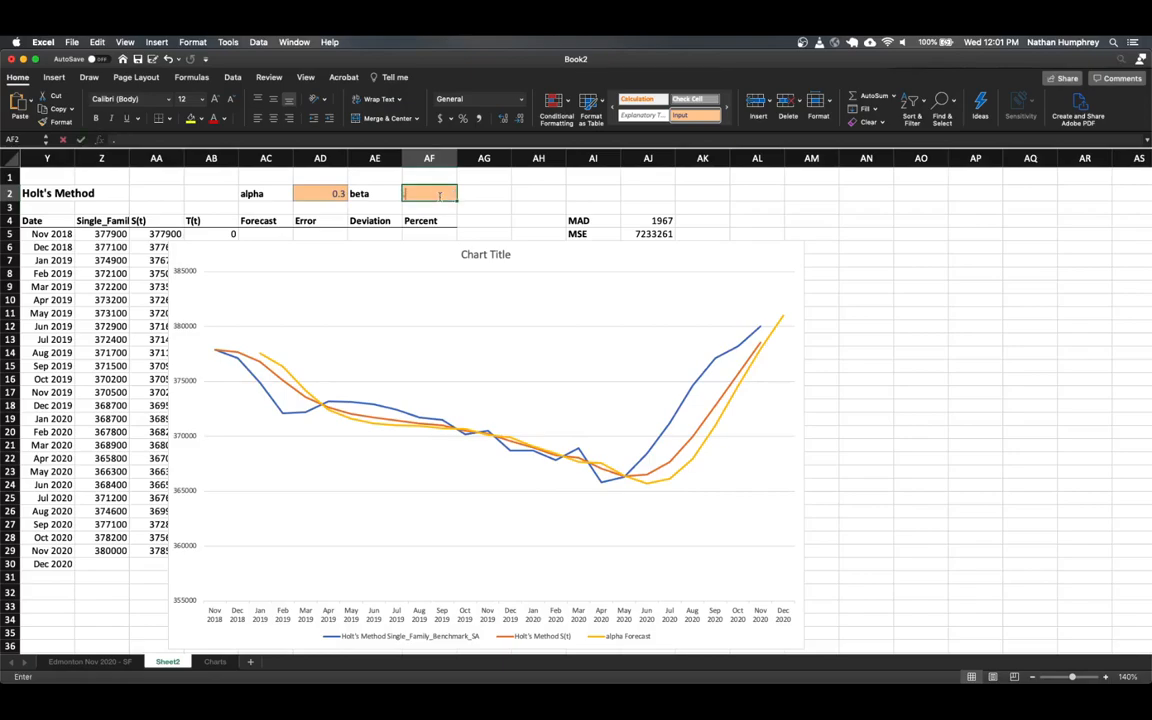
text(0.6)
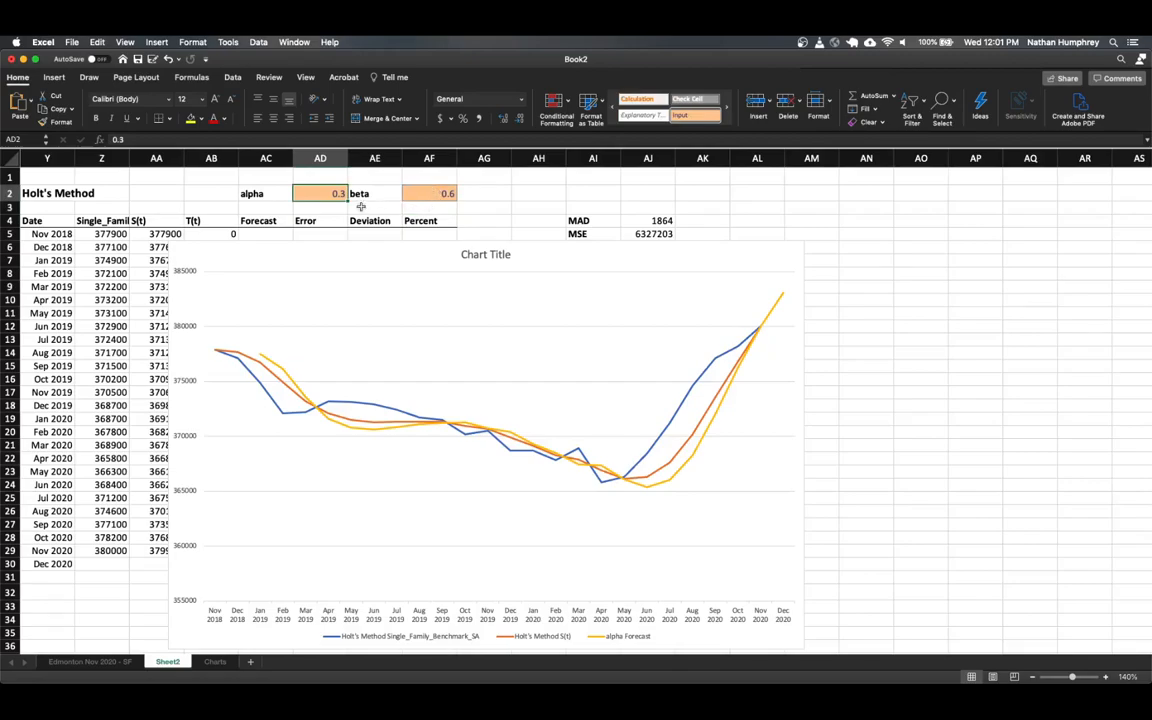
mouse_move(345, 204)
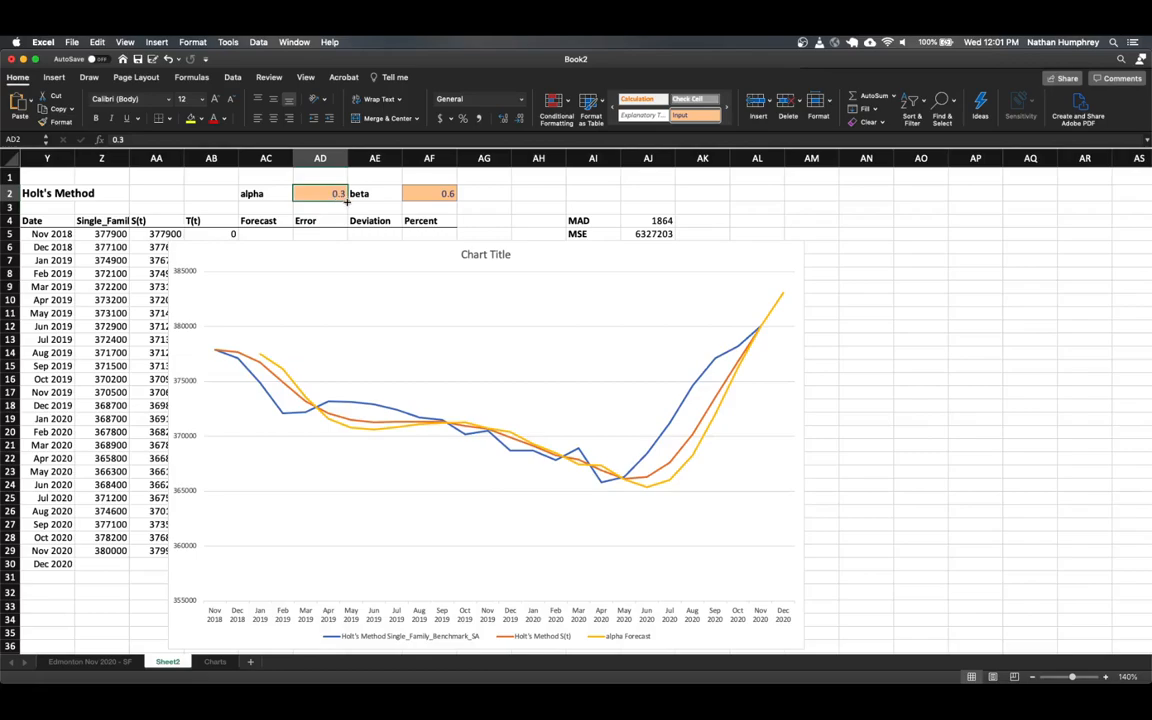
text(4)
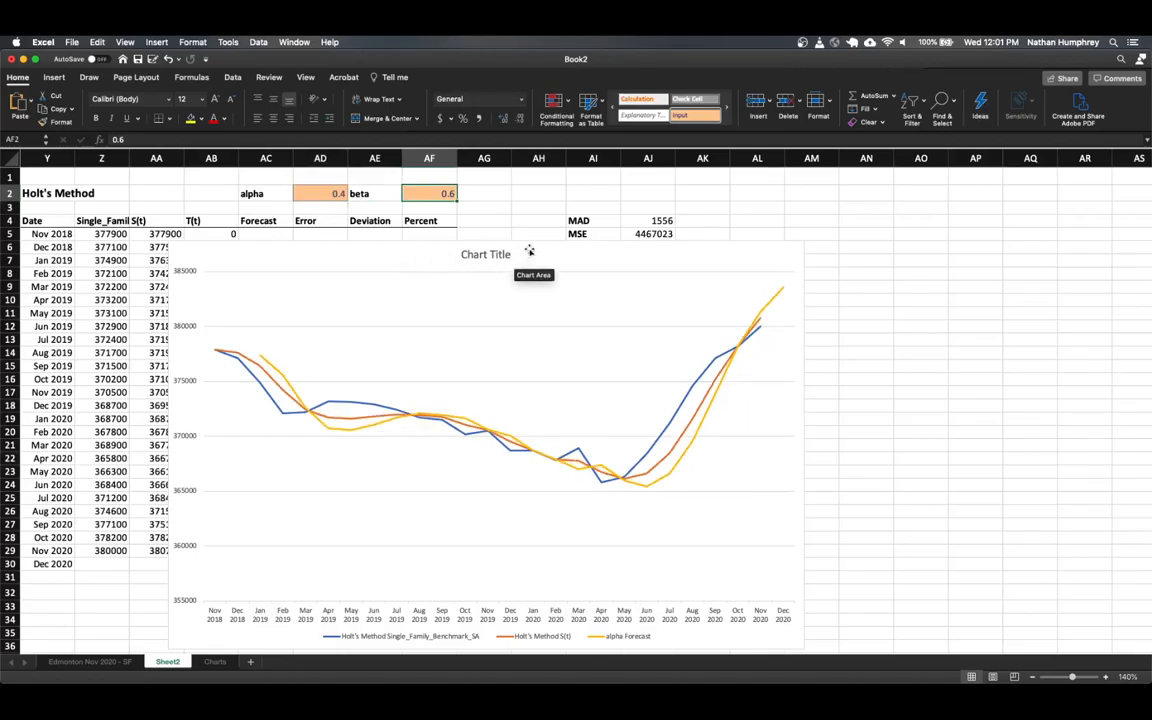
Title the chart "Holt's Linear Trend" and move it to the Charts sheet beside Exponential Smoothing
click(210, 661)
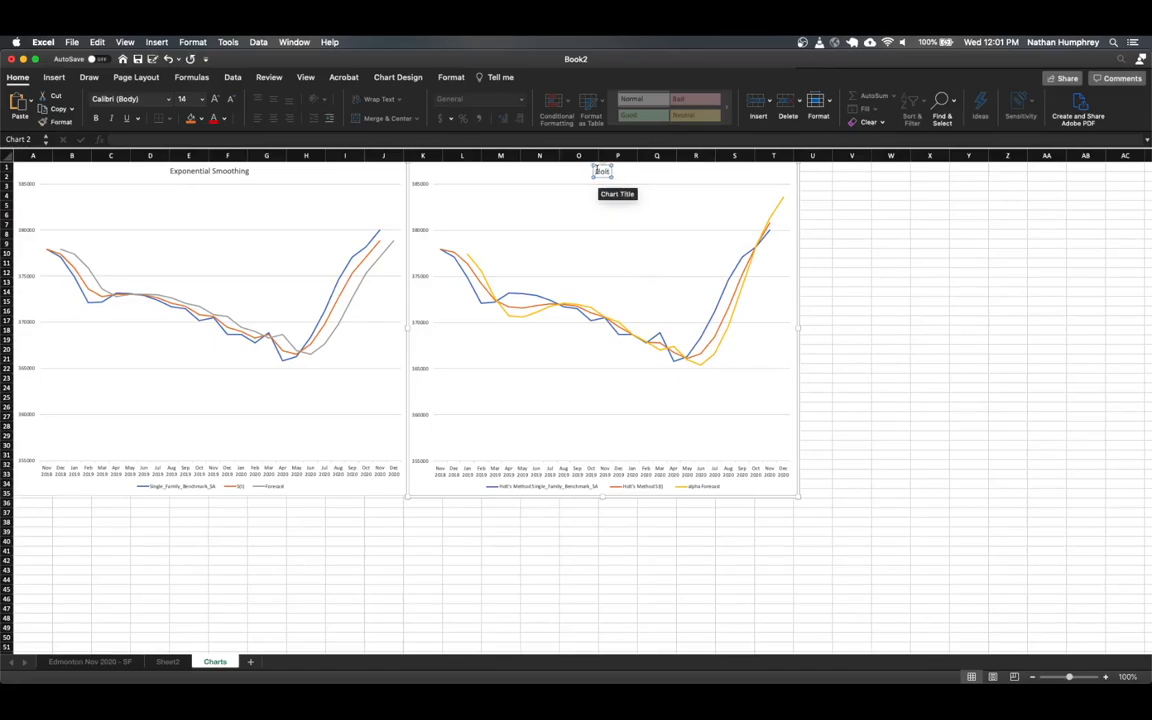
text(Holt's Linear Trend)
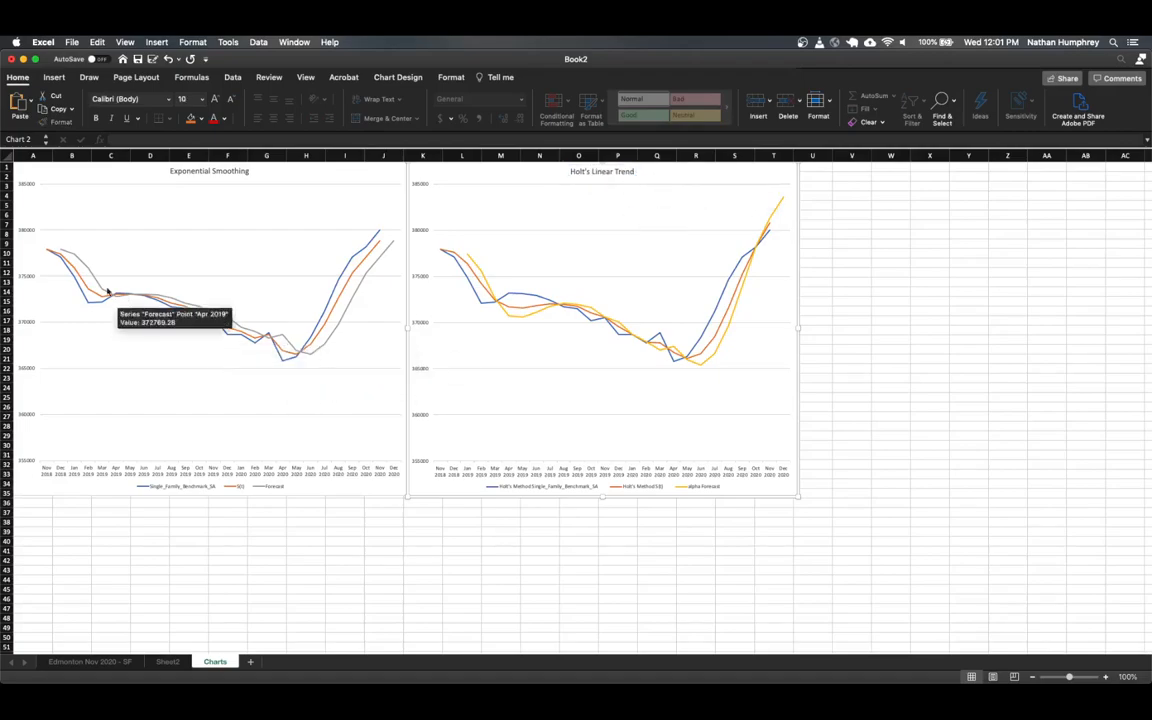
mouse_move(470, 295)
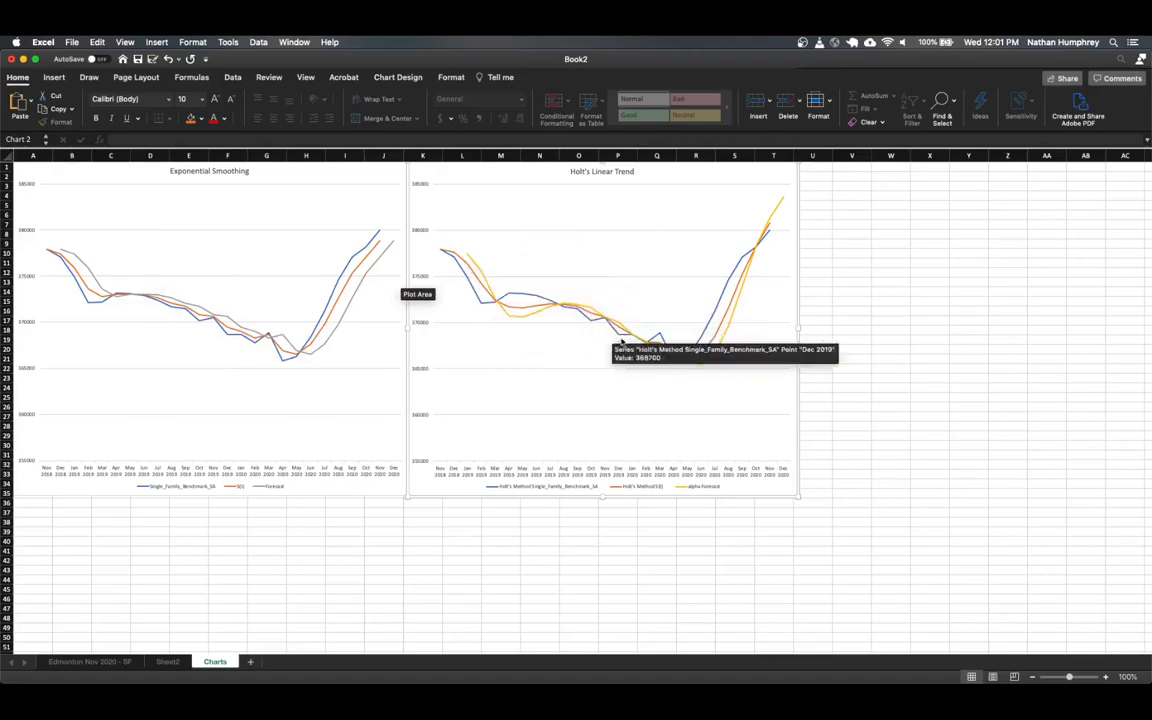
mouse_move(763, 238)
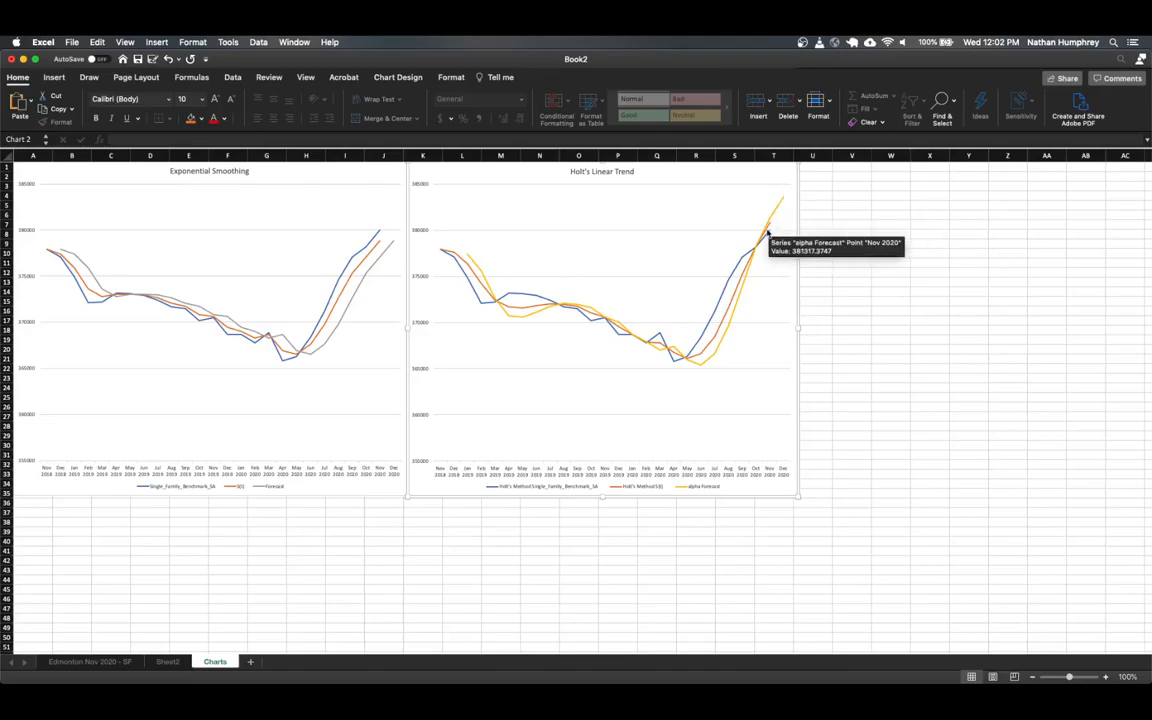
mouse_move(781, 195)
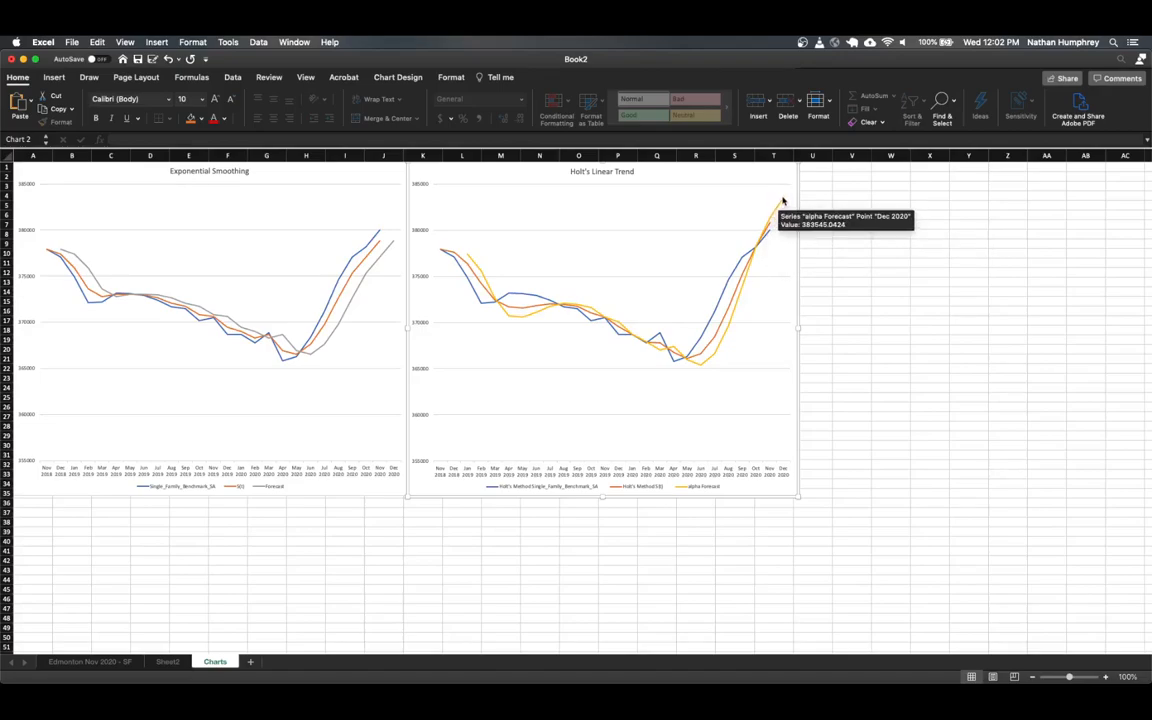
mouse_move(537, 311)
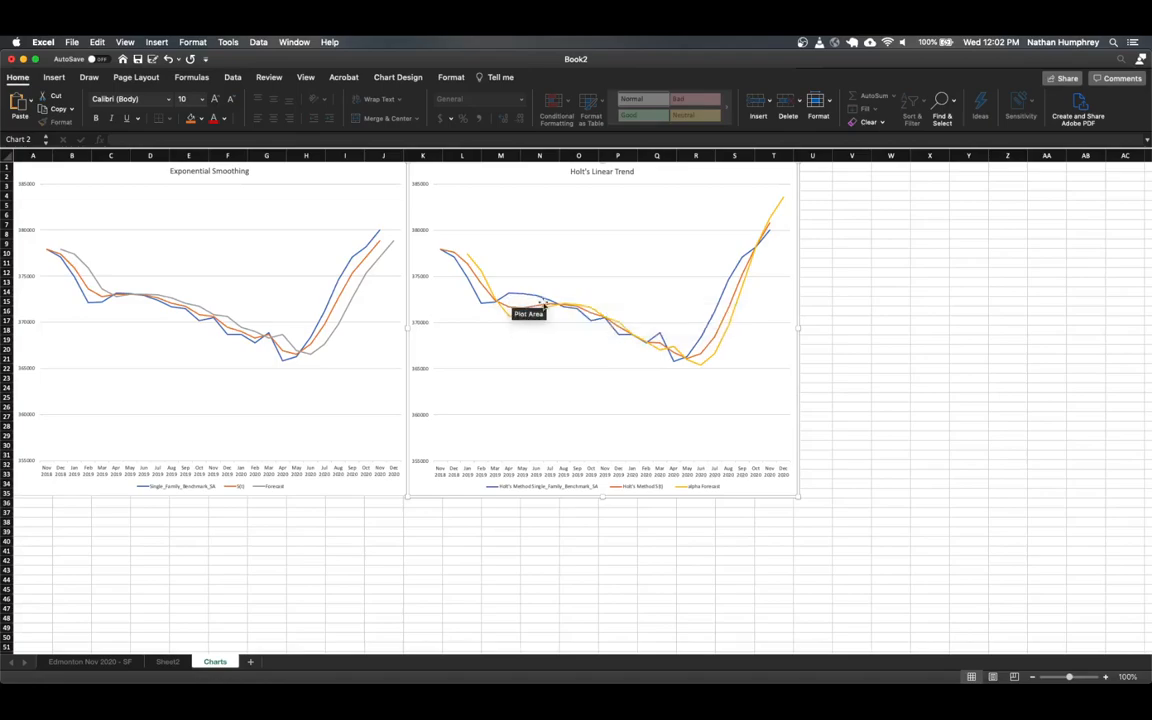
mouse_move(530, 315)
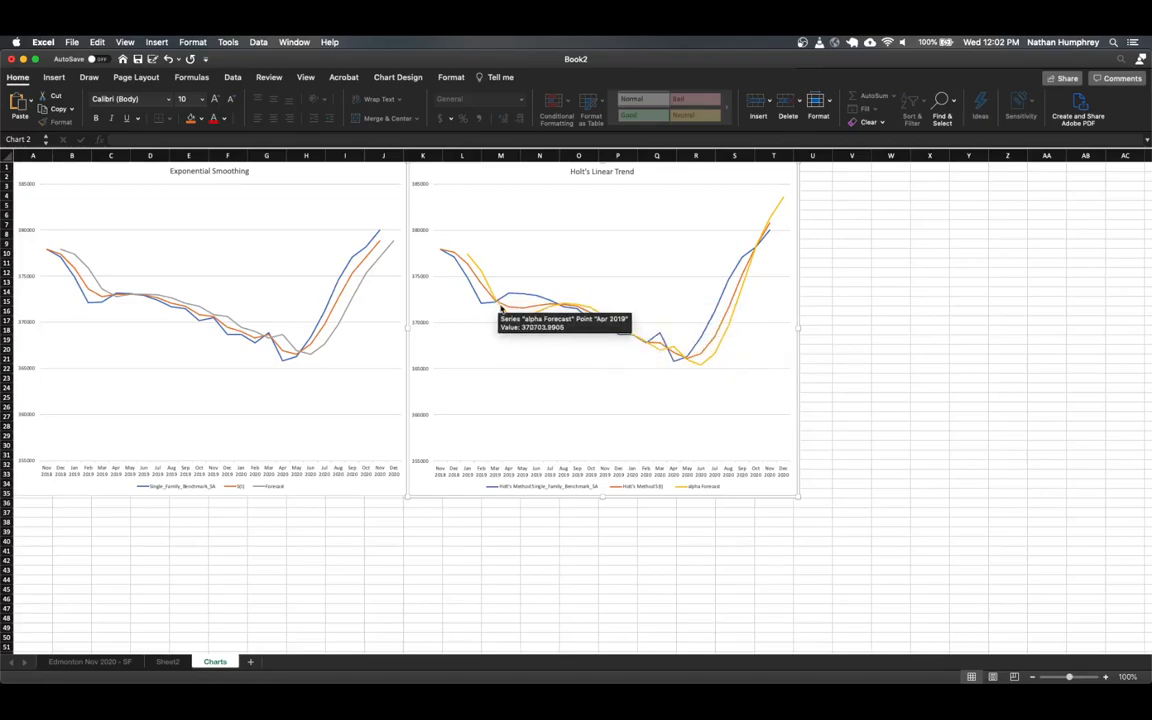
click(168, 661)
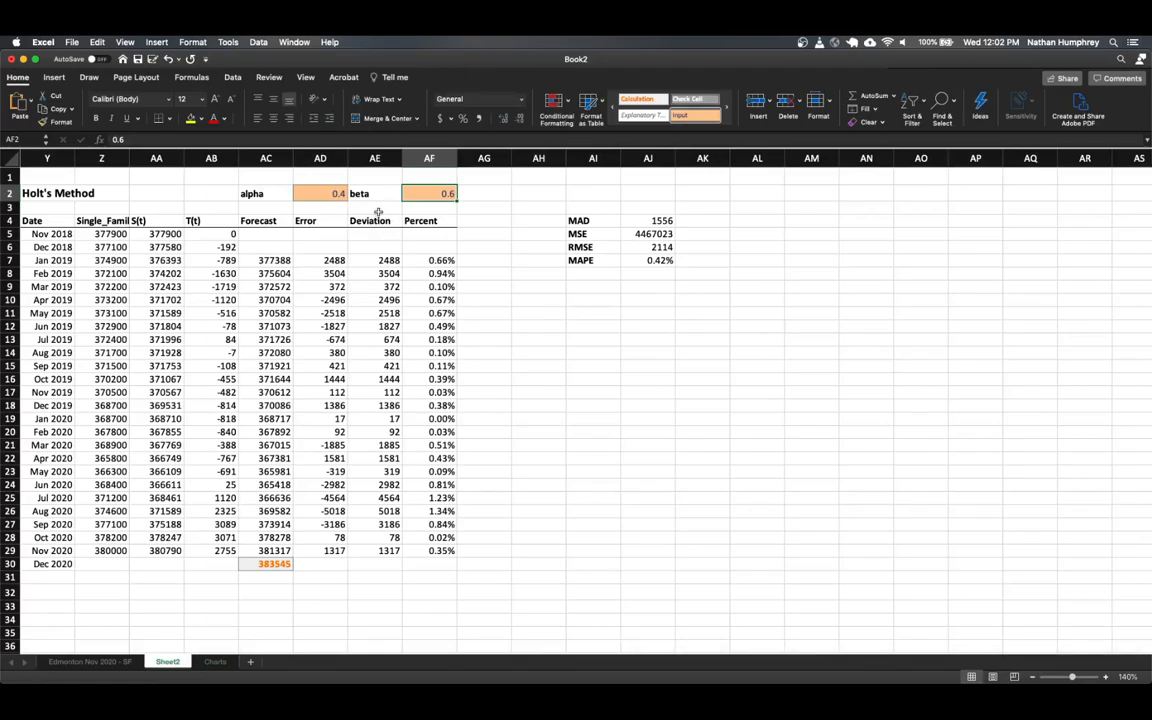
mouse_move(380, 193)
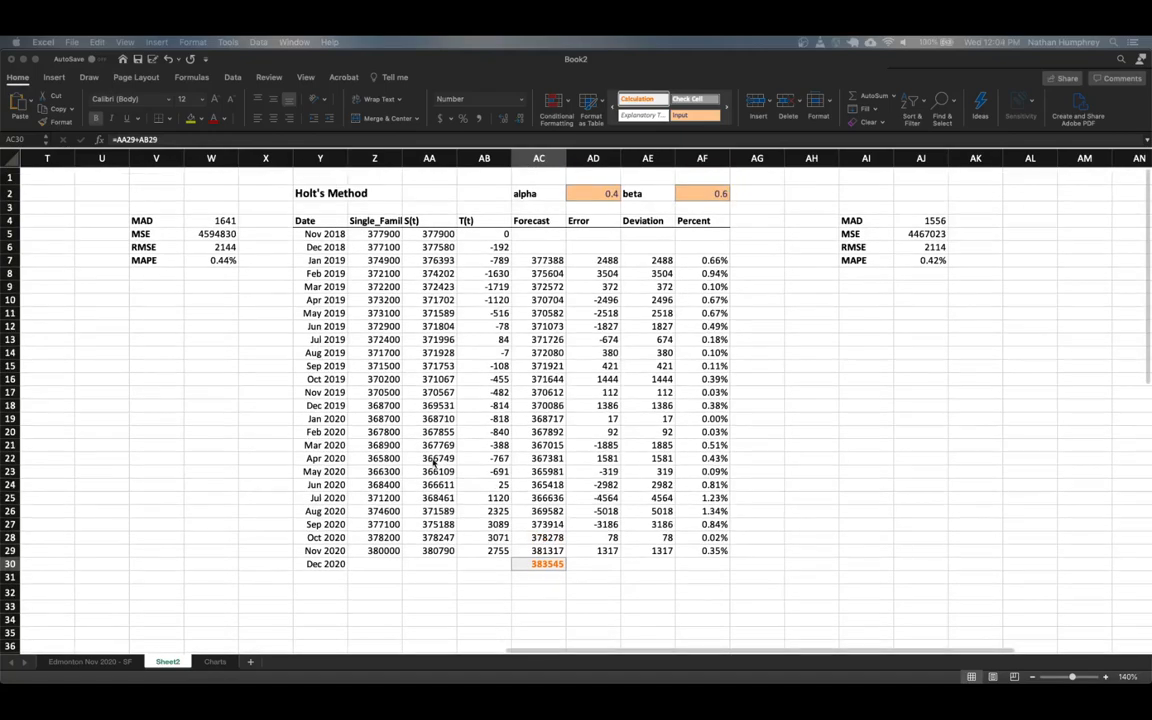
mouse_move(525, 553)
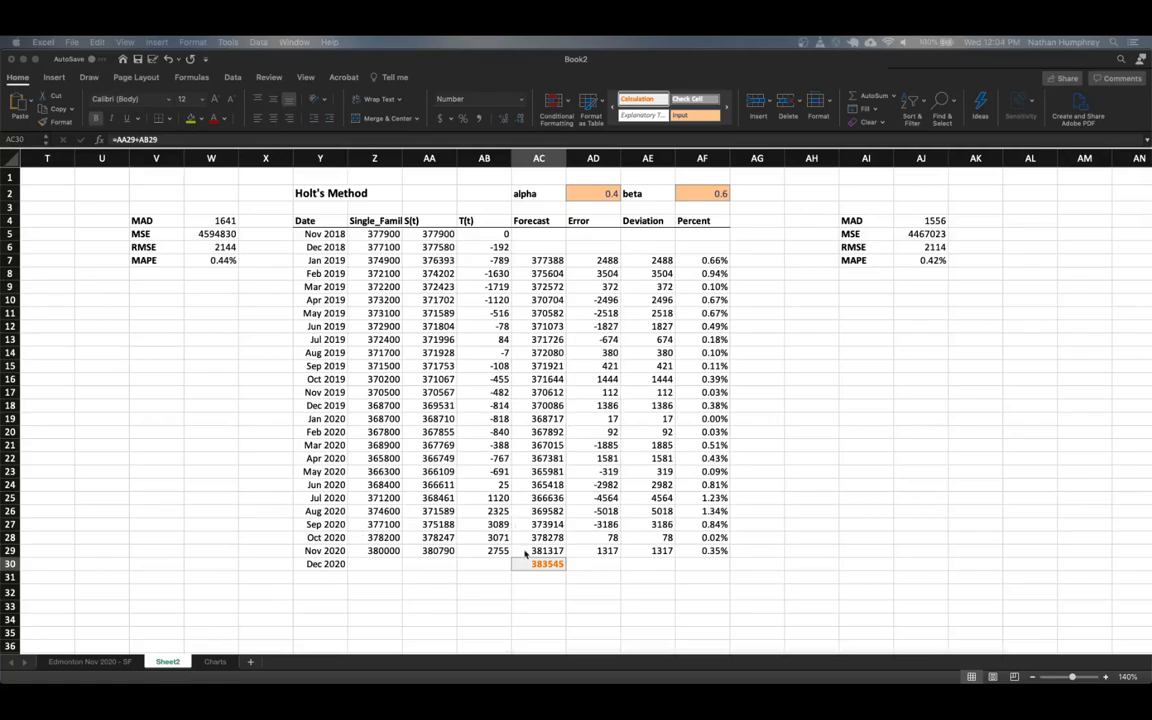
Add Jan 2021 and Feb 2021 rows and fill the forecast down to AC32
click(438, 564)
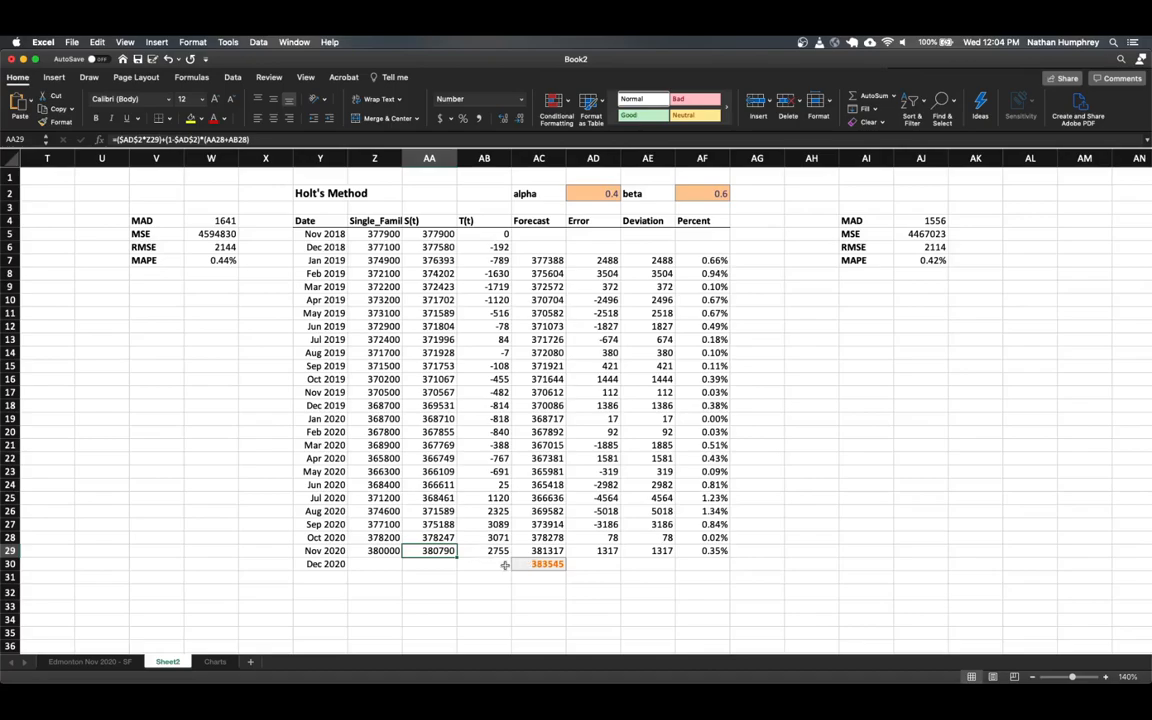
click(481, 552)
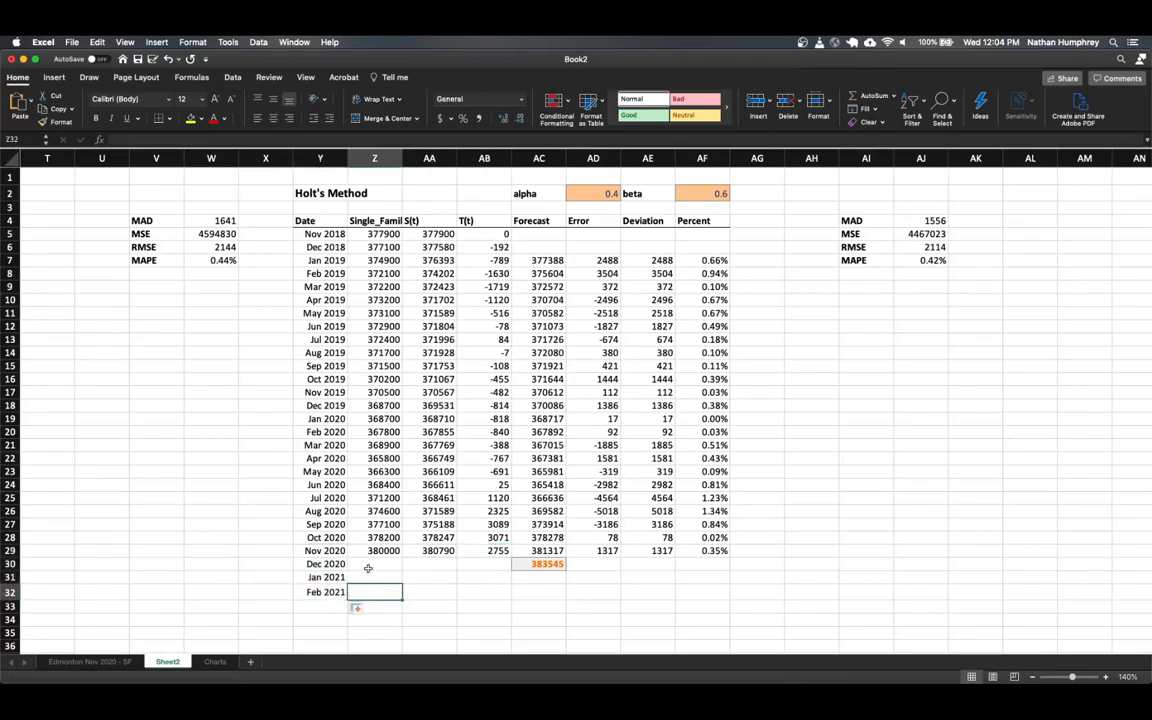
click(541, 564)
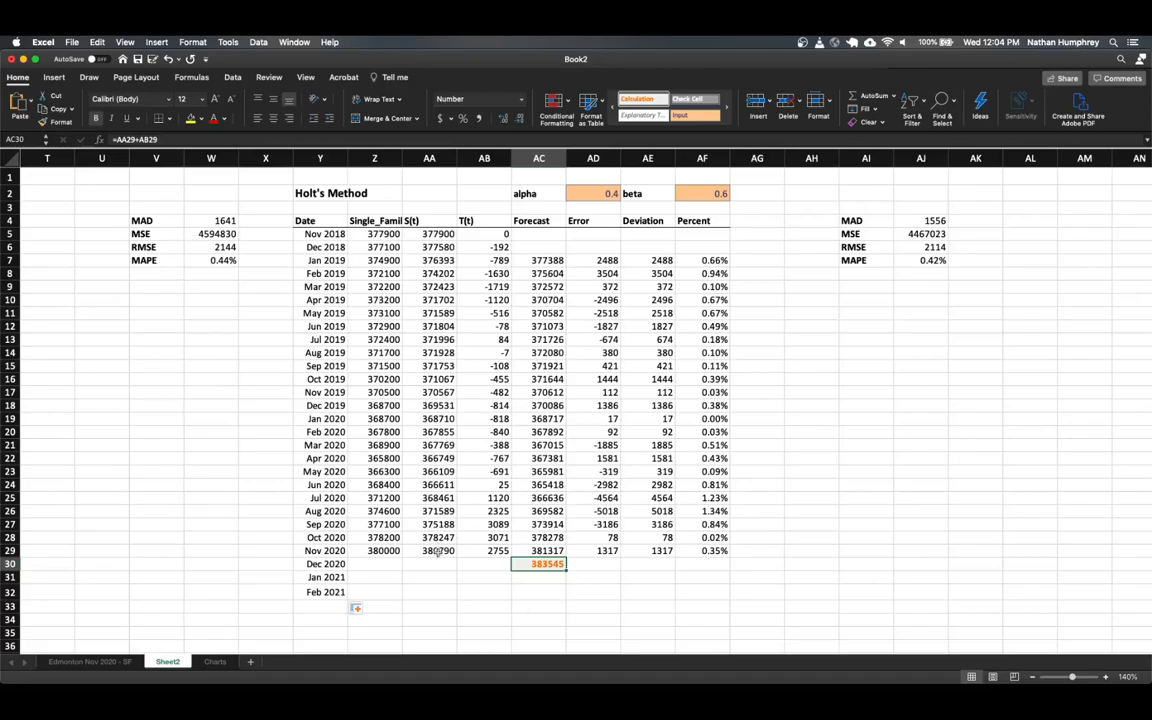
mouse_move(562, 581)
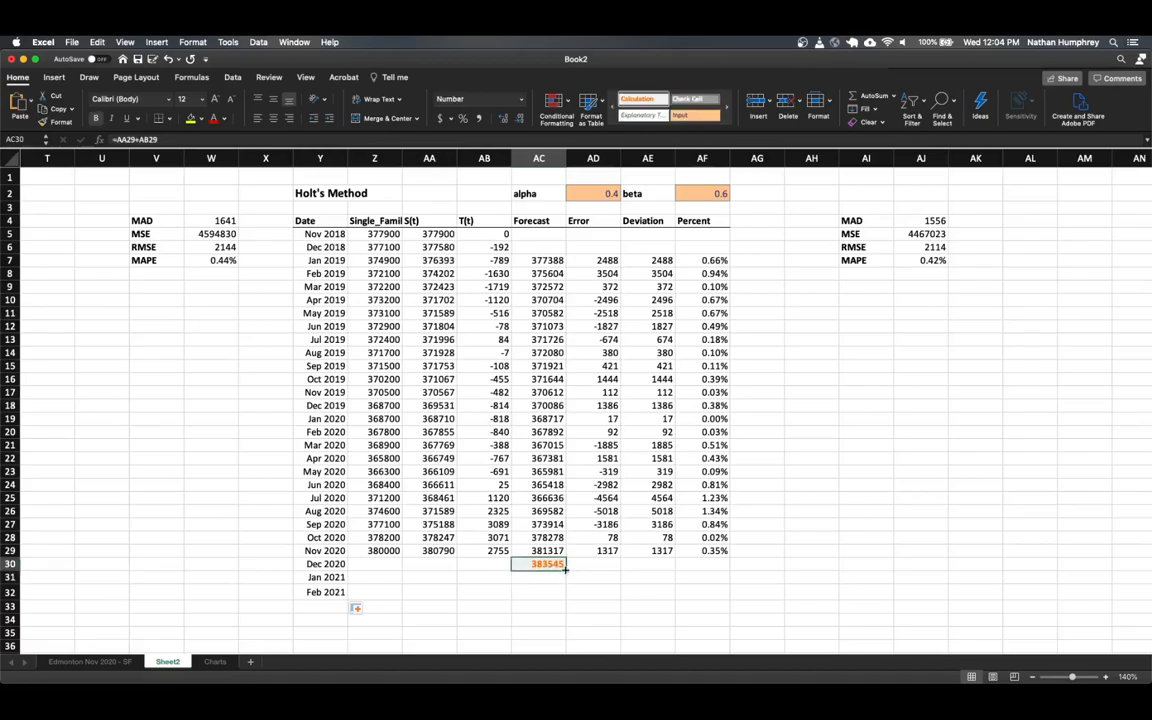
click(539, 577)
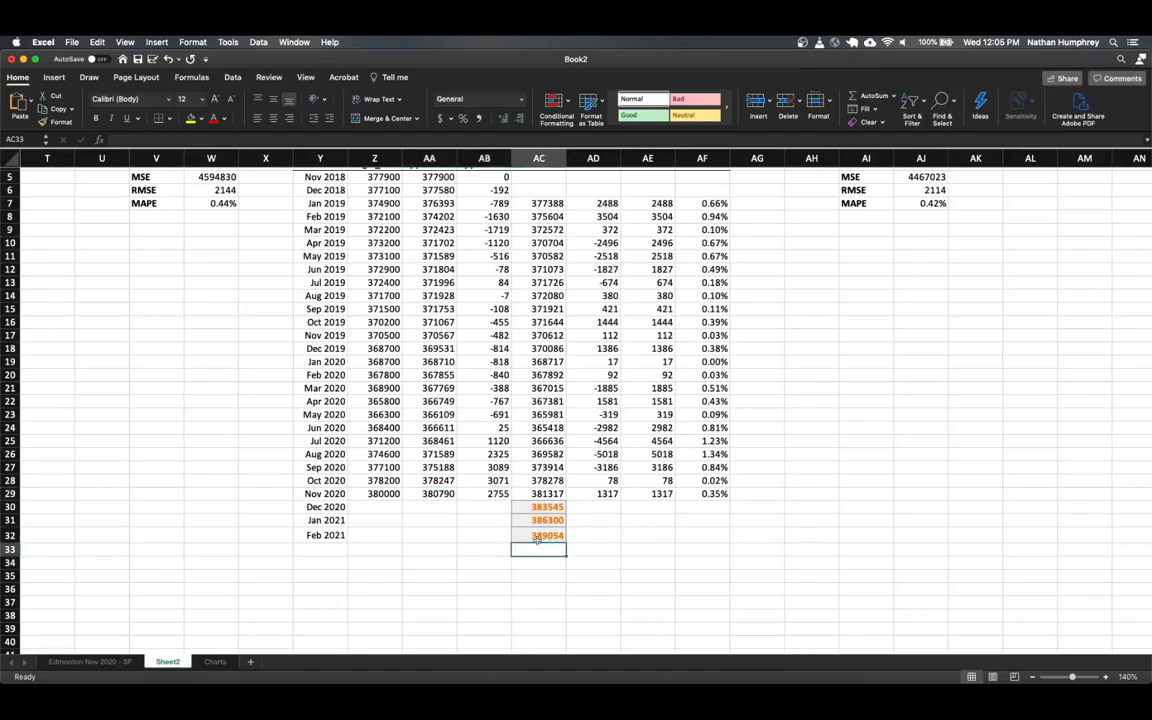
Go to the Charts sheet and open the Holt's Linear Trend chart area formatting
click(208, 662)
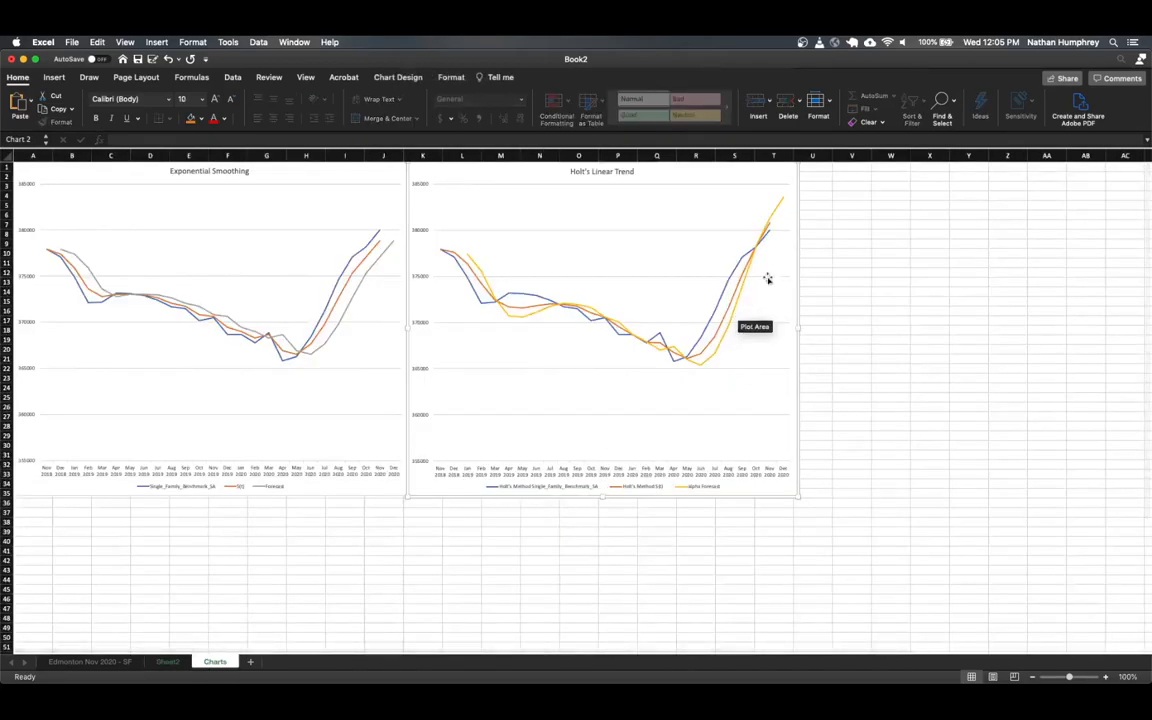
mouse_move(779, 210)
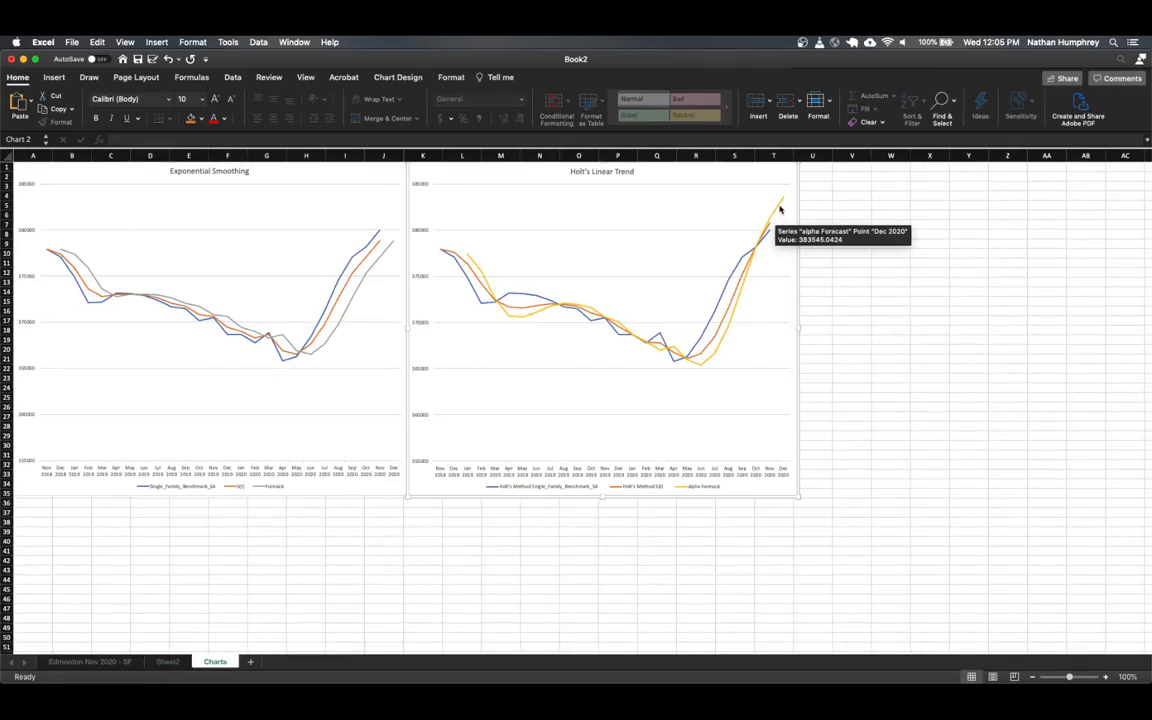
mouse_move(455, 438)
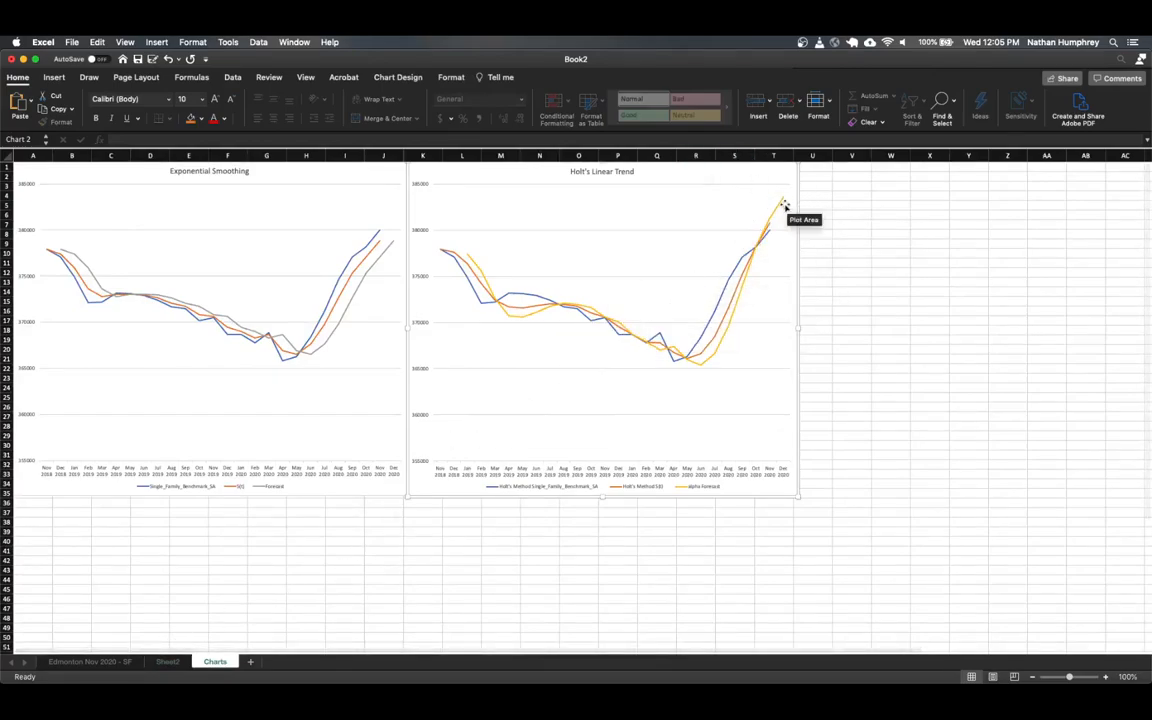
mouse_move(528, 227)
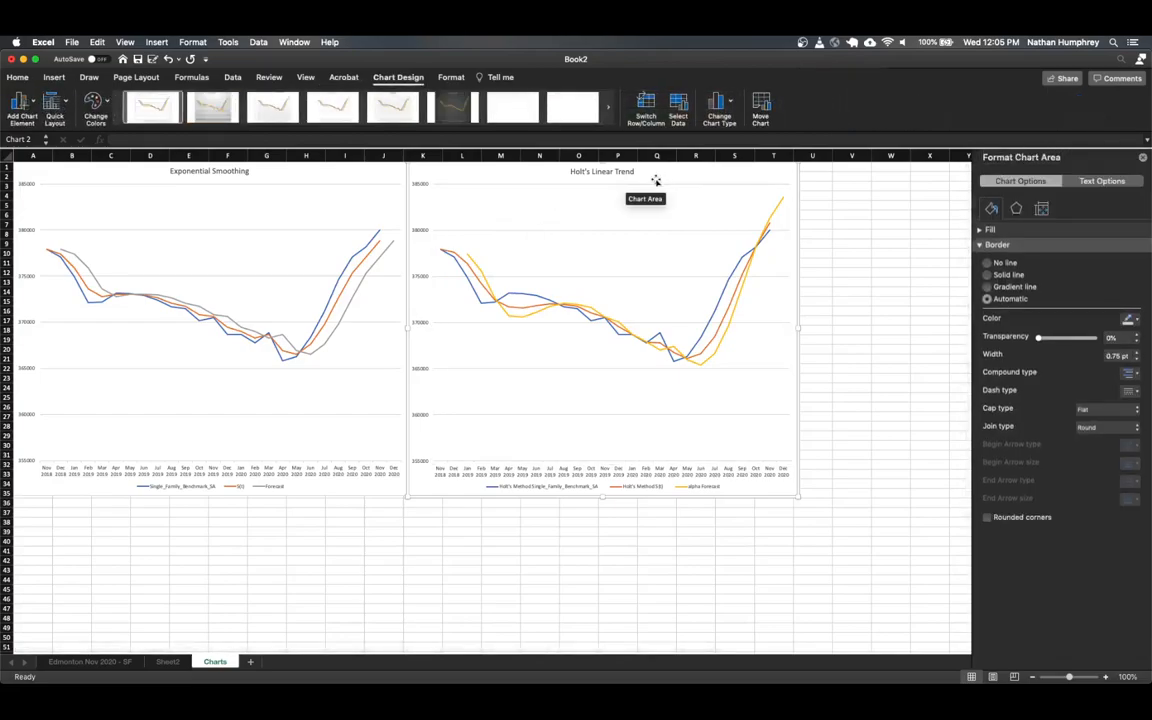
click(676, 105)
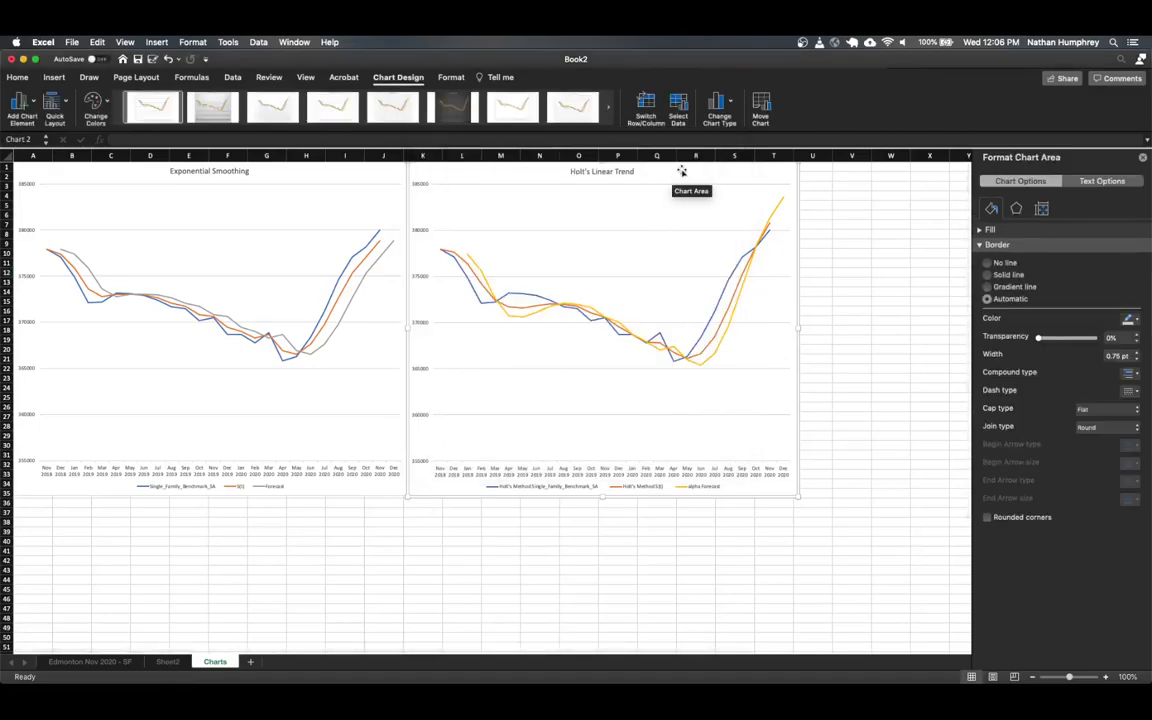
mouse_move(536, 174)
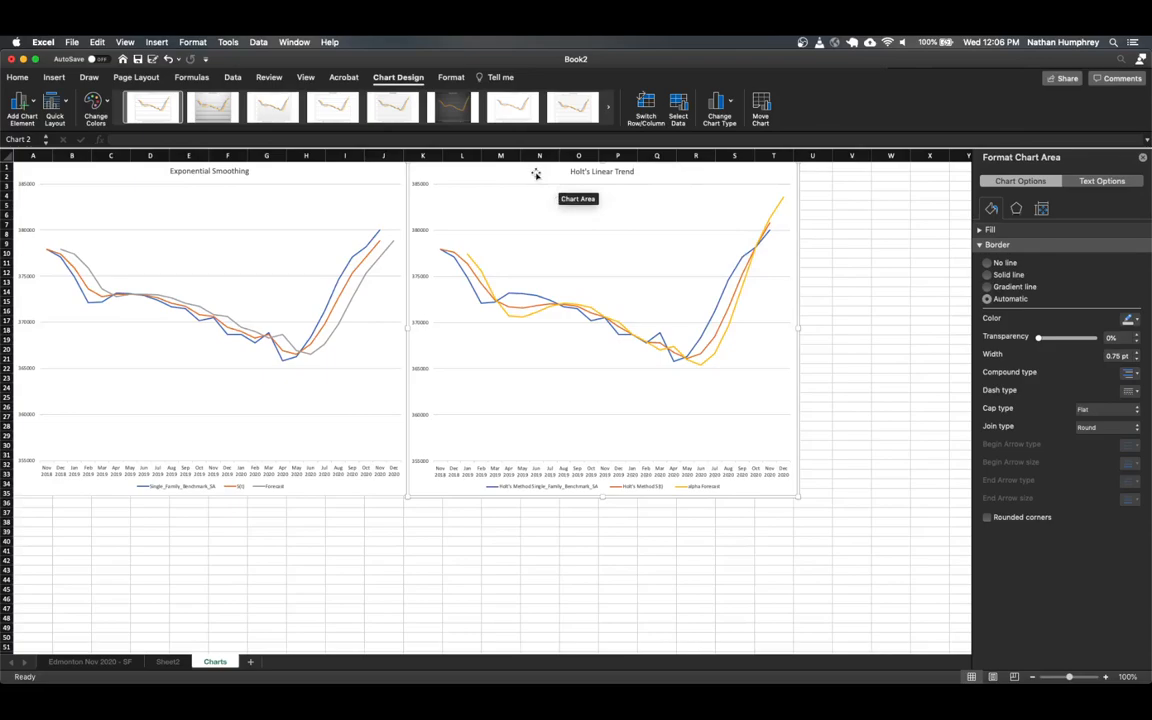
mouse_move(749, 202)
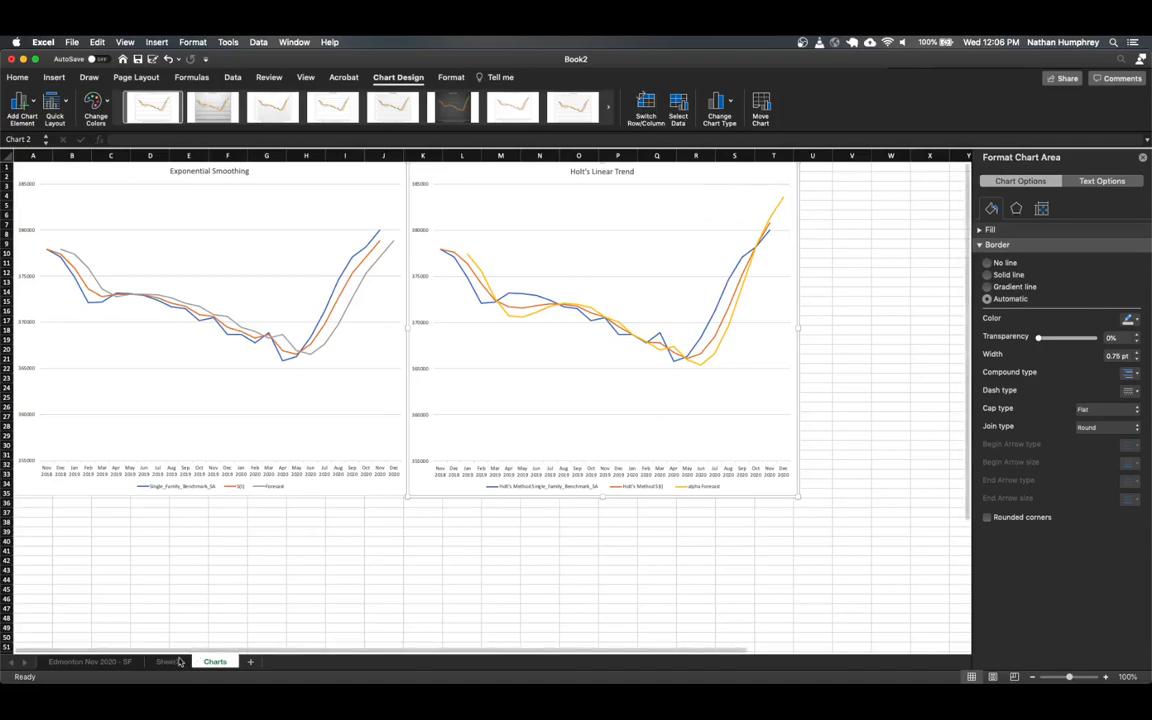
Return to Sheet2's Holt's Method table showing forecasts through Feb 2021
click(166, 662)
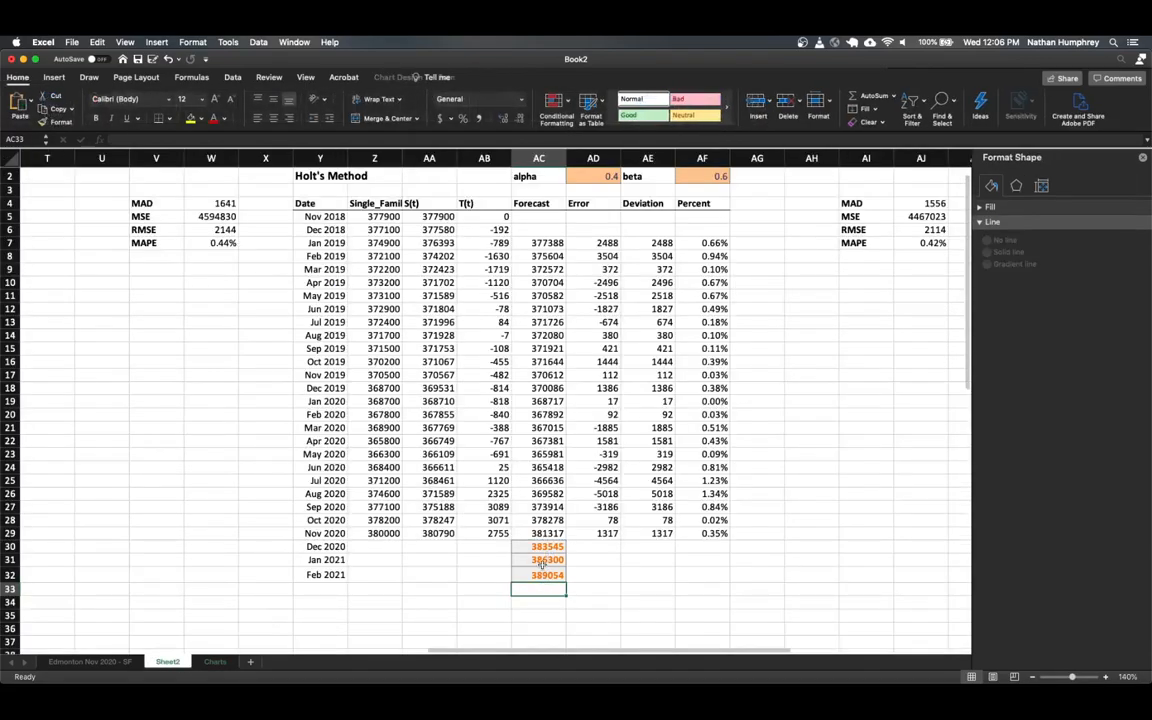
mouse_move(468, 555)
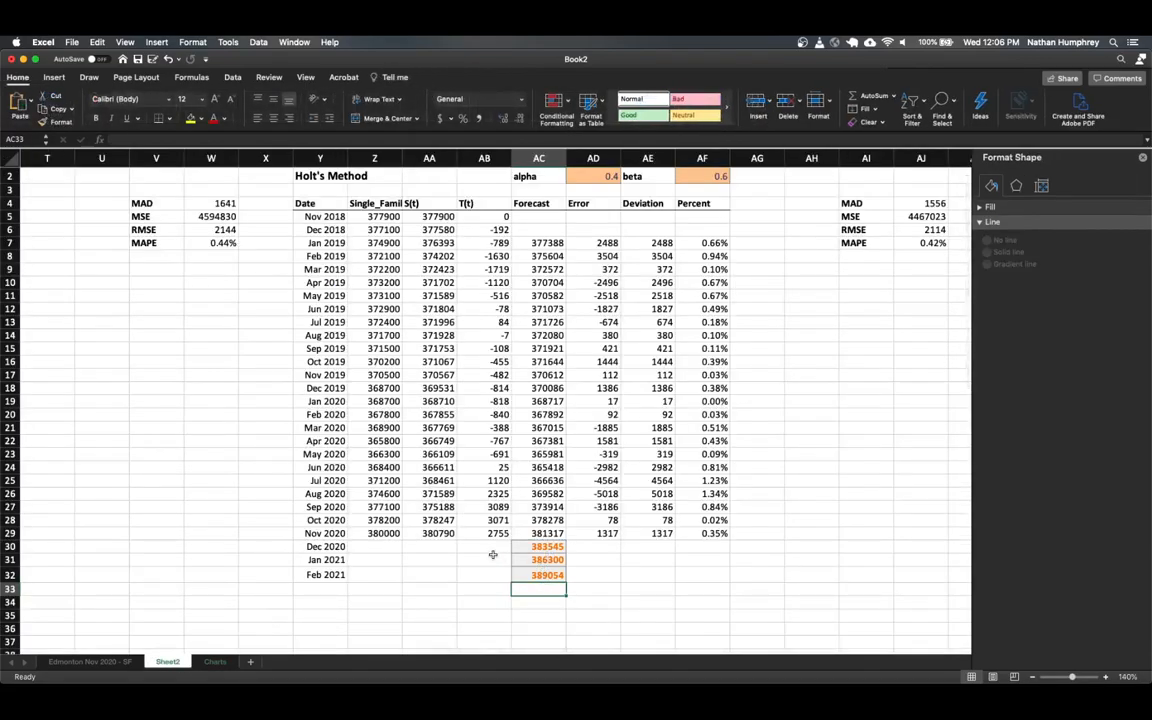
click(491, 560)
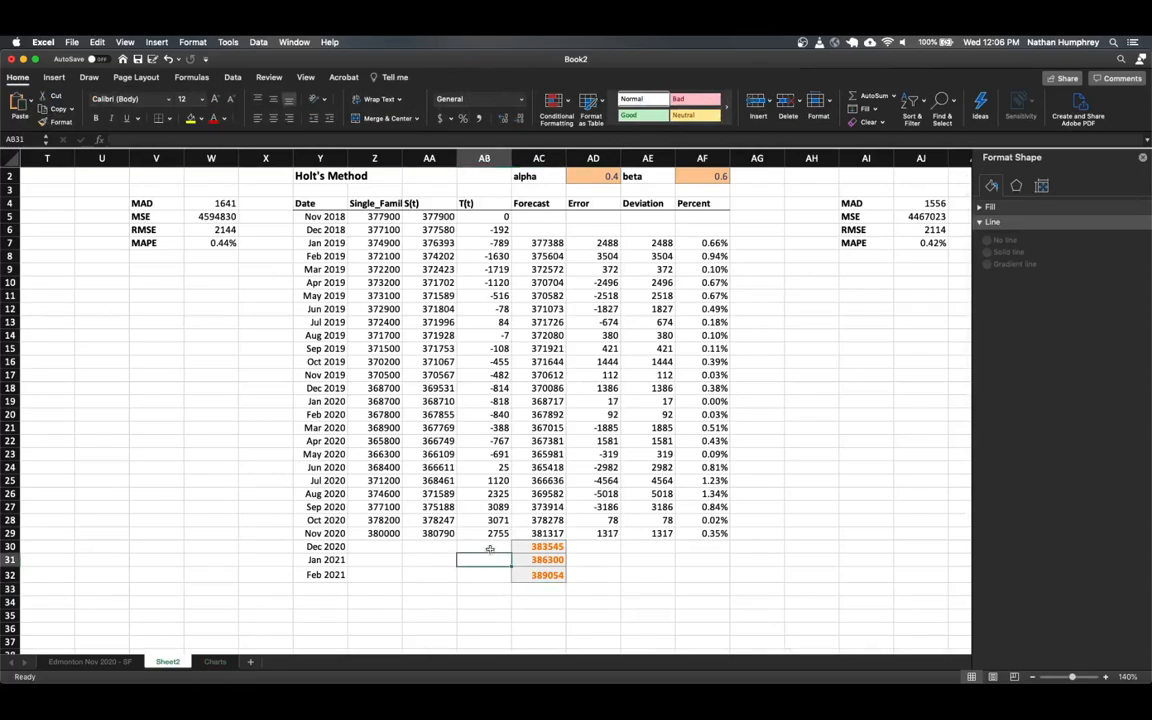